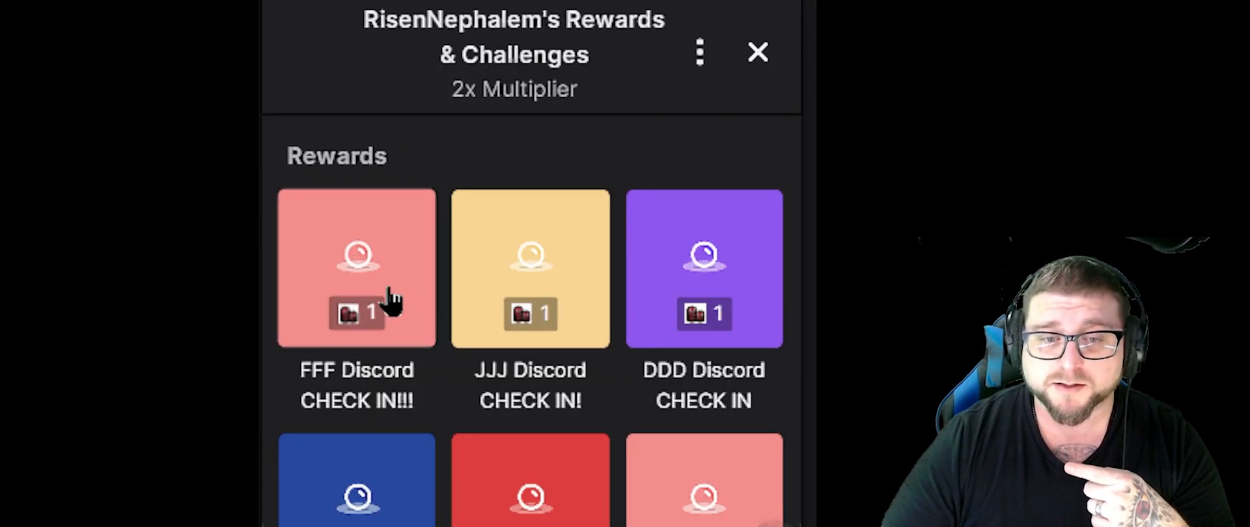
Step: Redeem the JJJ Discord CHECK IN reward, then another check-in reward, and watch chat announce them
left_click(530, 268)
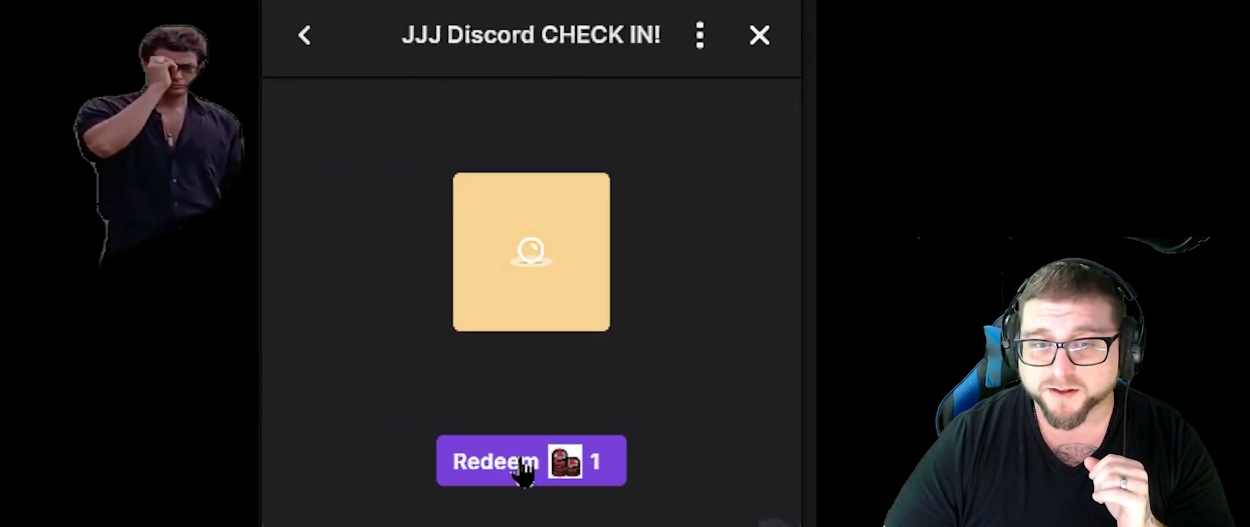
left_click(304, 35)
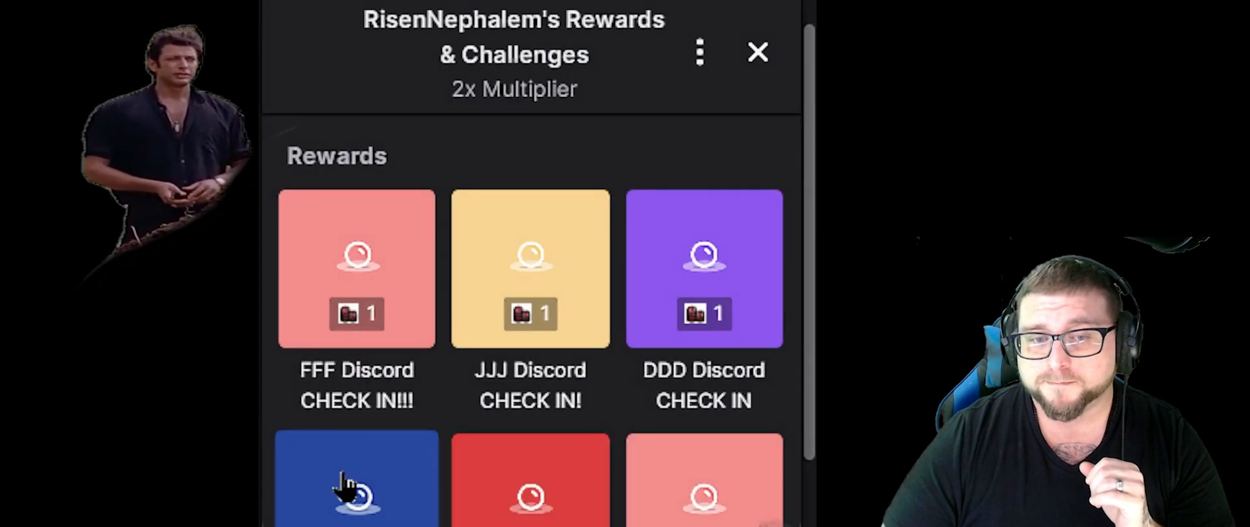
left_click(757, 52)
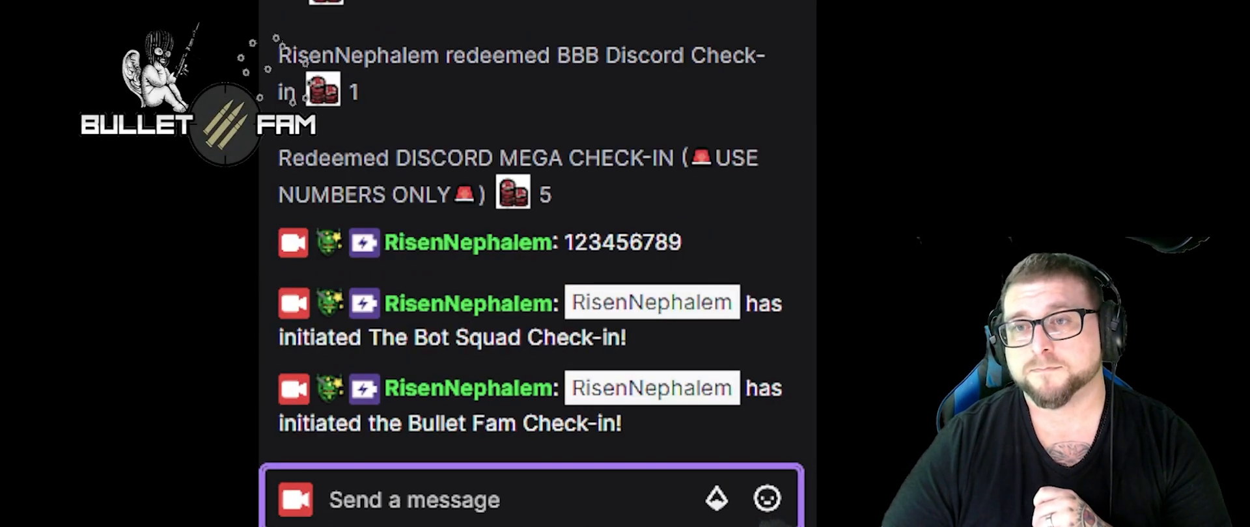
scroll("down", 3)
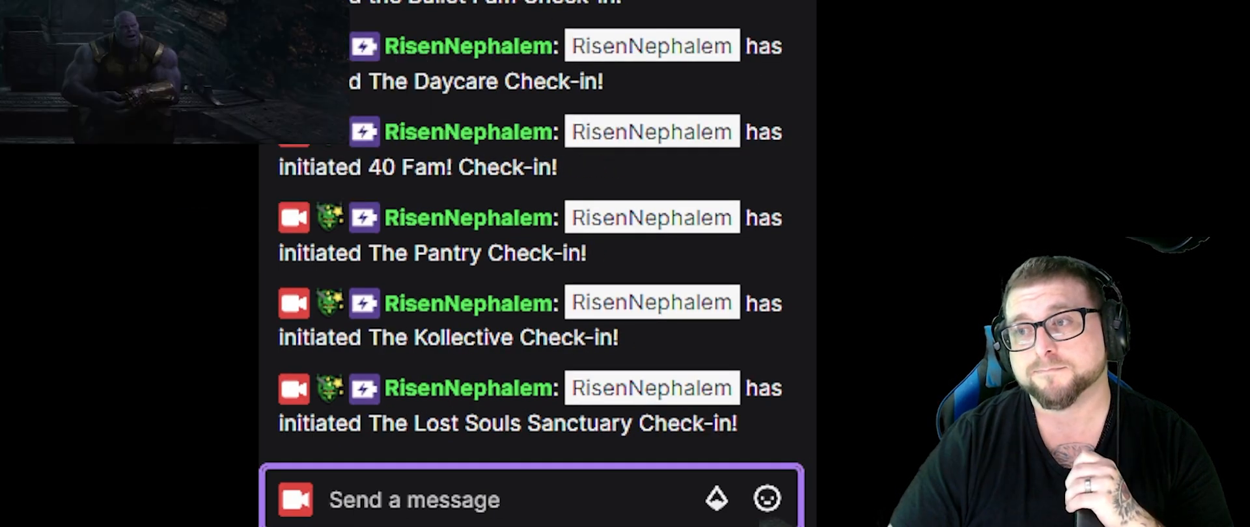
scroll("down", 3)
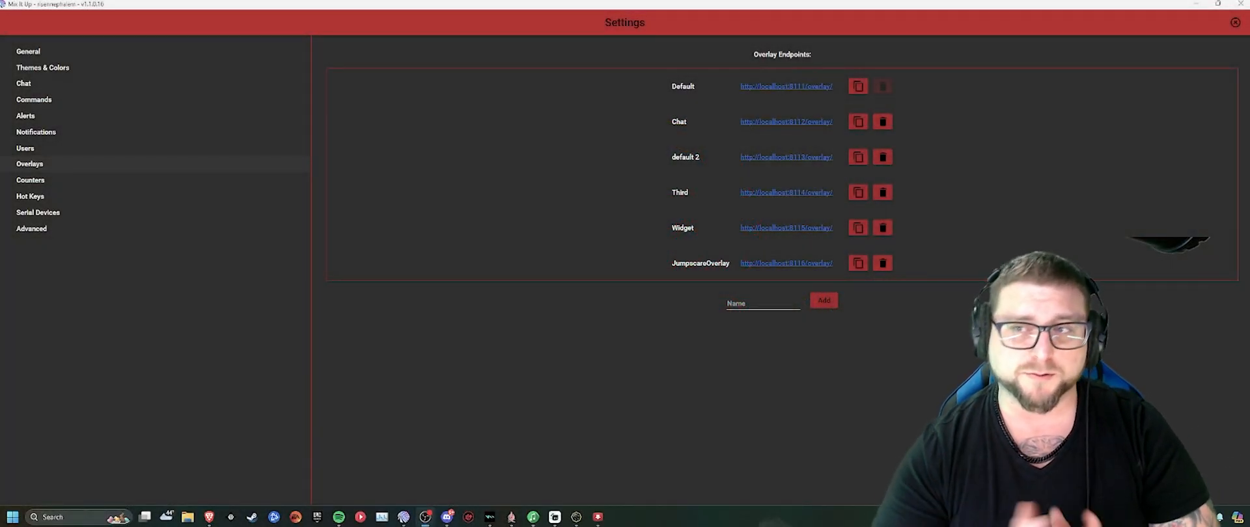
Step: Close Settings and expand the main navigation menu listing sections like Twitch Channel Points
left_click(13, 22)
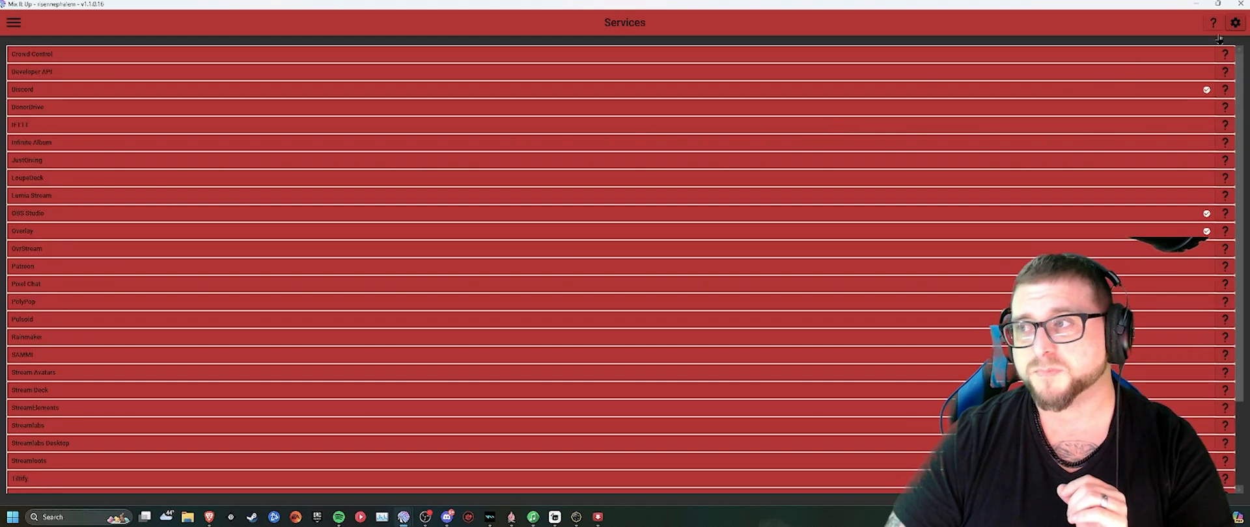
left_click(1235, 22)
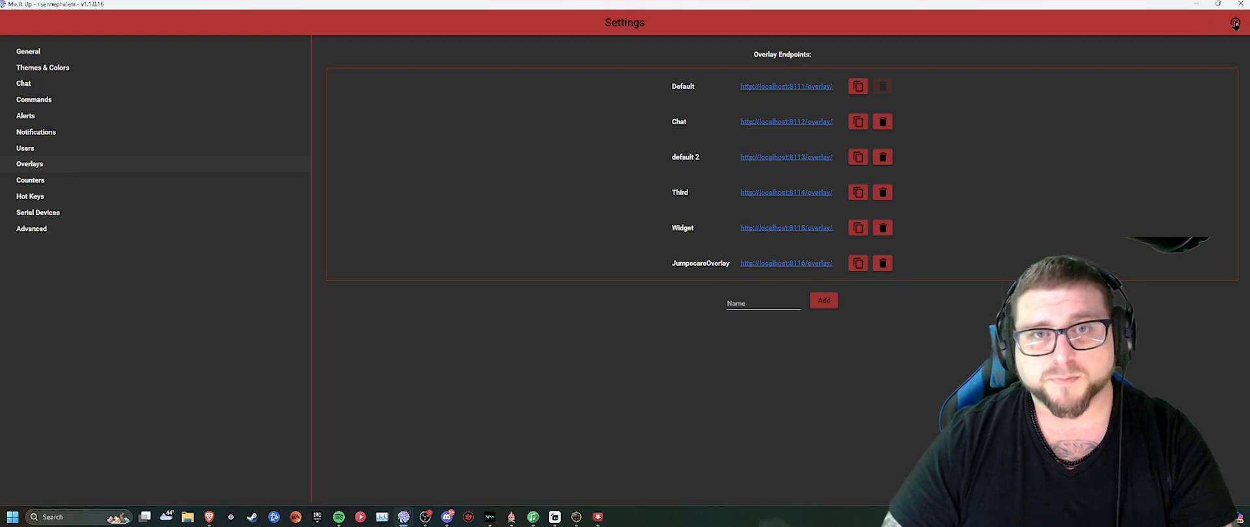
left_click(13, 22)
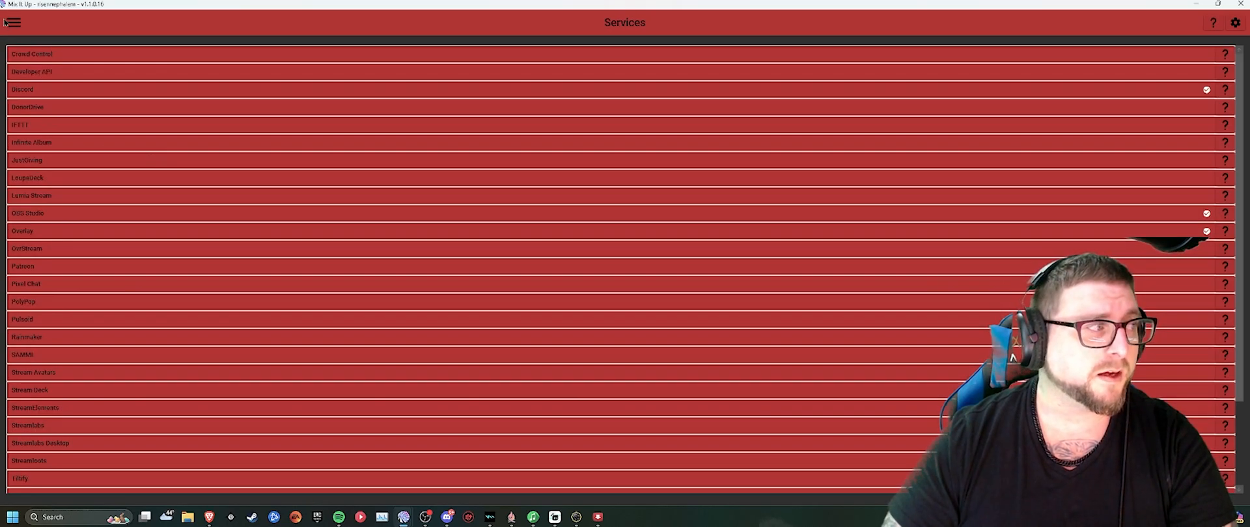
left_click(12, 22)
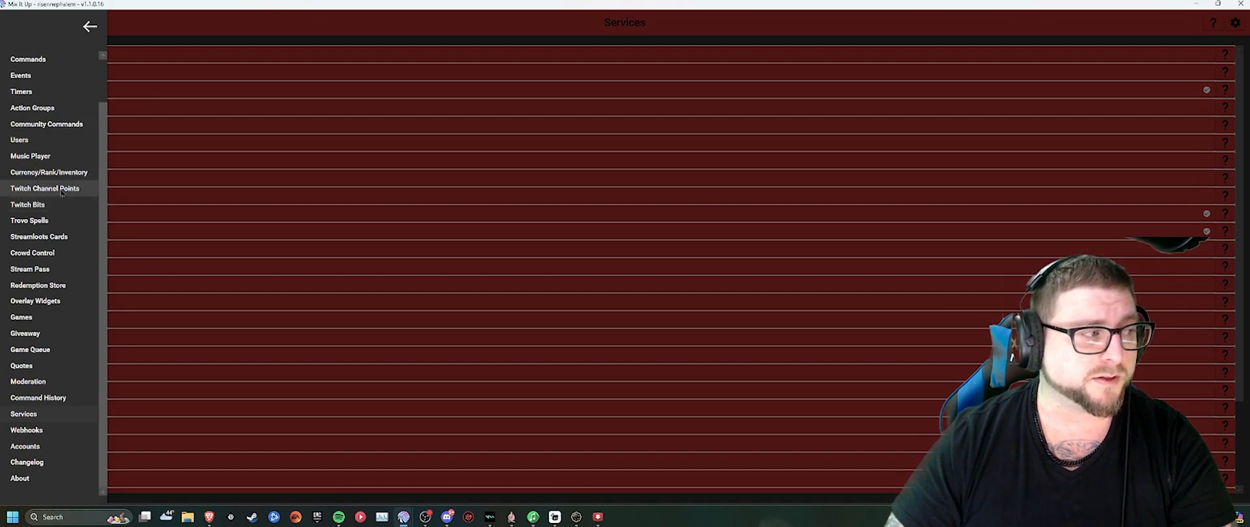
Step: Create a new Twitch Channel Points reward named New Checkin
left_click(45, 189)
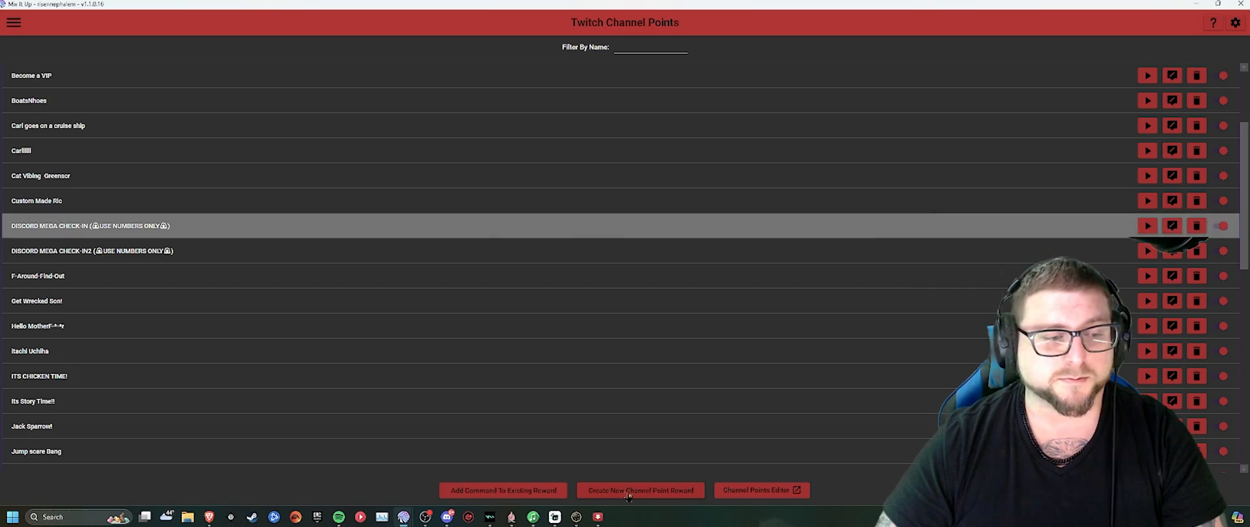
left_click(1196, 225)
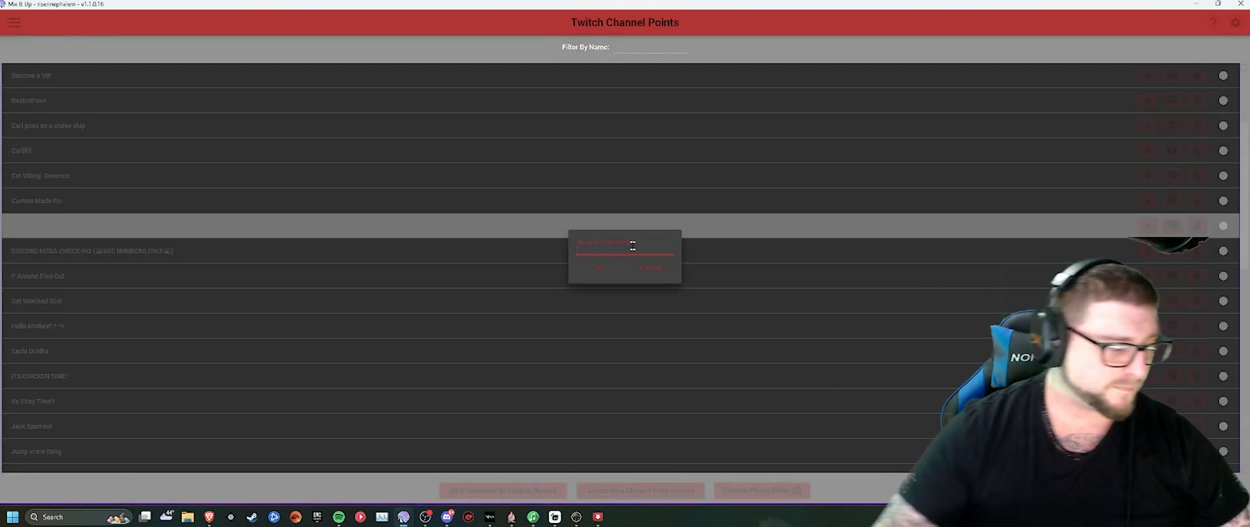
type("New C")
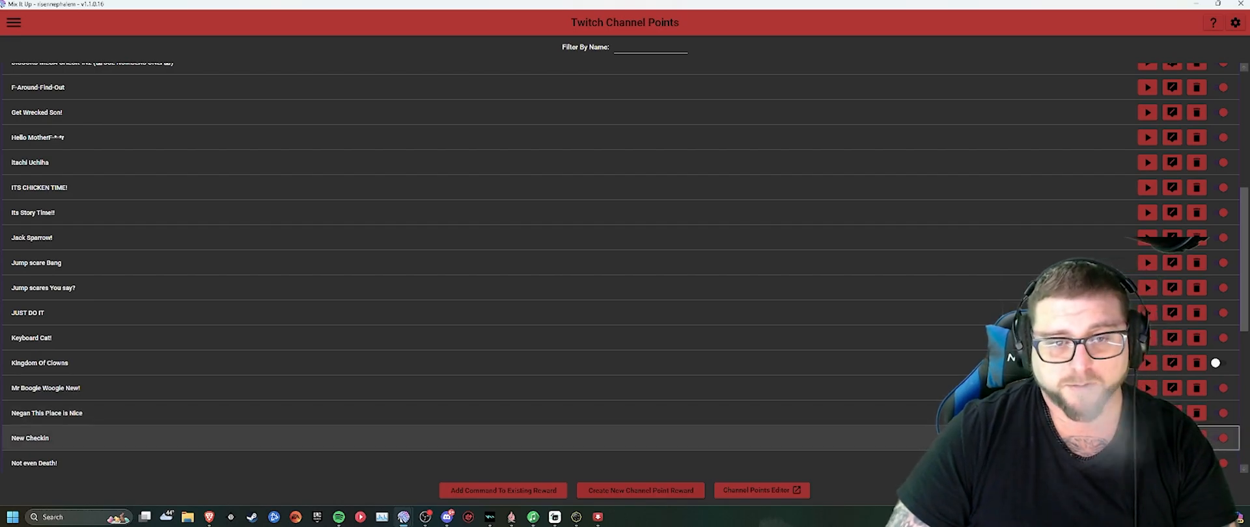
Step: Edit the New Checkin command in a maximized editor and add a Conditional action
left_click(1172, 438)
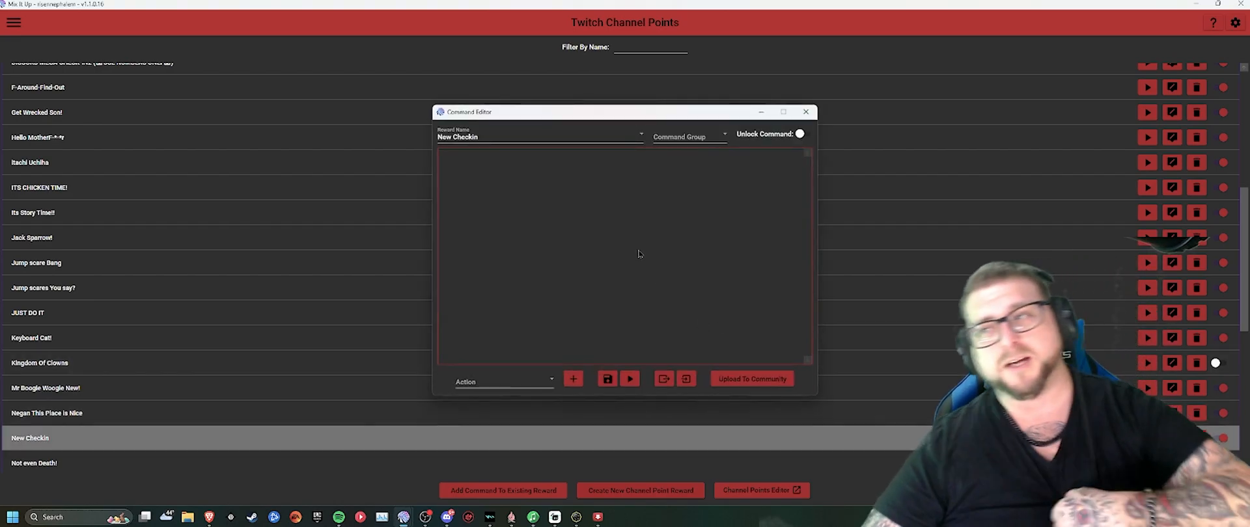
left_click_drag(598, 112, 598, 5)
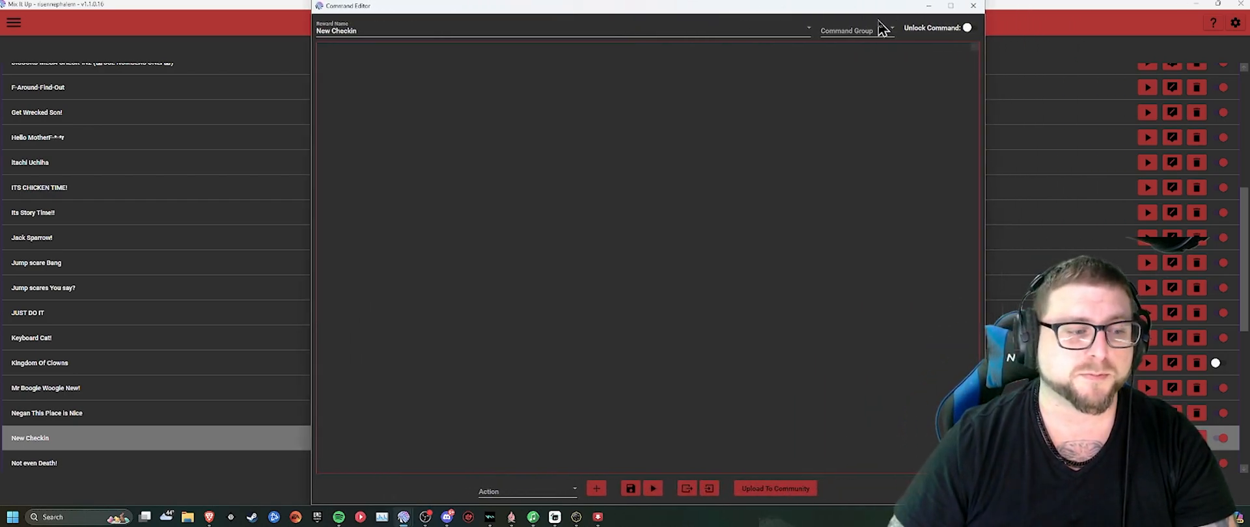
left_click(526, 491)
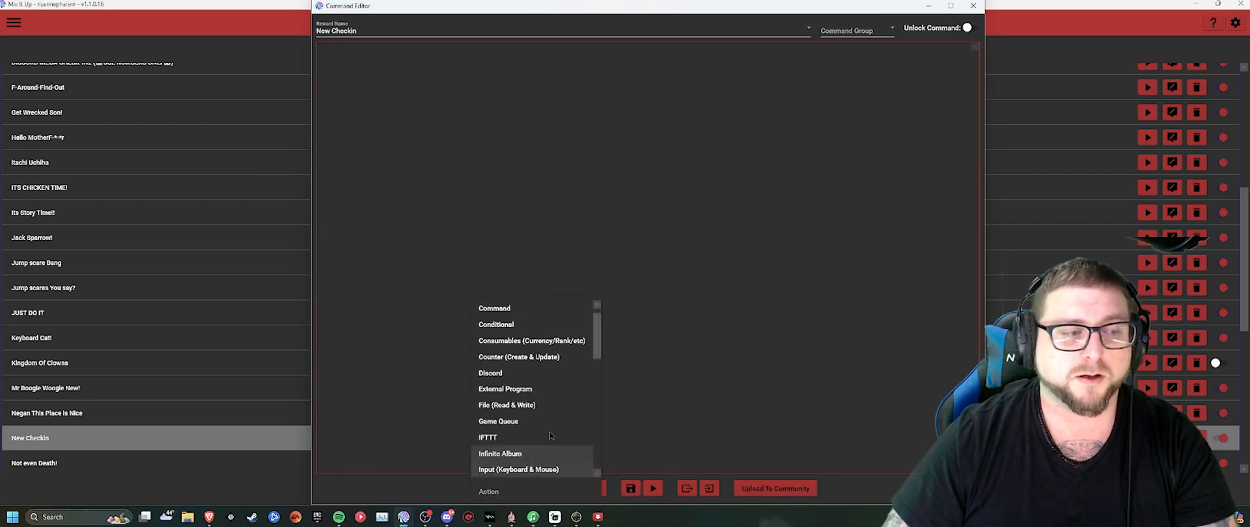
scroll("down", 3)
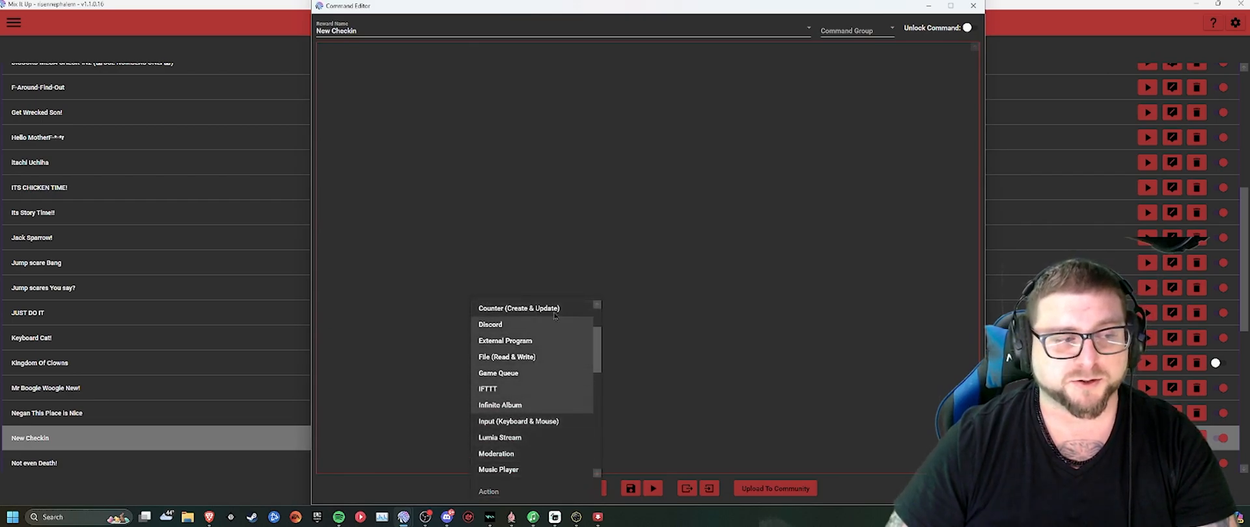
scroll("up", 3)
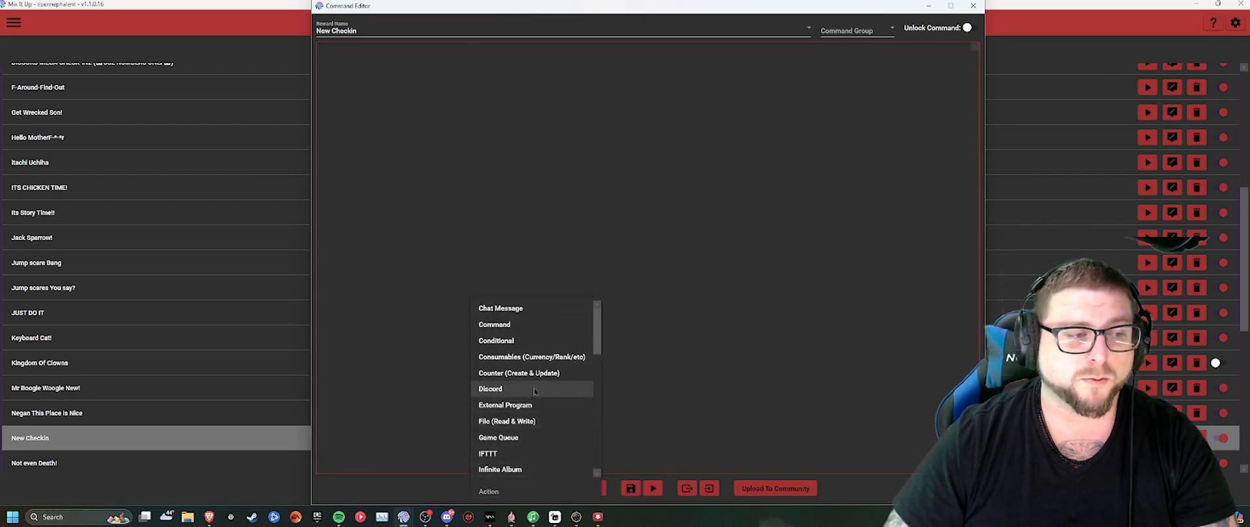
left_click(495, 340)
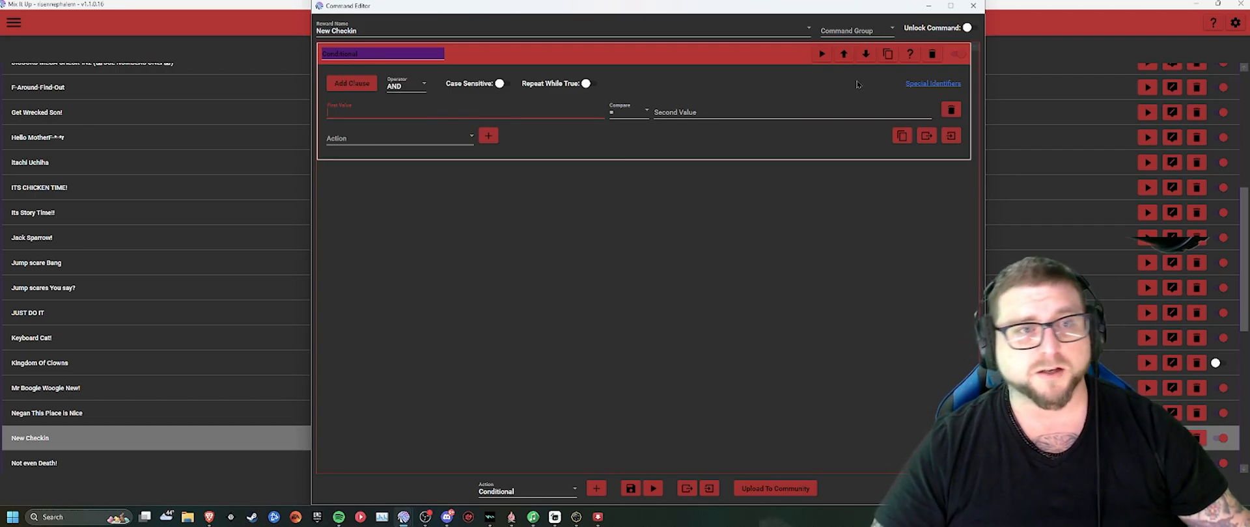
Step: Enter $message as the Conditional's first value
type("$")
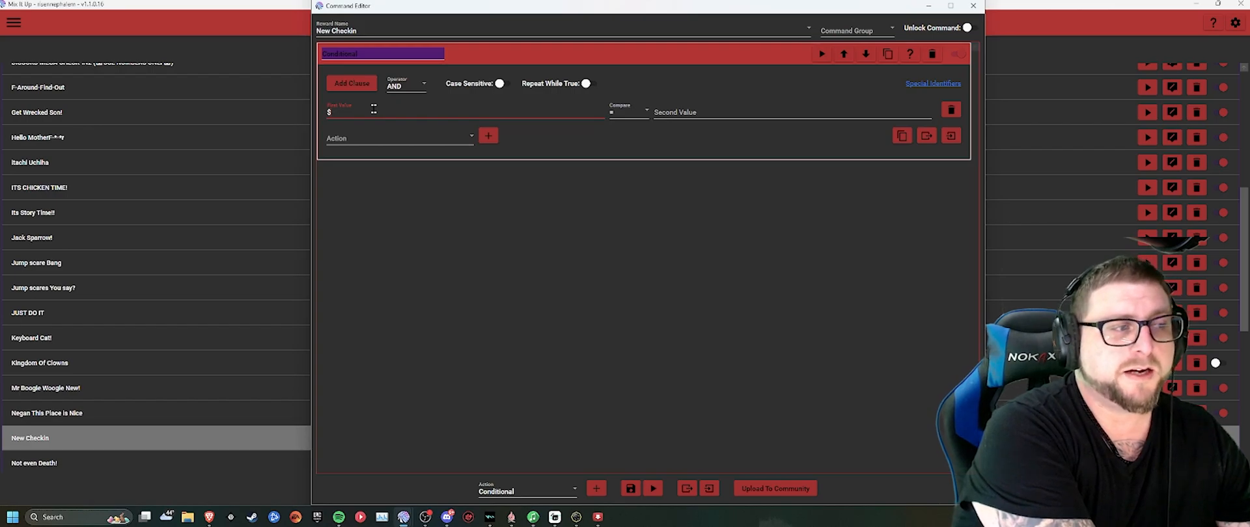
type("message")
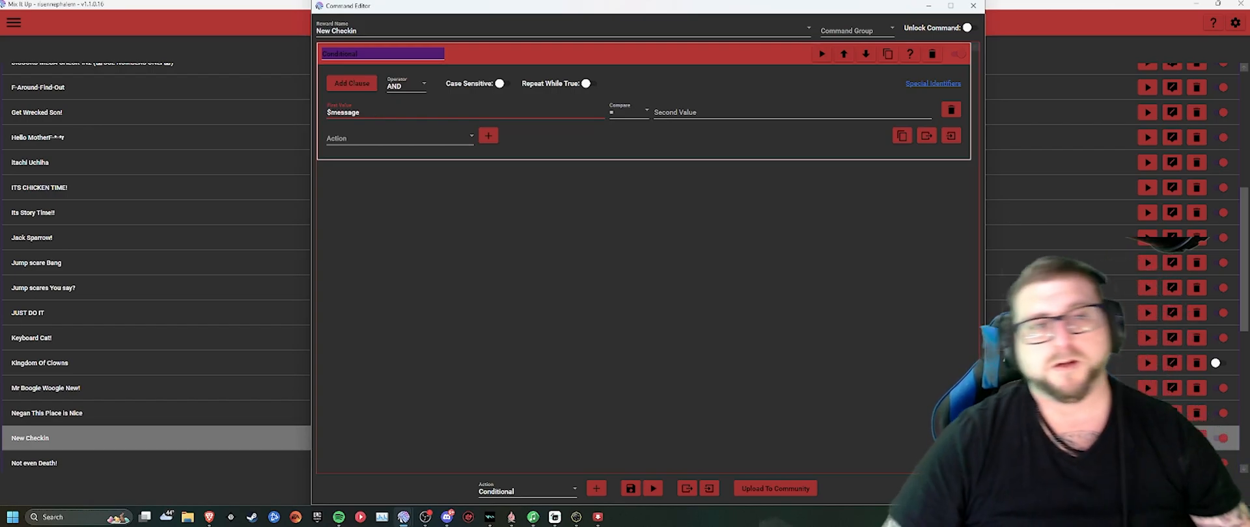
left_click(932, 84)
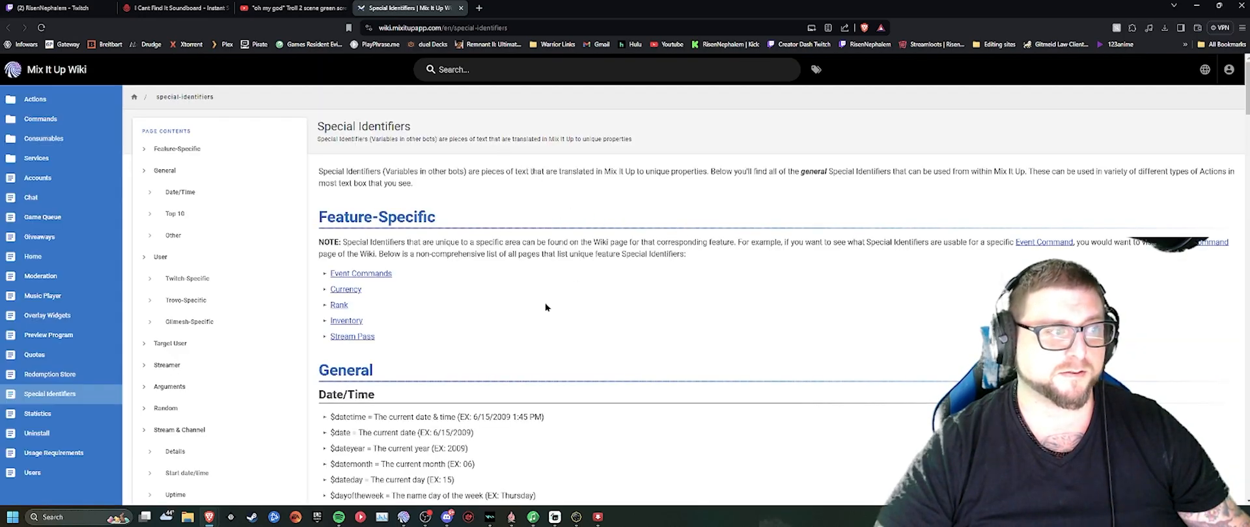
scroll("down", 3)
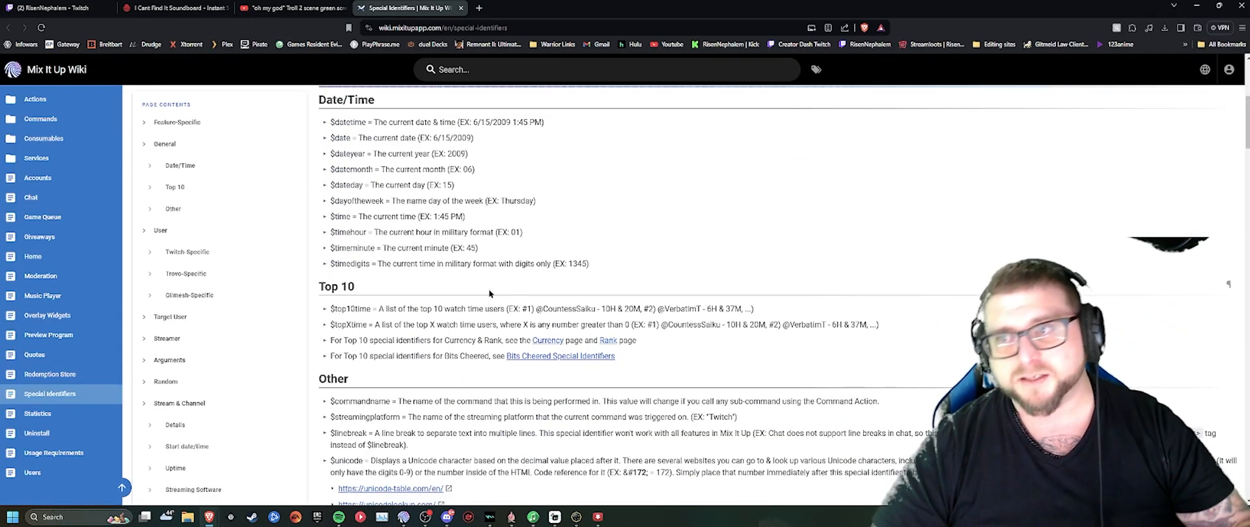
scroll("up", 3)
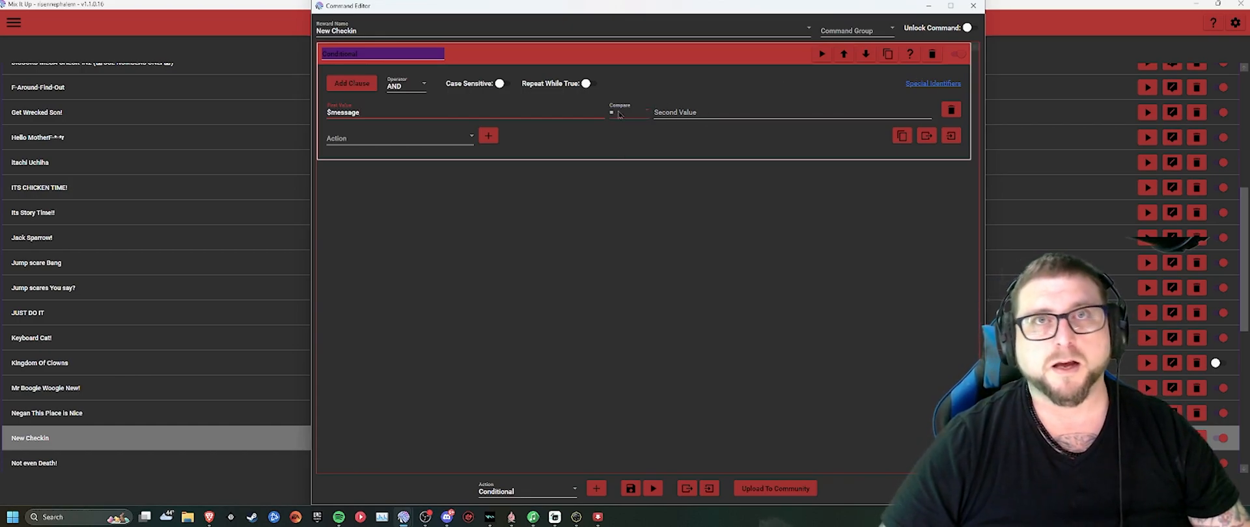
Step: Set the comparison to Contains with second value 1
left_click(631, 112)
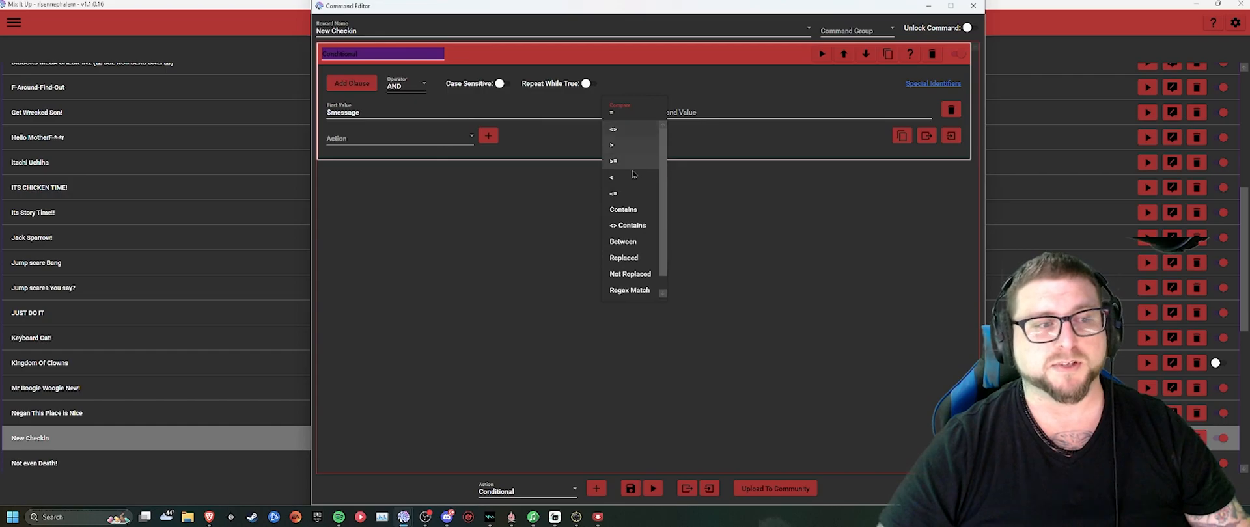
left_click(623, 210)
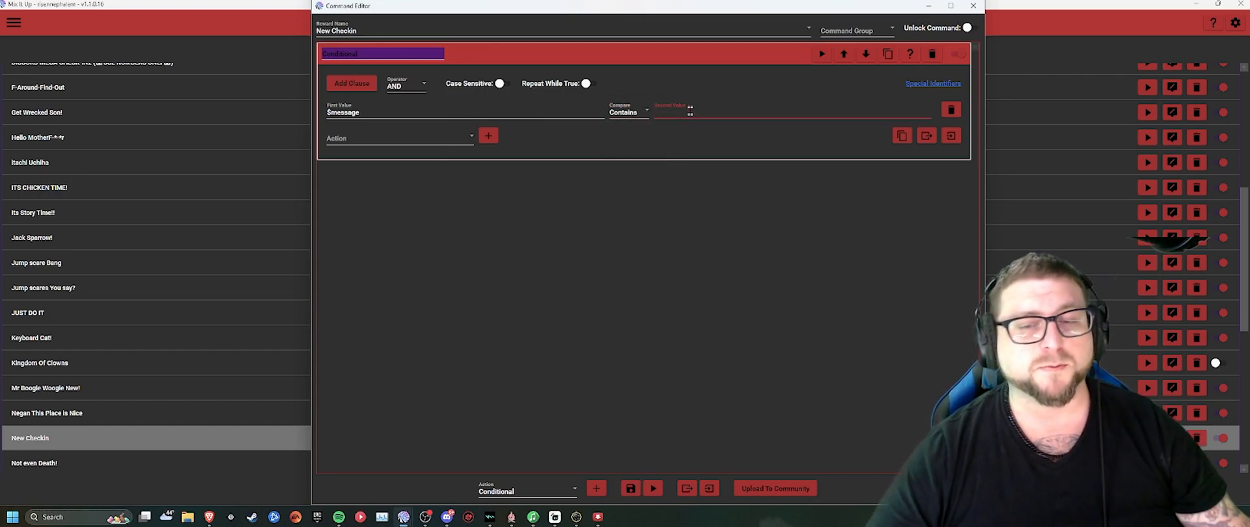
type("1")
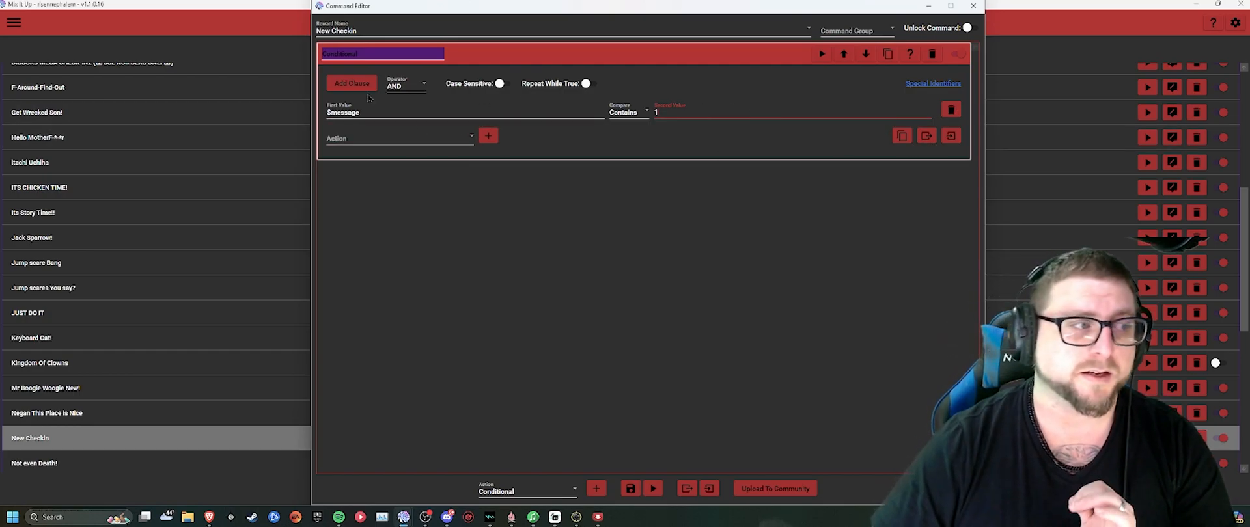
mouse_move(642, 124)
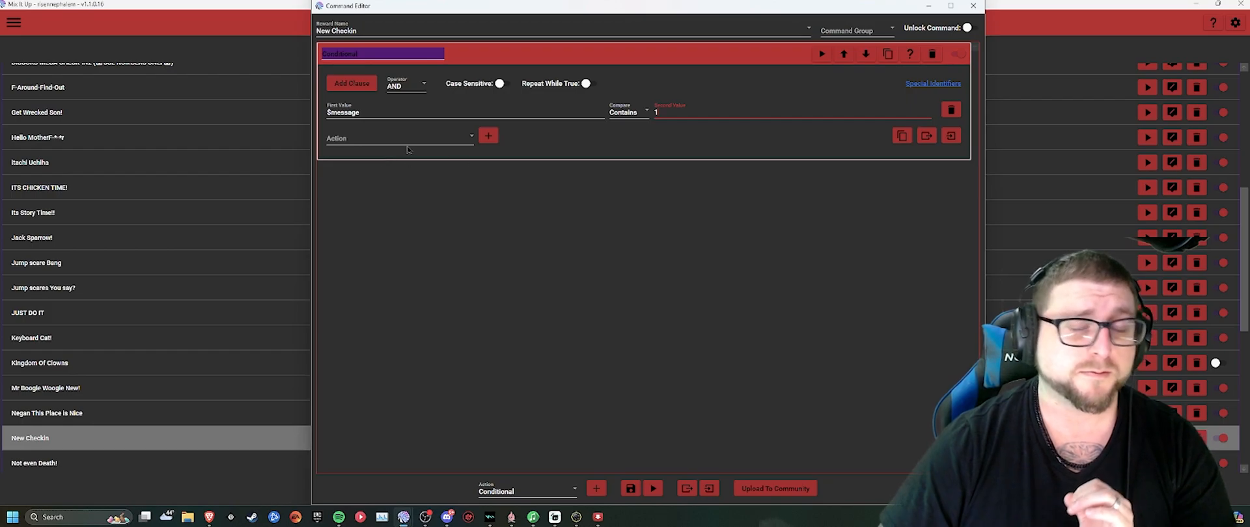
mouse_move(518, 147)
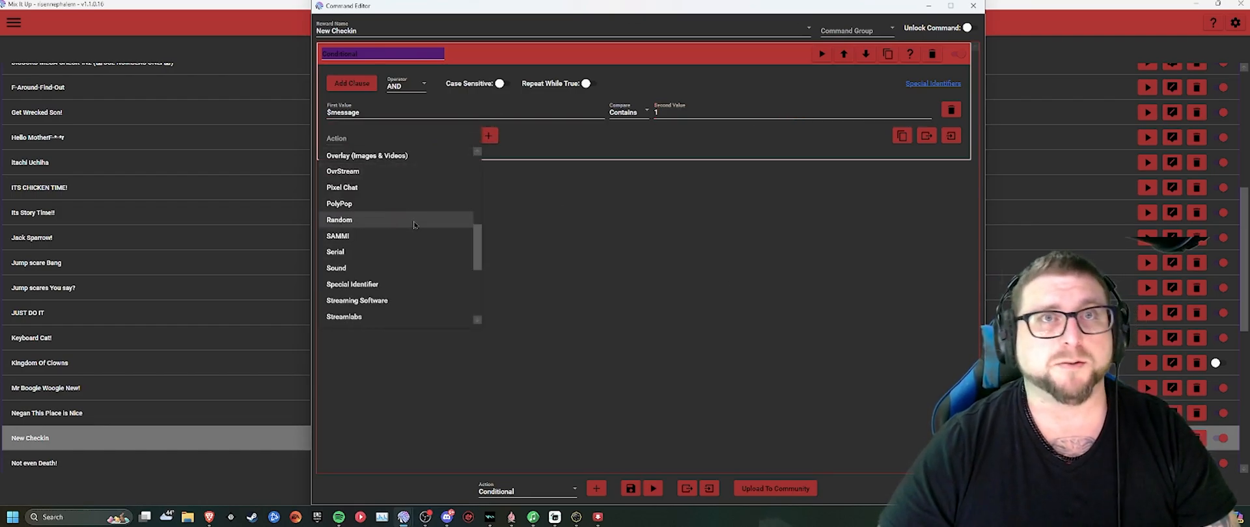
Step: Add a Sound action inside the conditional and browse the Music folder for its file
left_click(336, 268)
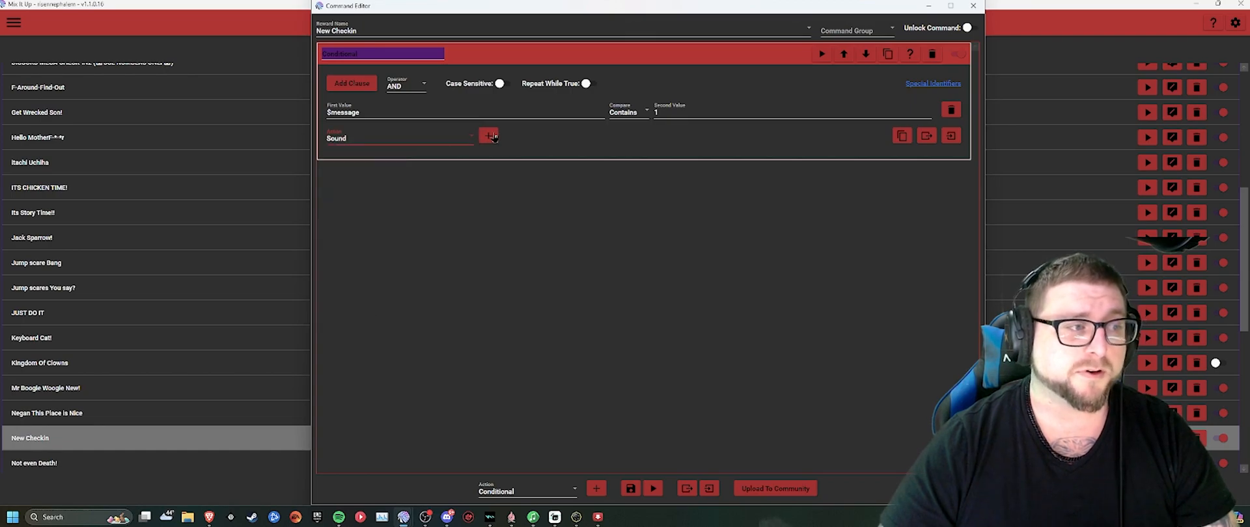
left_click(488, 135)
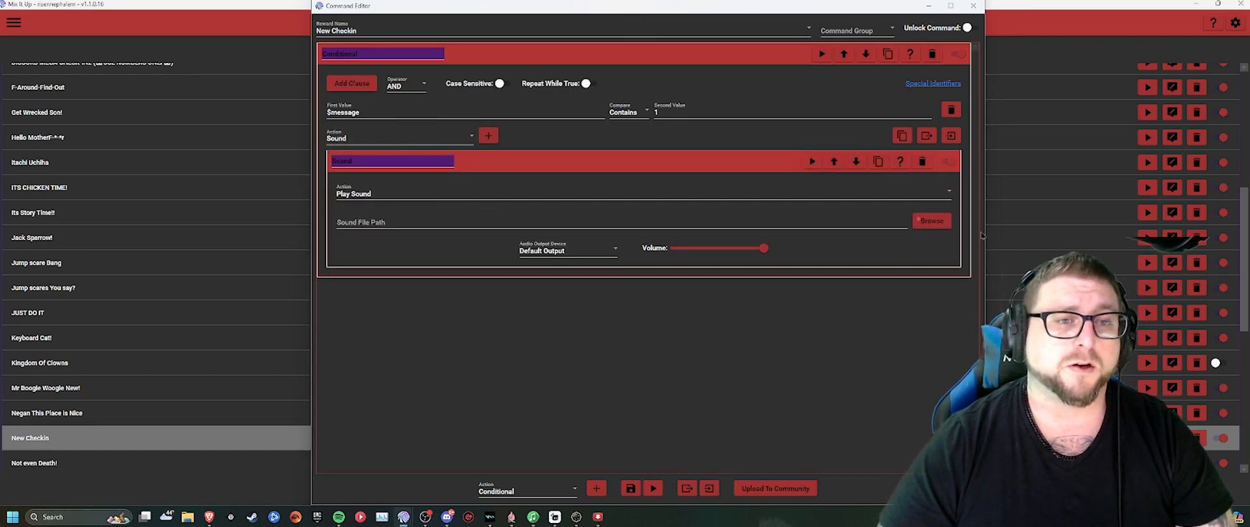
left_click(930, 221)
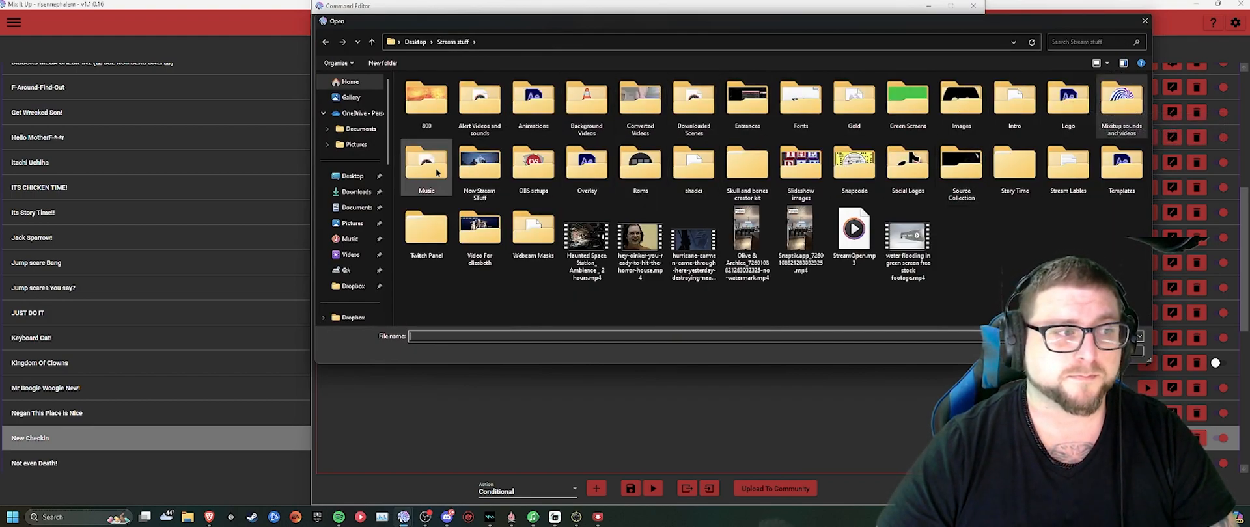
double_click(426, 167)
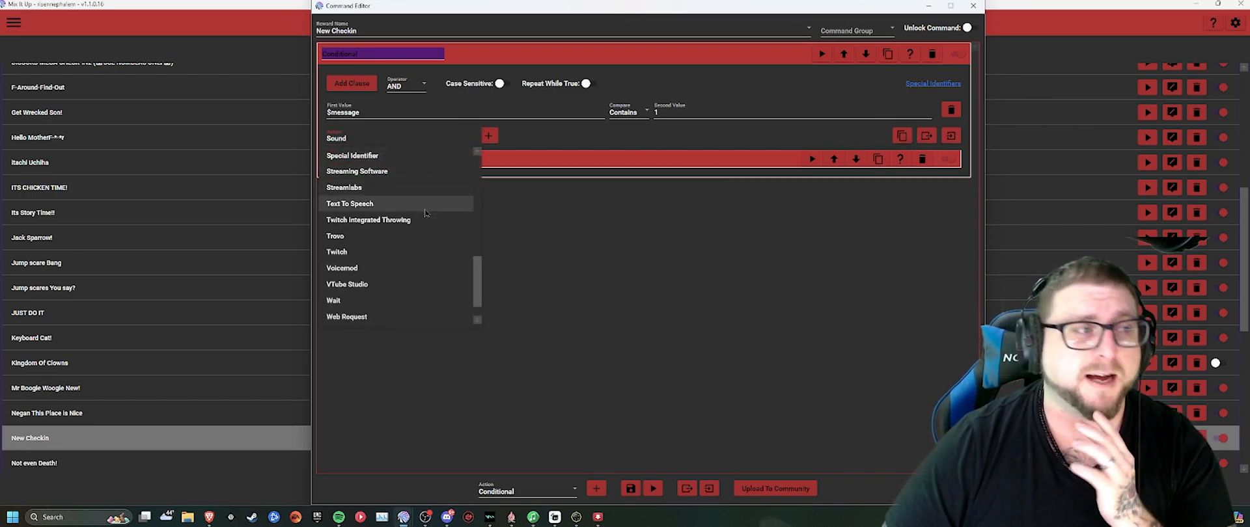
Step: Add an Overlay (Images & Videos) action after the sound in the conditional
scroll("up", 3)
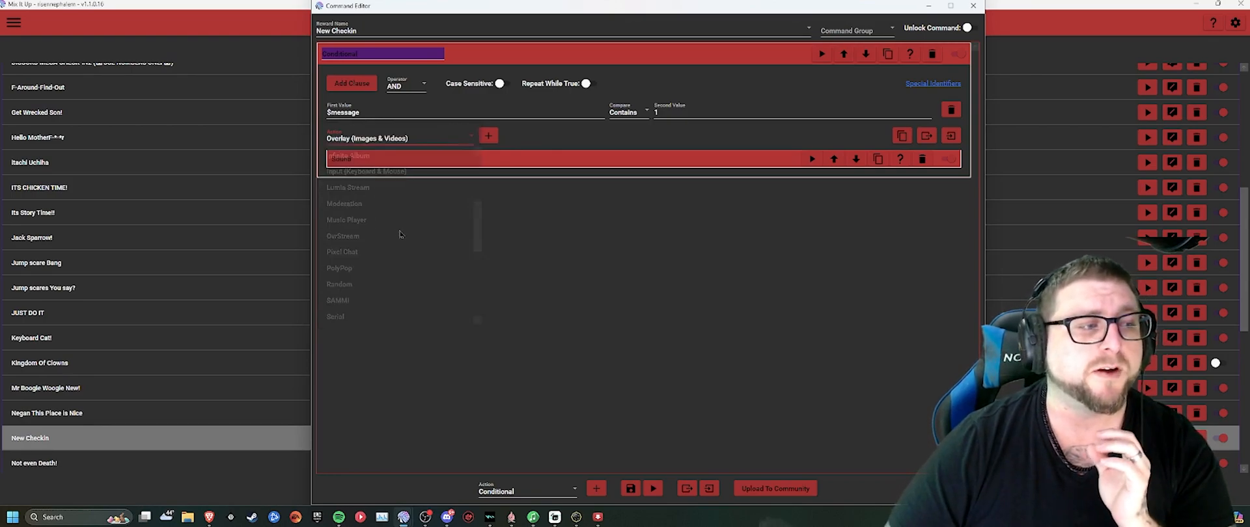
left_click(340, 159)
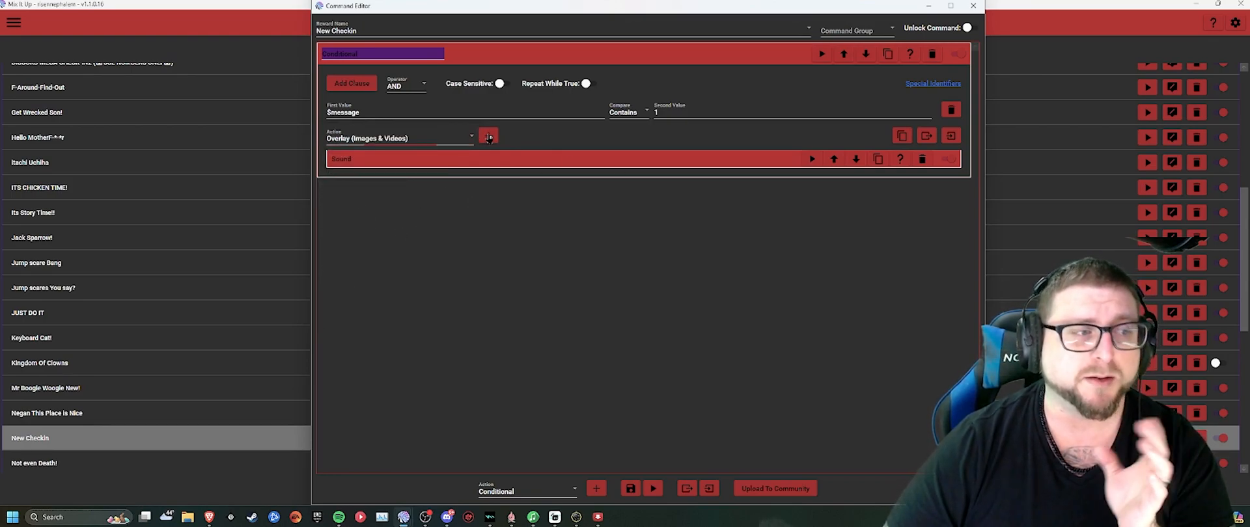
left_click(489, 135)
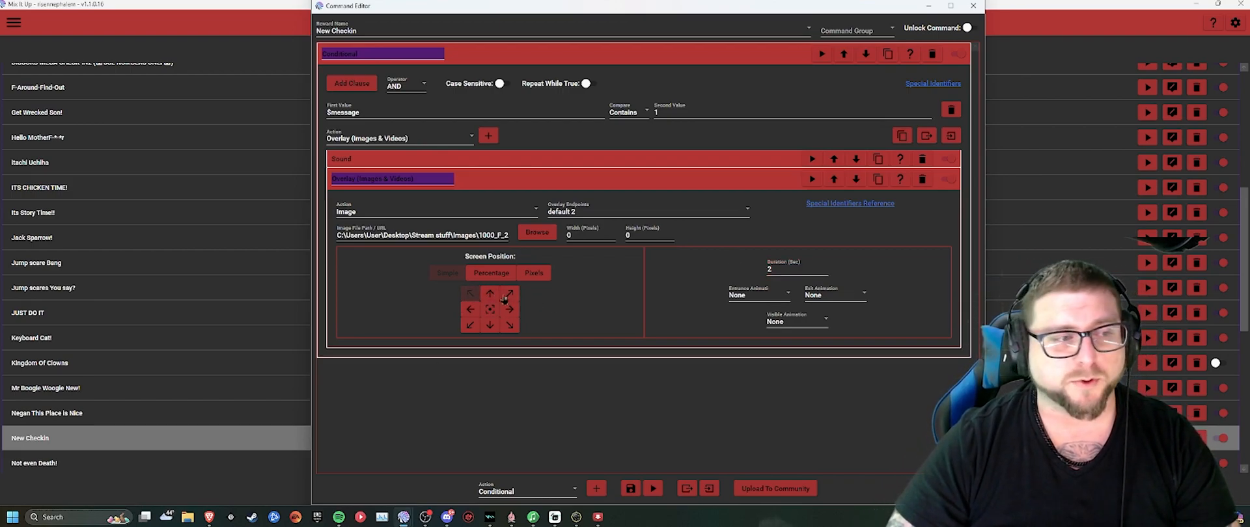
mouse_move(718, 238)
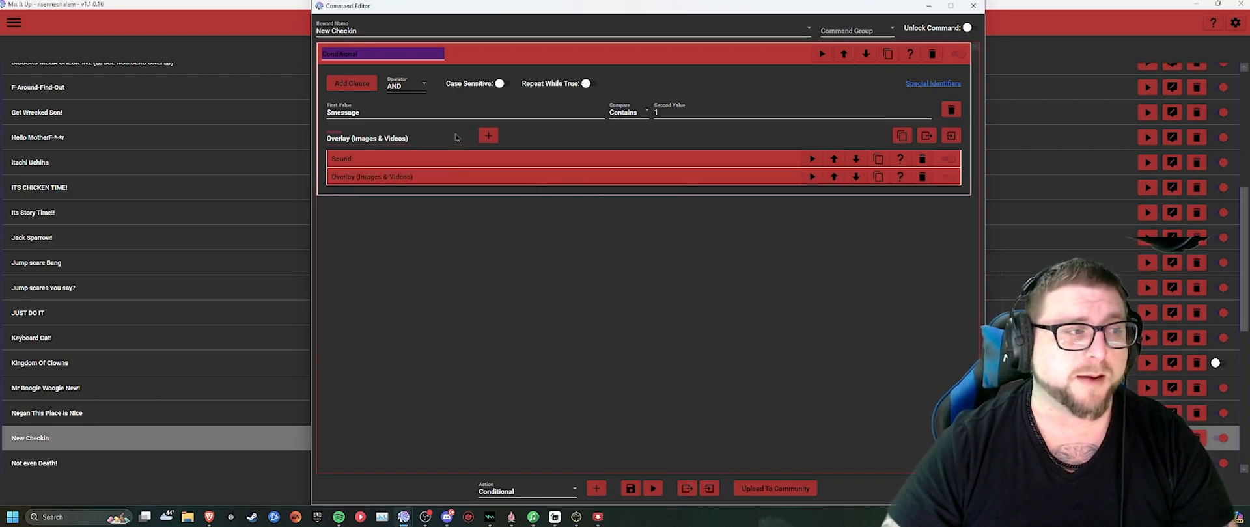
Step: Add a Chat Message: '$userdisplayname Has Initiated The Donald Duck Discord Check-in'
left_click(487, 136)
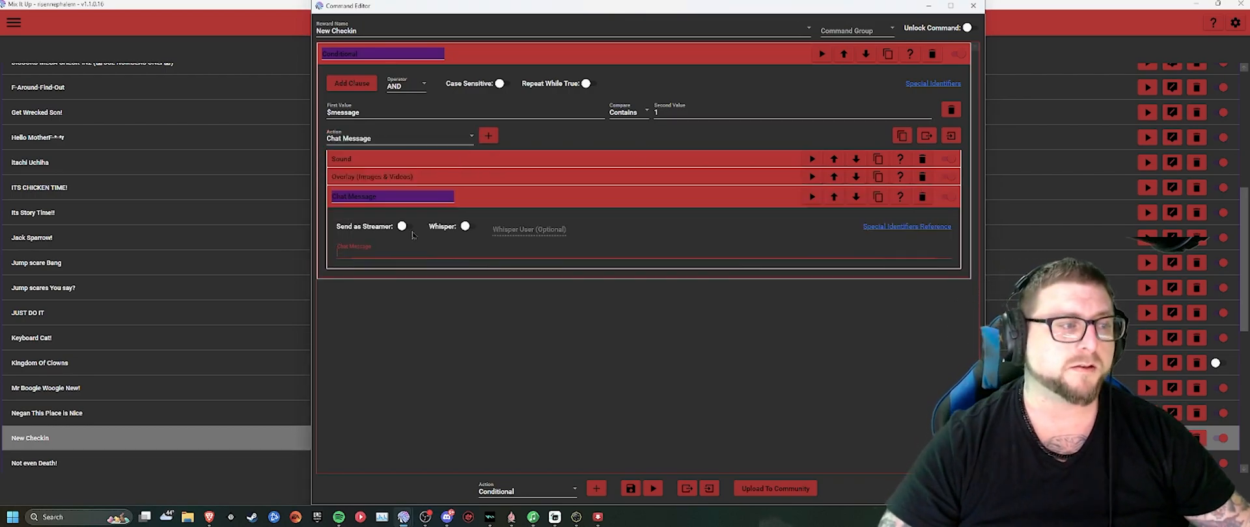
type("$")
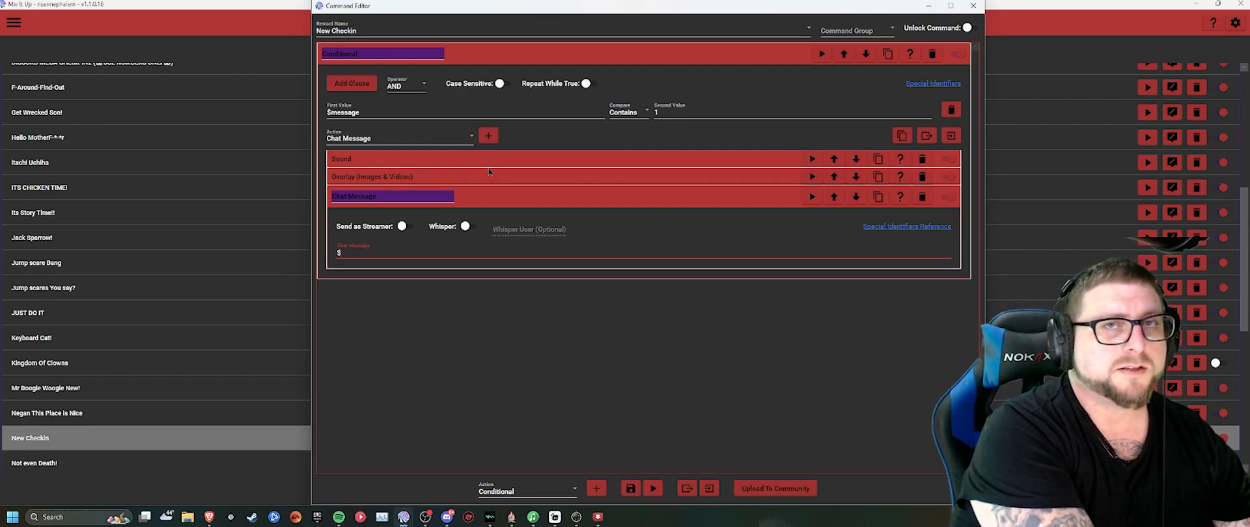
type("$userdisplayname H")
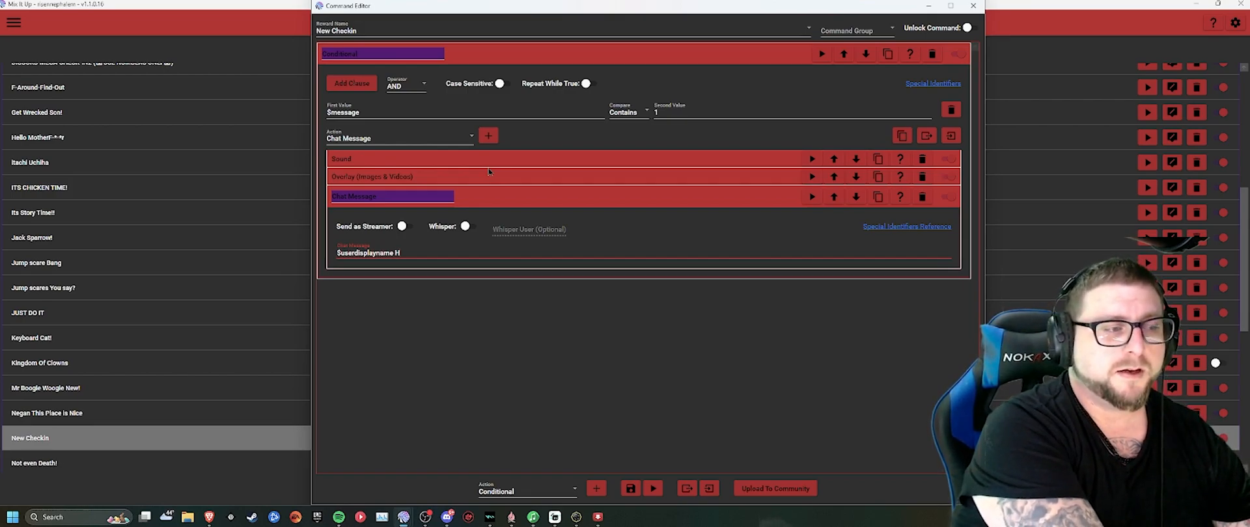
type("as Initiated The")
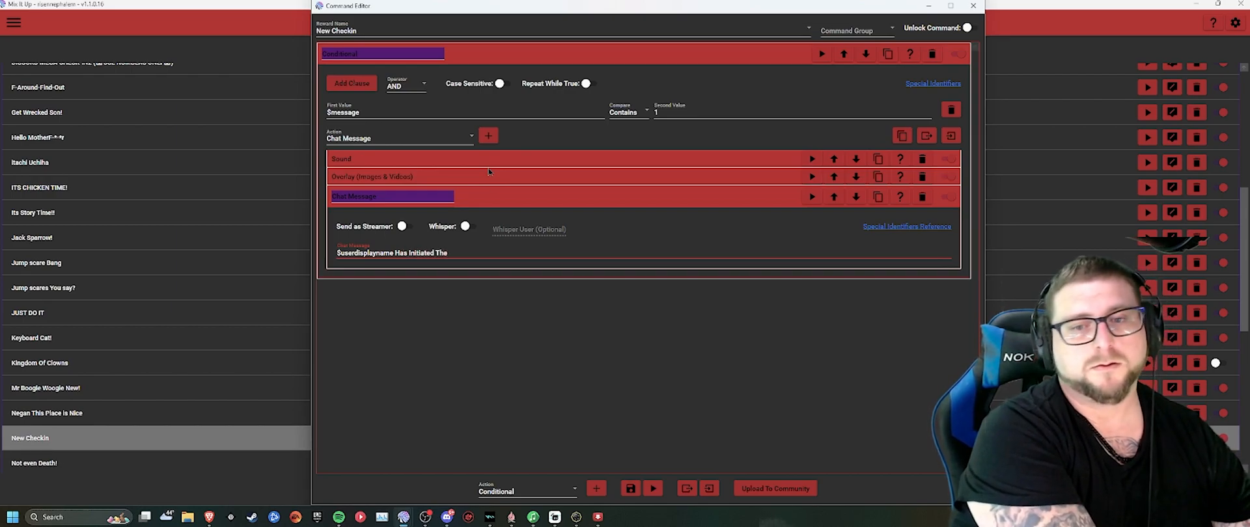
type("Donald Duck Discord")
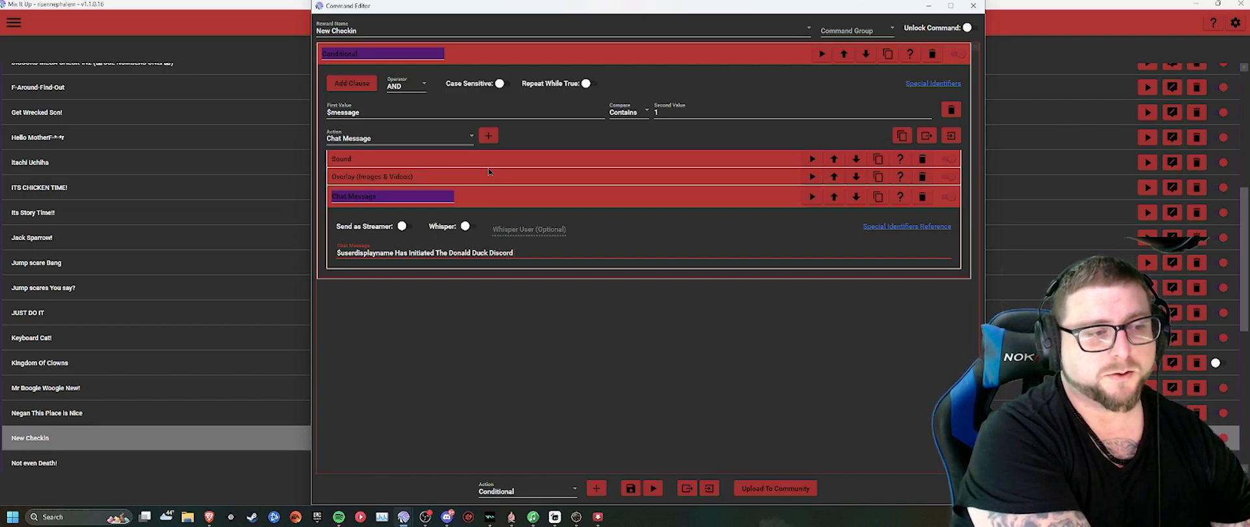
type("Check-in")
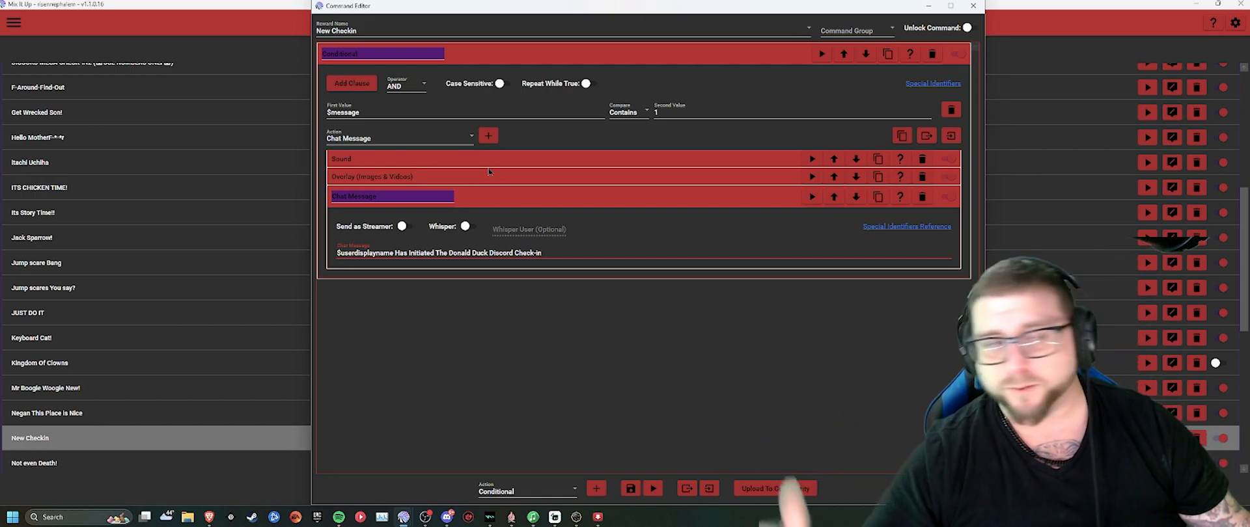
left_click(391, 195)
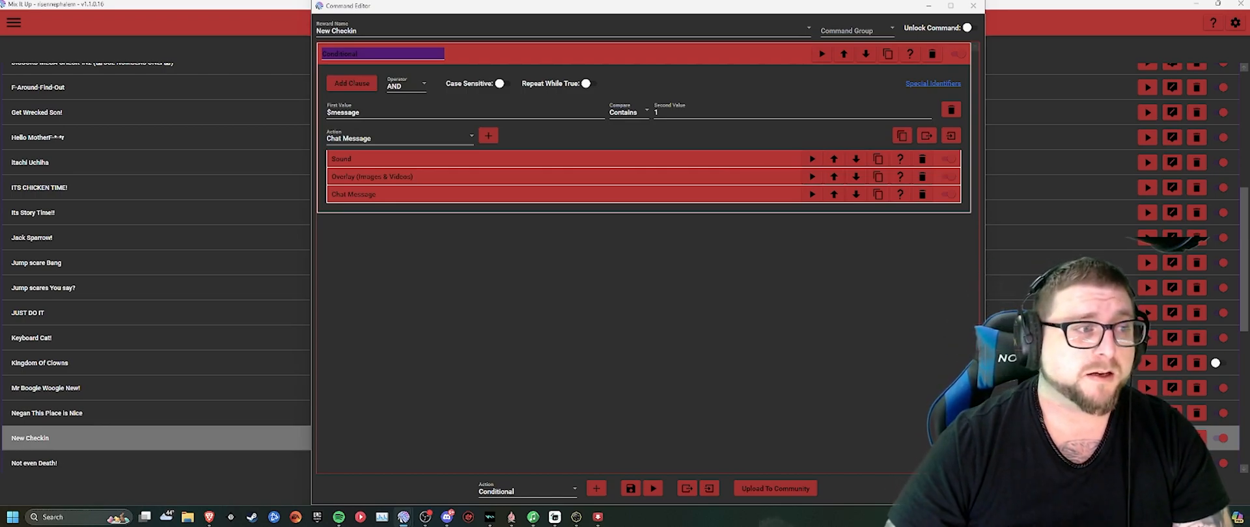
Step: Add a File (Read & Write) action set to Append To File
left_click(470, 134)
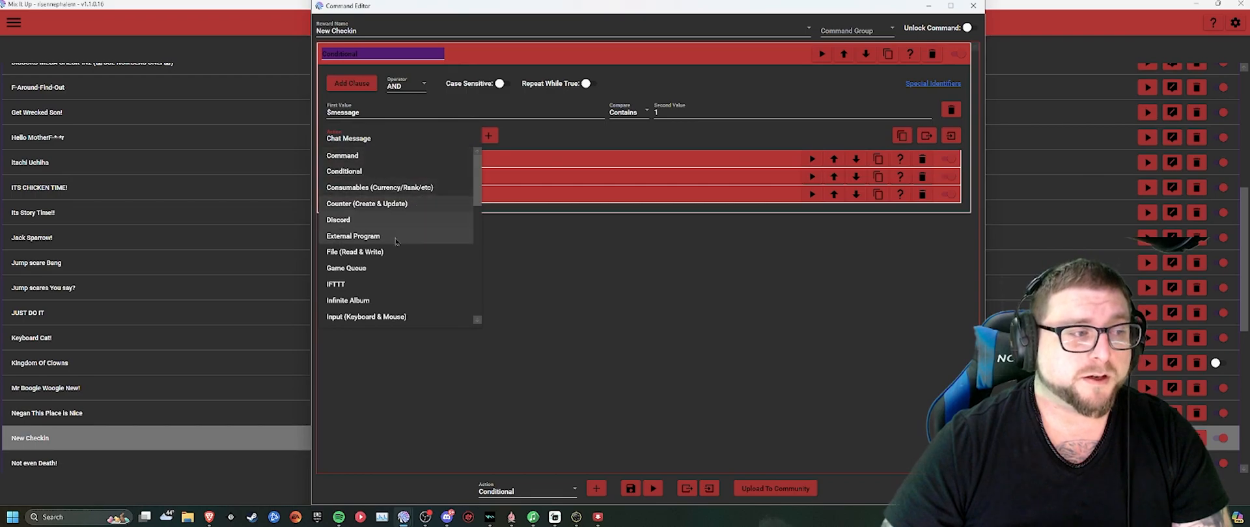
left_click(354, 251)
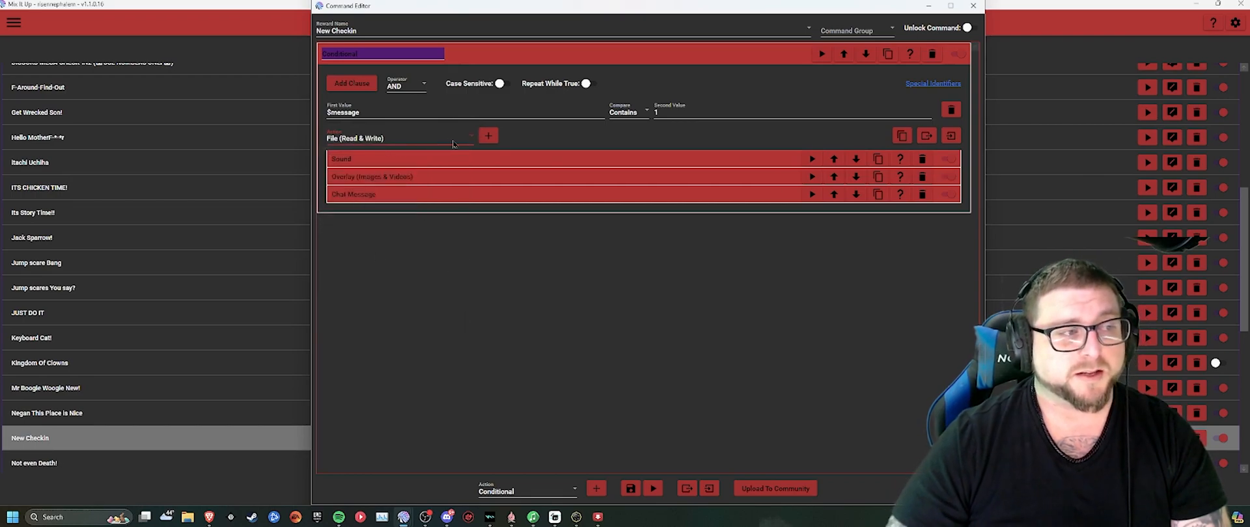
left_click(489, 136)
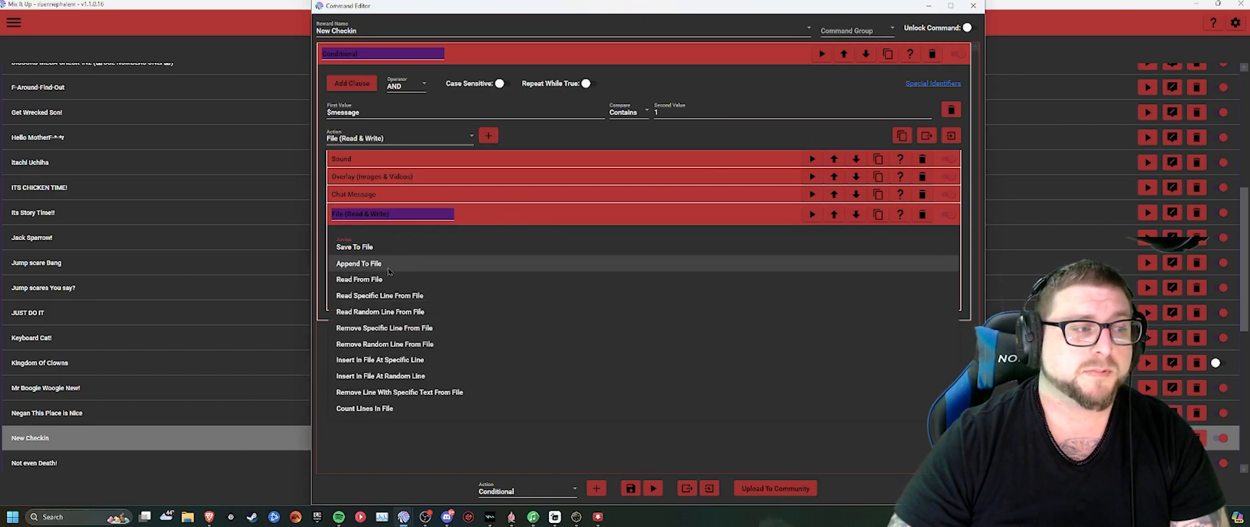
left_click(359, 263)
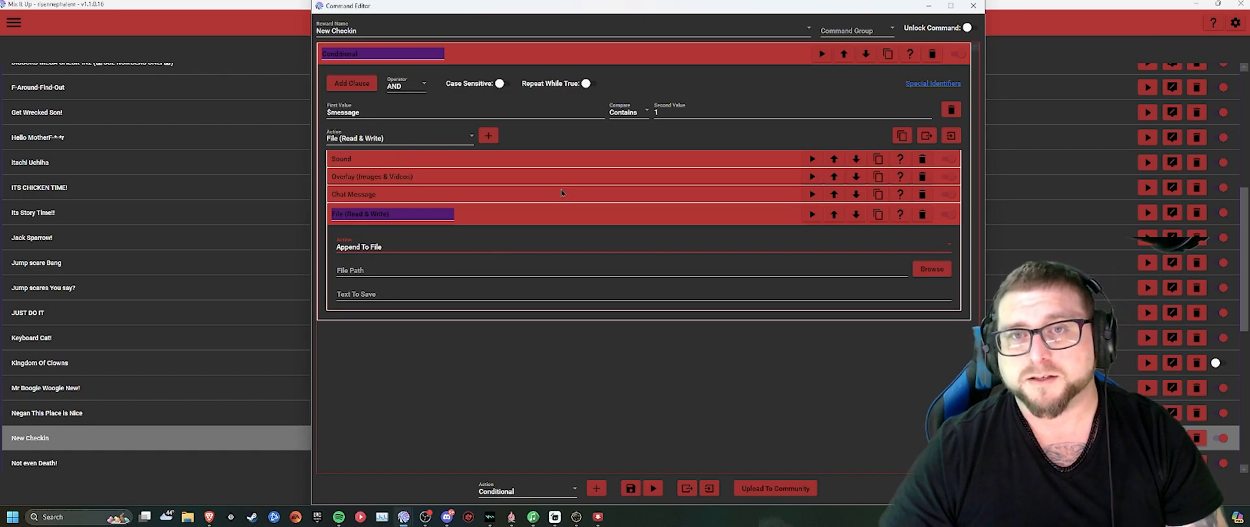
mouse_move(778, 234)
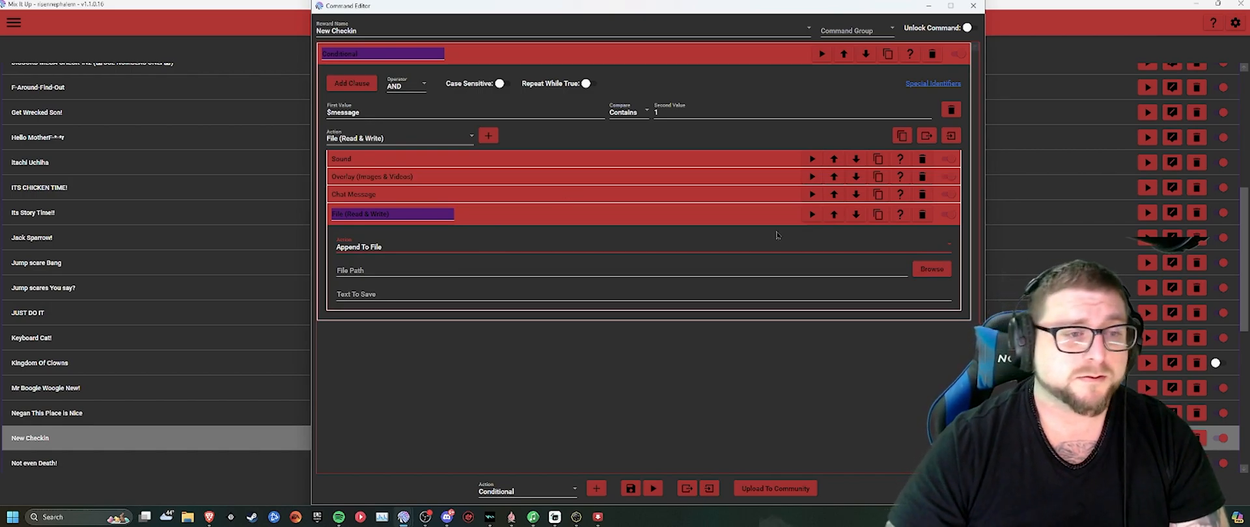
Step: Create Donald Duck Discord Check in.txt in the folder and select it as the append target
left_click(930, 269)
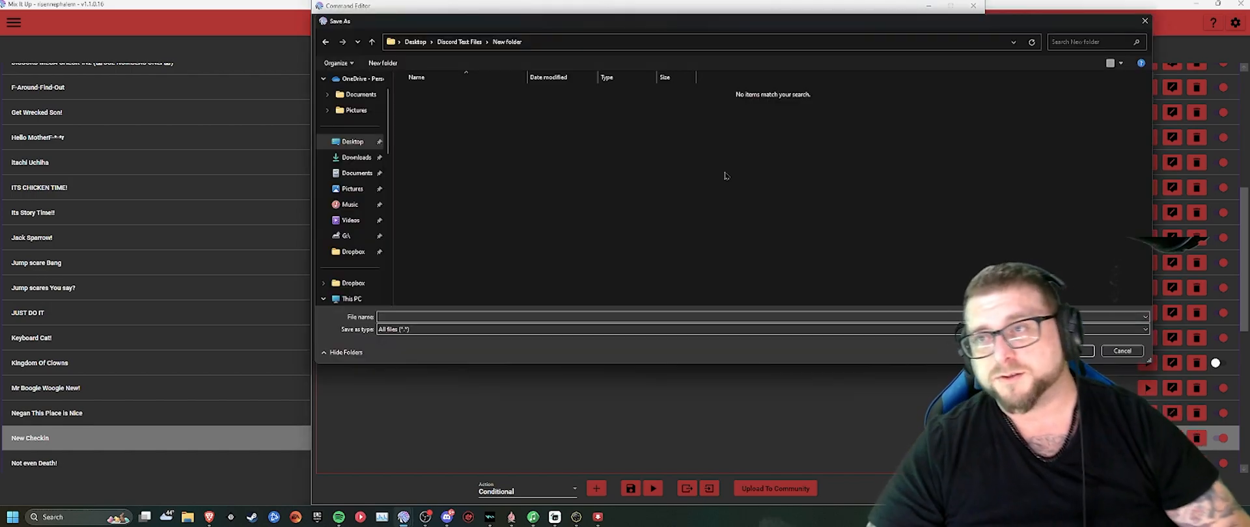
right_click(630, 171)
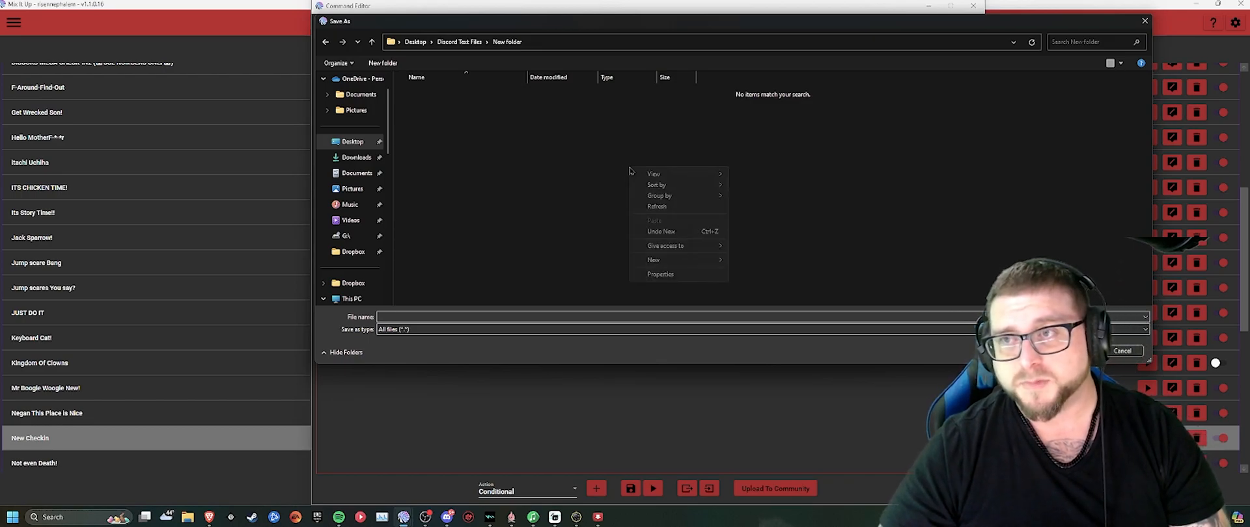
left_click(652, 260)
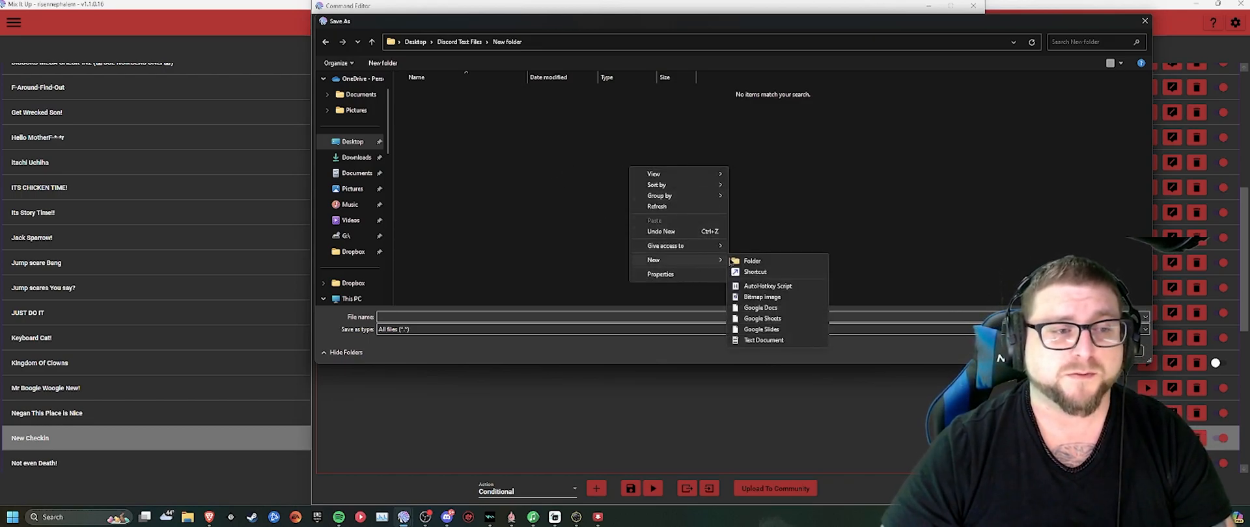
left_click(763, 339)
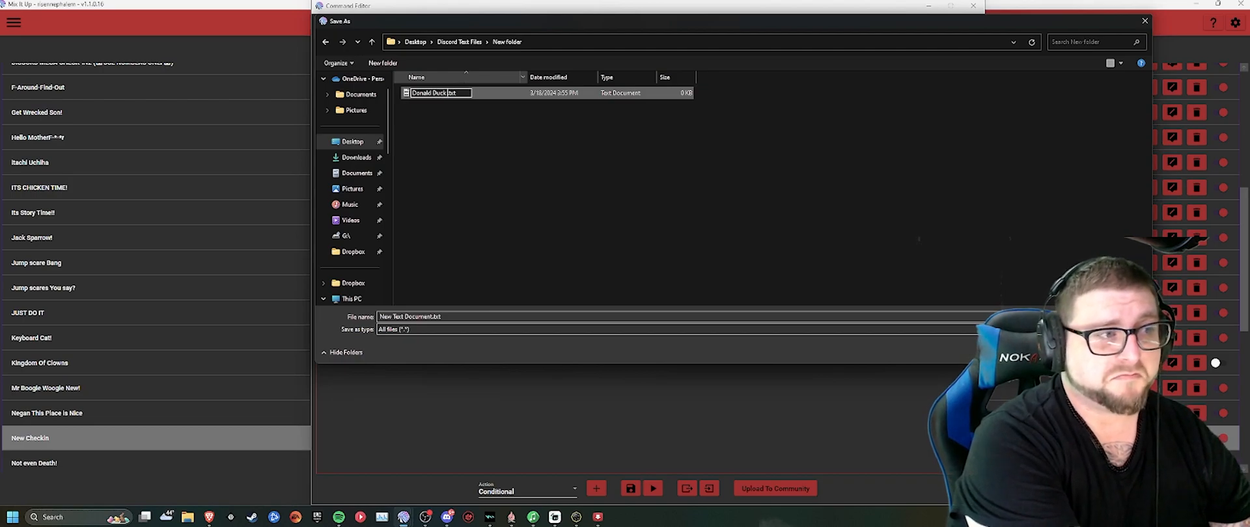
type("Discord Check in")
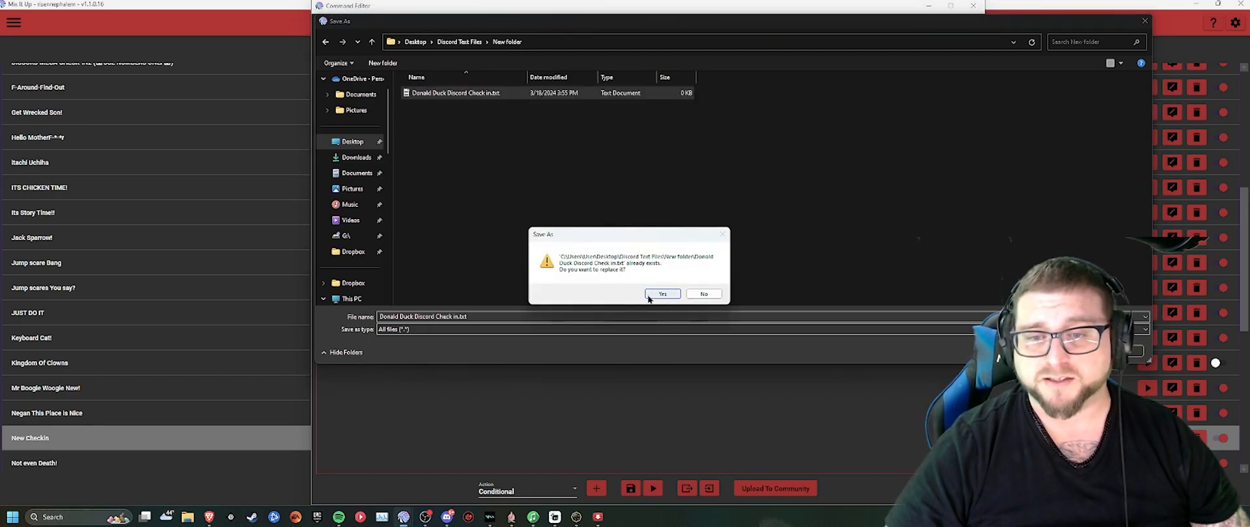
left_click(663, 294)
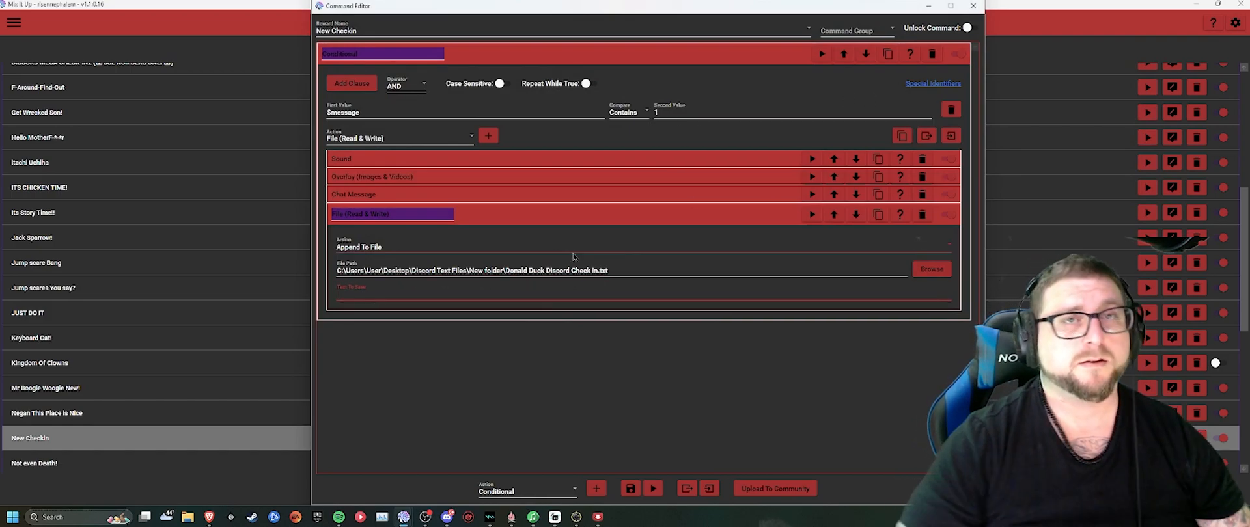
Step: Fill the File action's Text To Save with the $username special identifier
type("@")
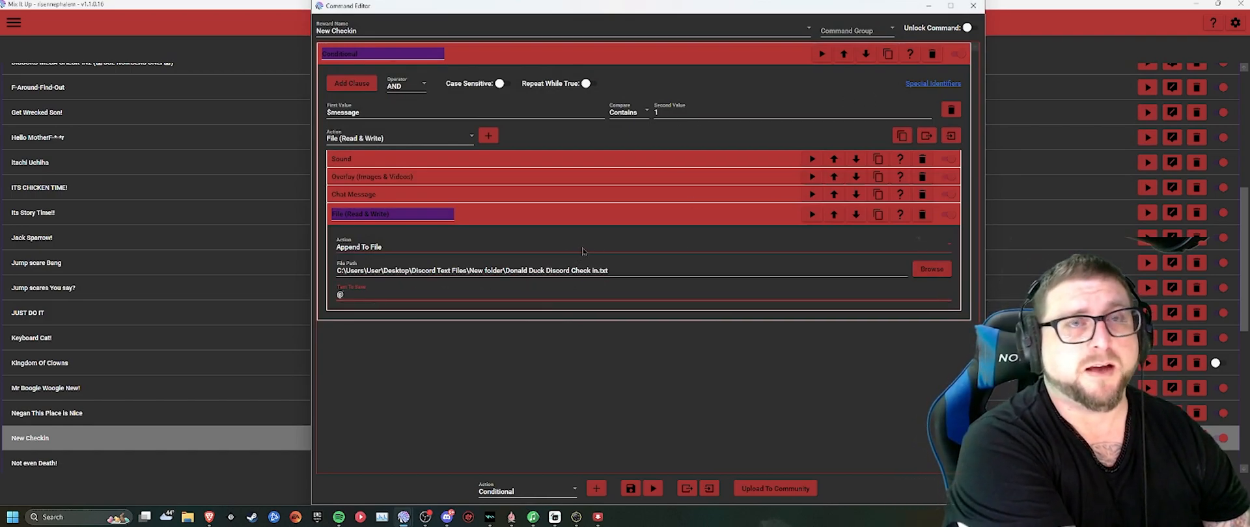
type("$")
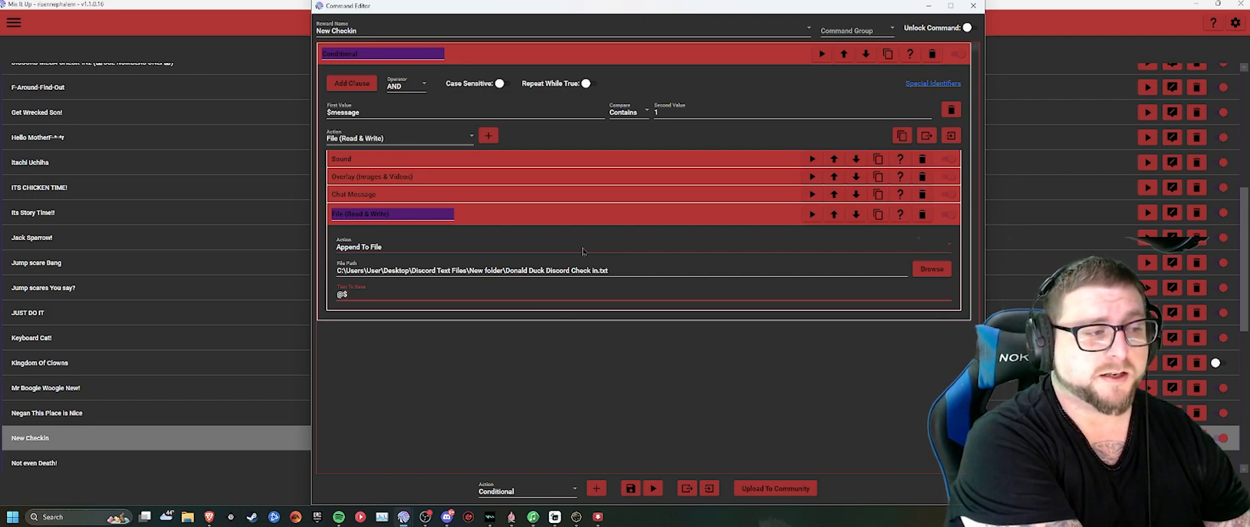
type("userd")
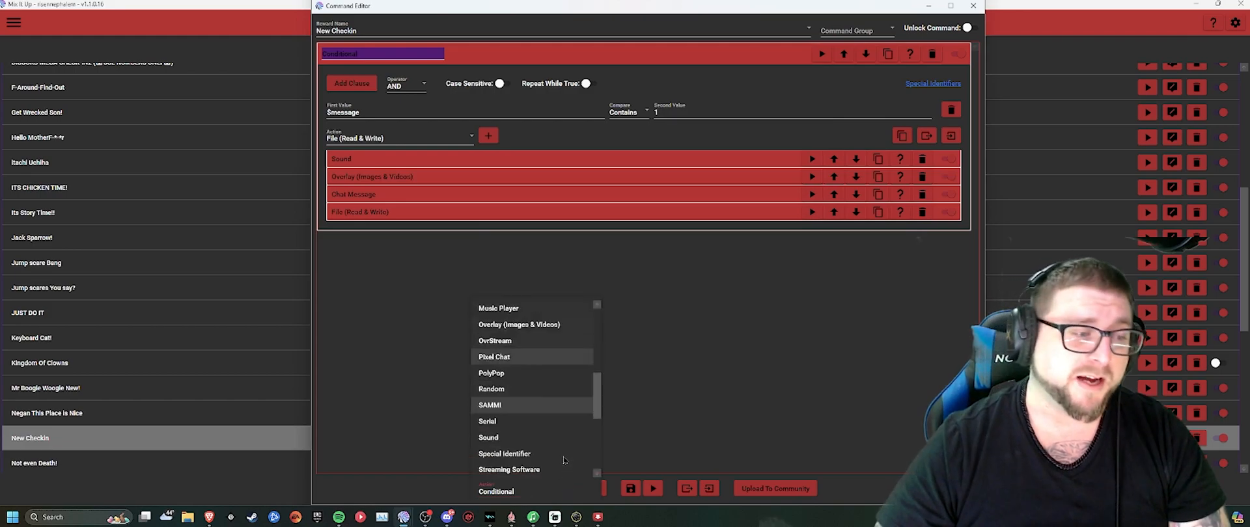
Step: Add a Wait action of 3 seconds to the New Checkin command
scroll("down", 3)
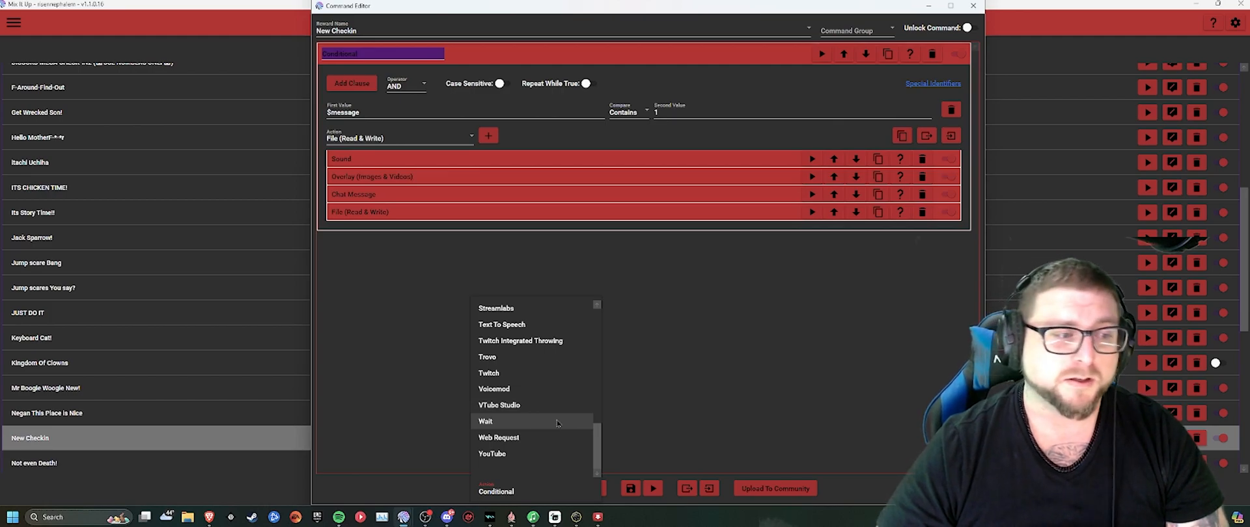
left_click(485, 422)
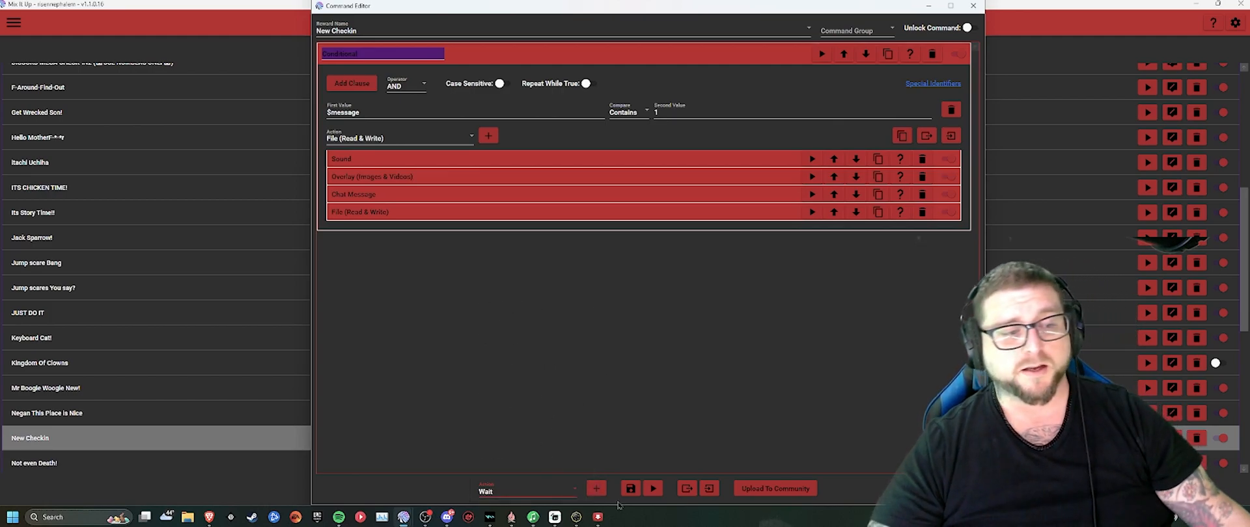
left_click(596, 488)
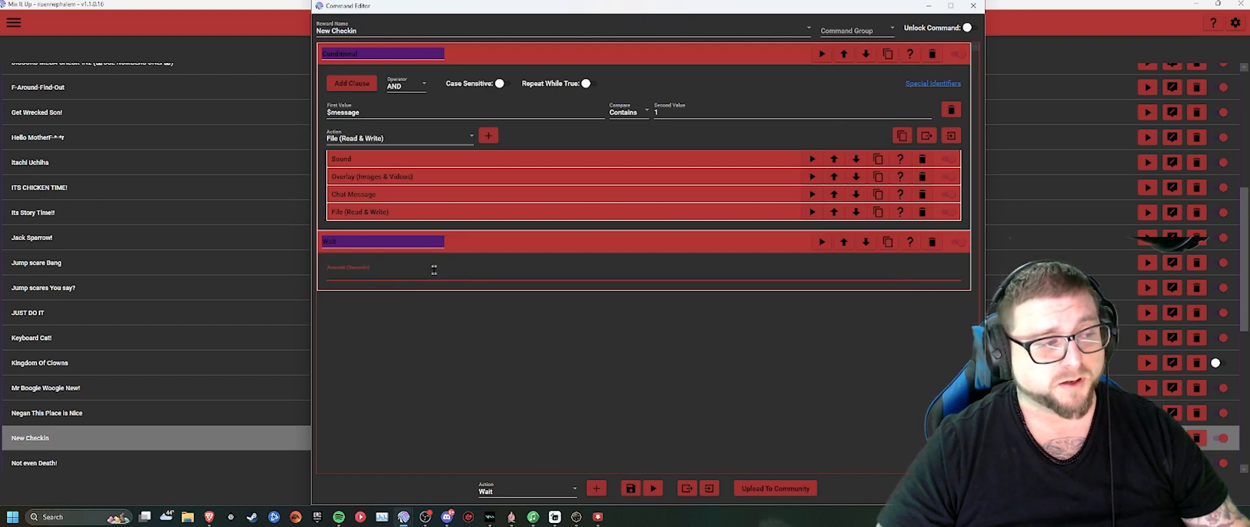
type("3")
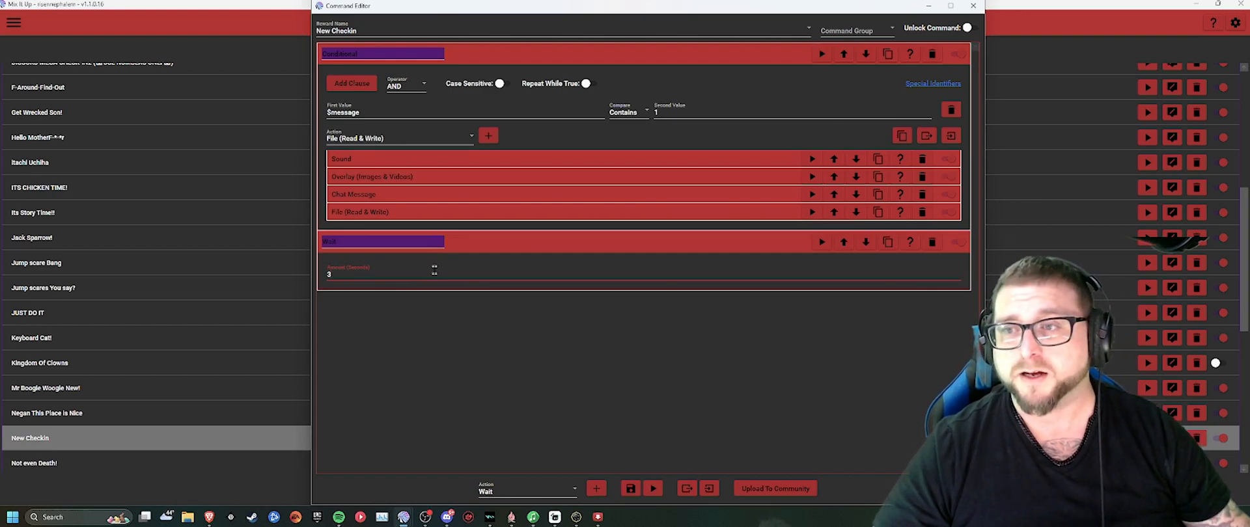
mouse_move(522, 180)
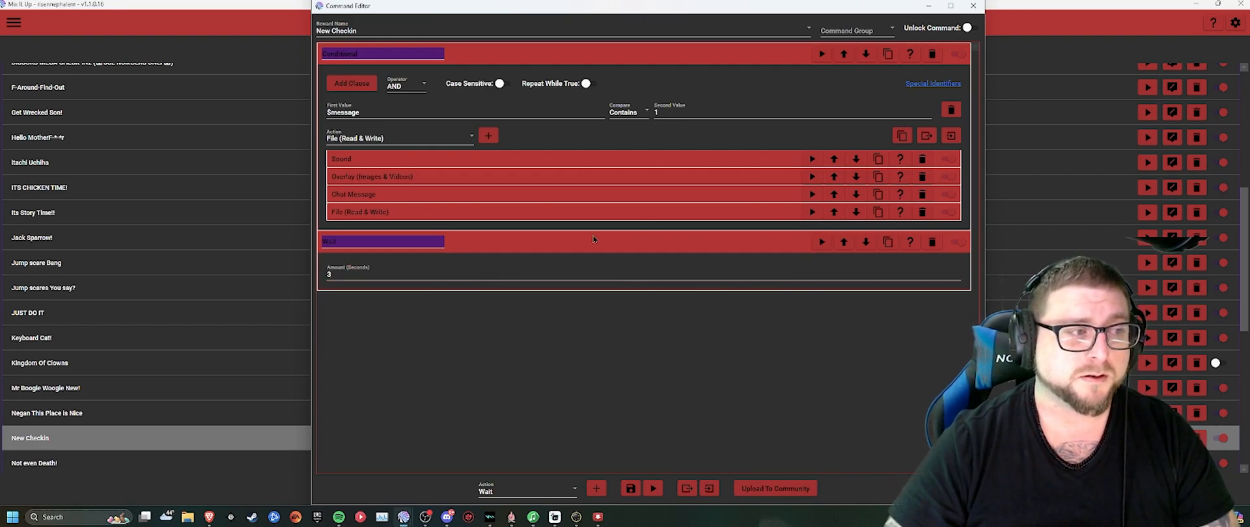
Step: Move the 3-second Wait inside the Donald Duck conditional group as its last action
left_click(932, 241)
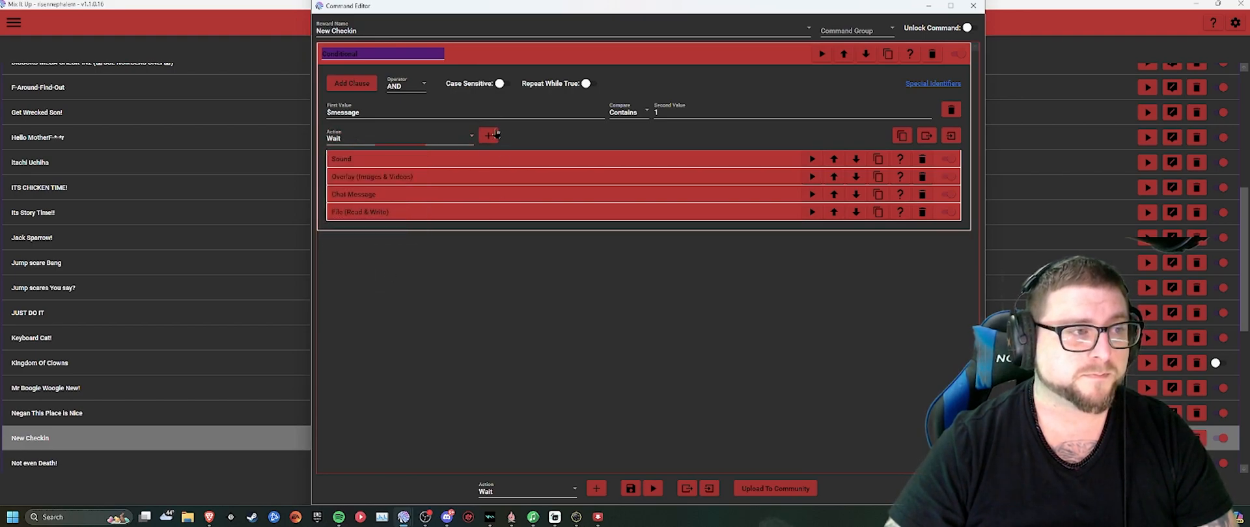
left_click(488, 136)
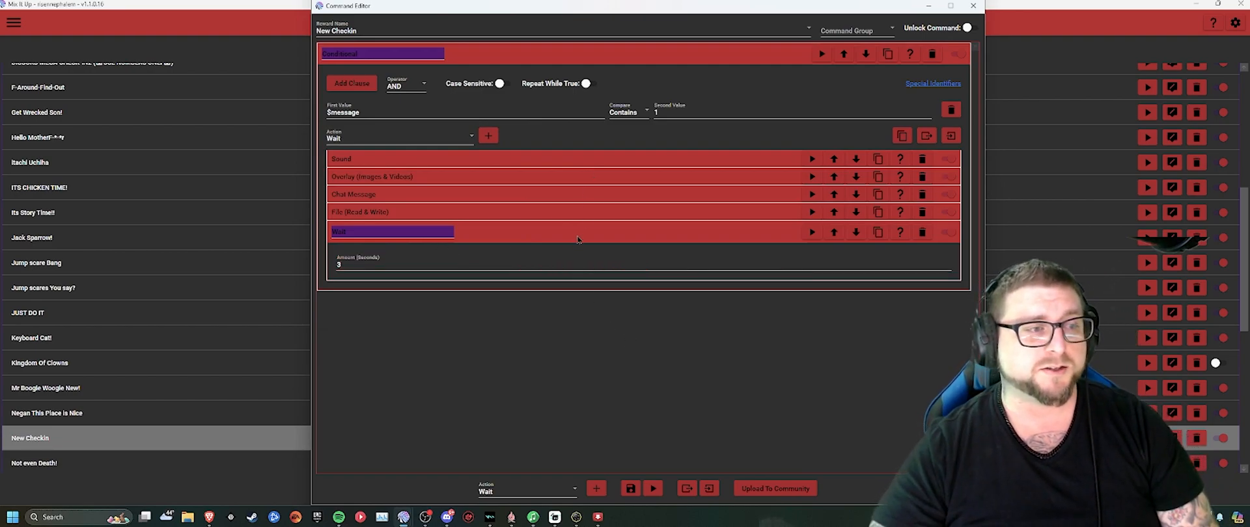
left_click(391, 230)
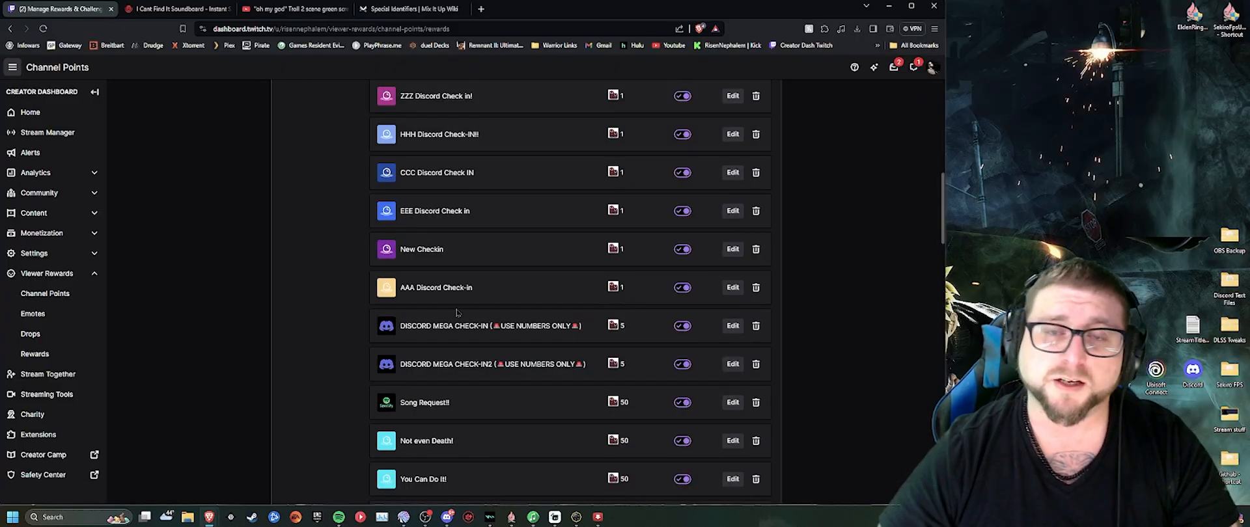
Step: Edit New Checkin and require viewers to enter text when redeeming
scroll("up", 3)
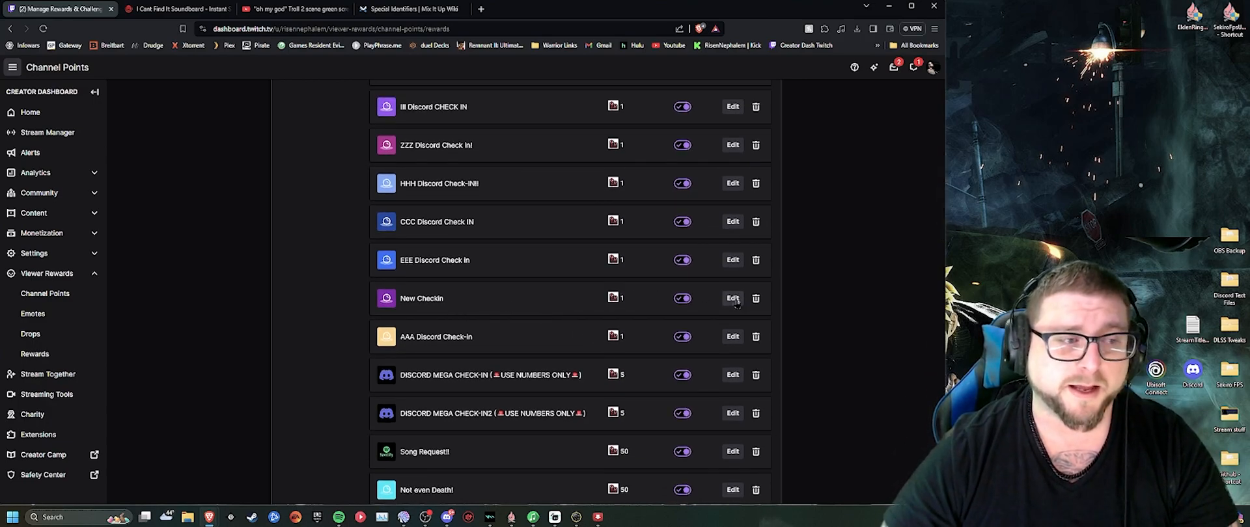
left_click(730, 298)
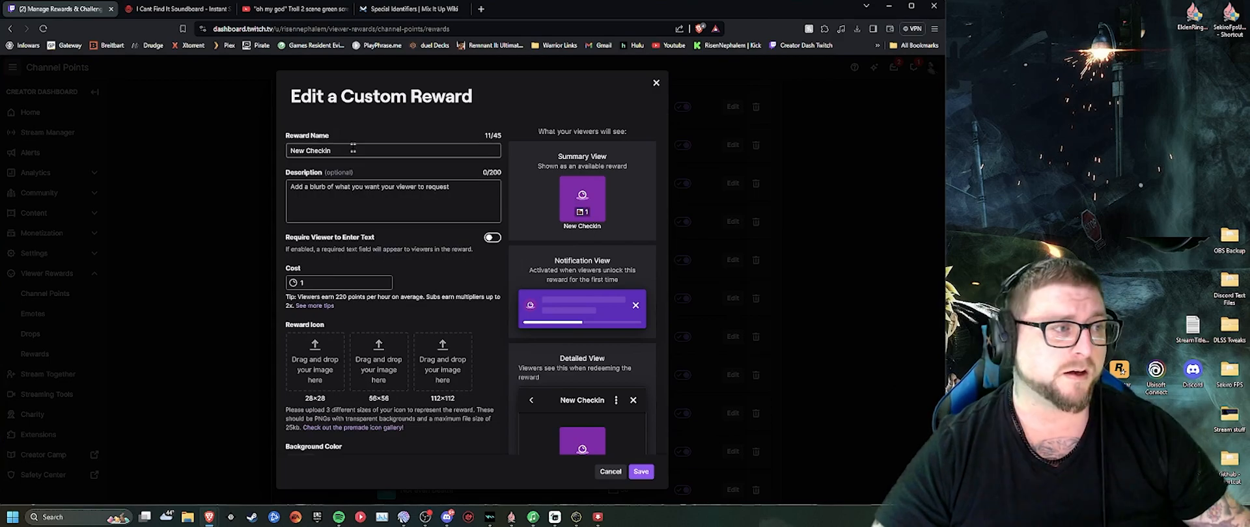
left_click(391, 202)
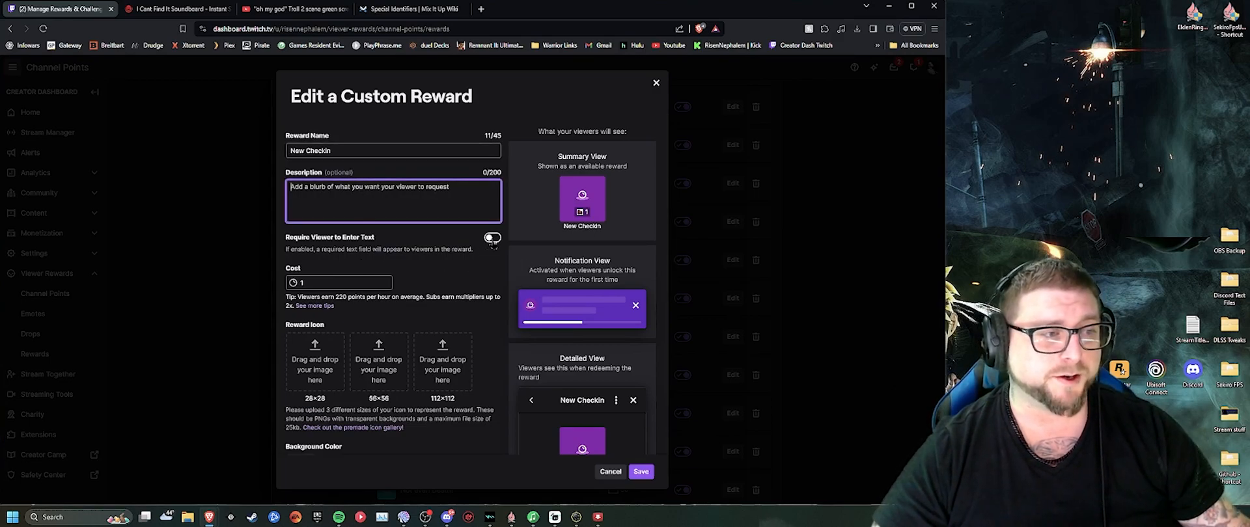
left_click(491, 237)
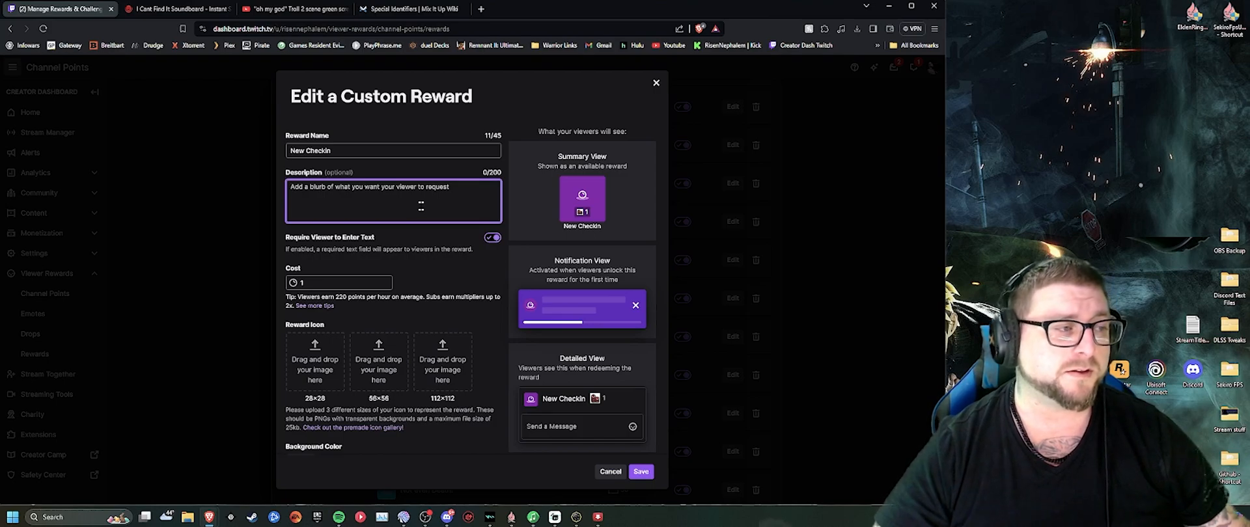
Step: Describe the numbered Donald, Daffy, Daisy and Huey Duck Discord check-in options and save the reward
type("1-Donald Duck Discord Check in")
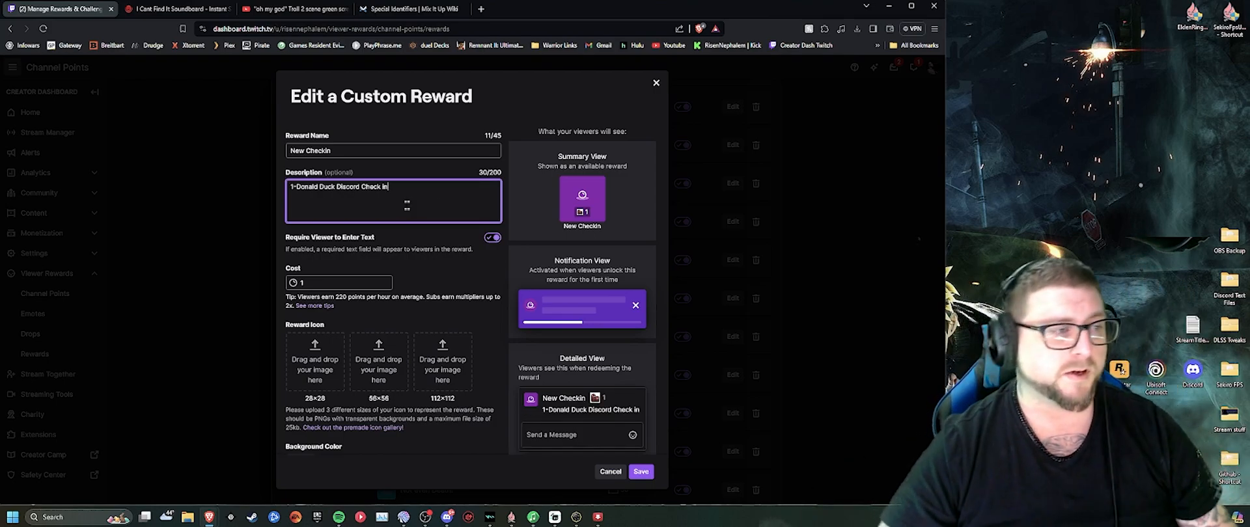
type("2")
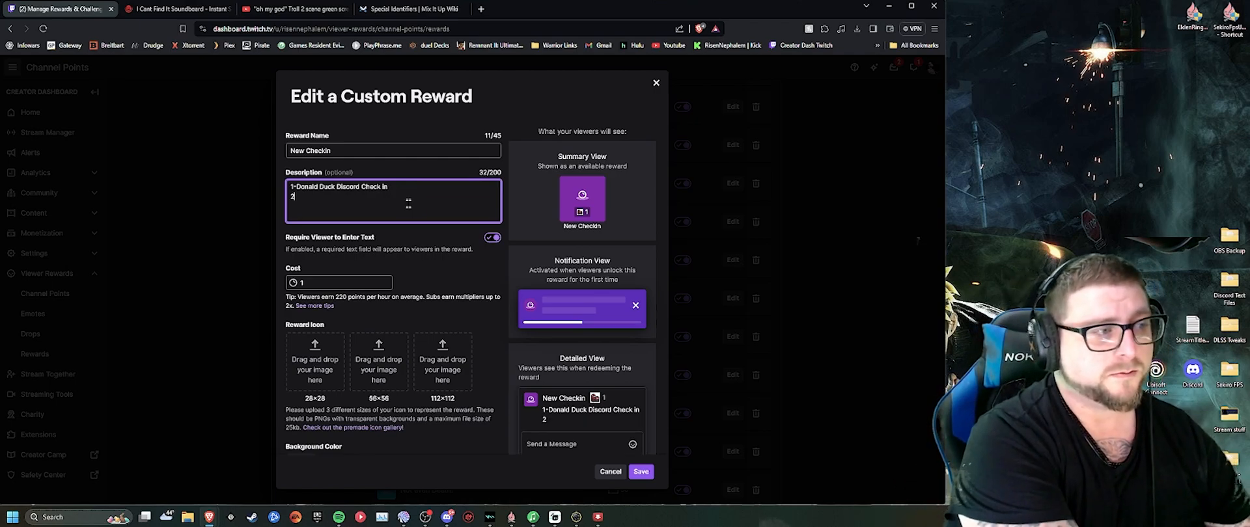
type("- Daffy Duck D")
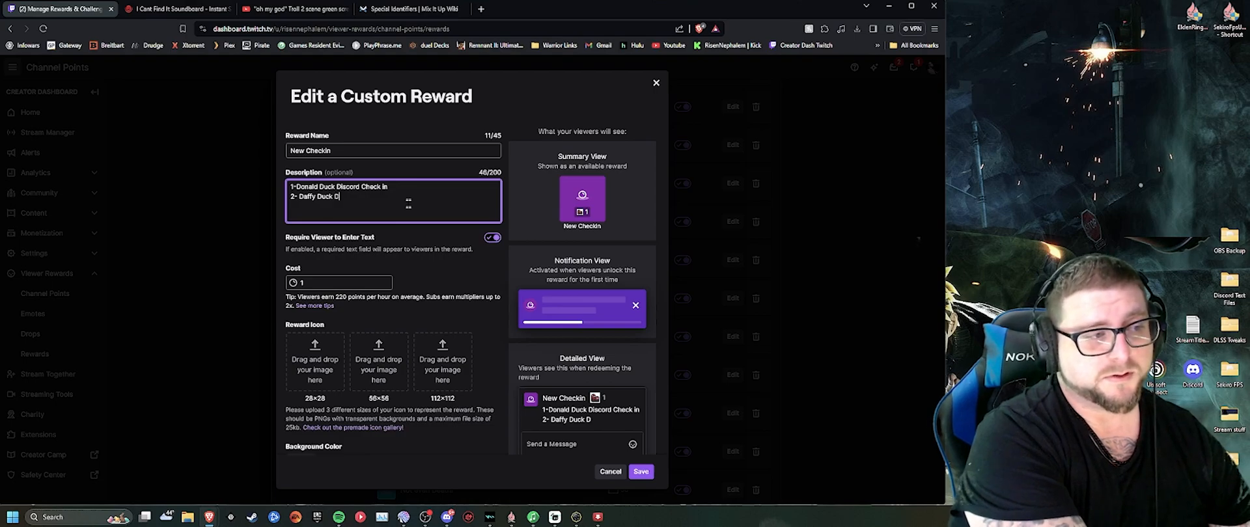
type("iscord Check in")
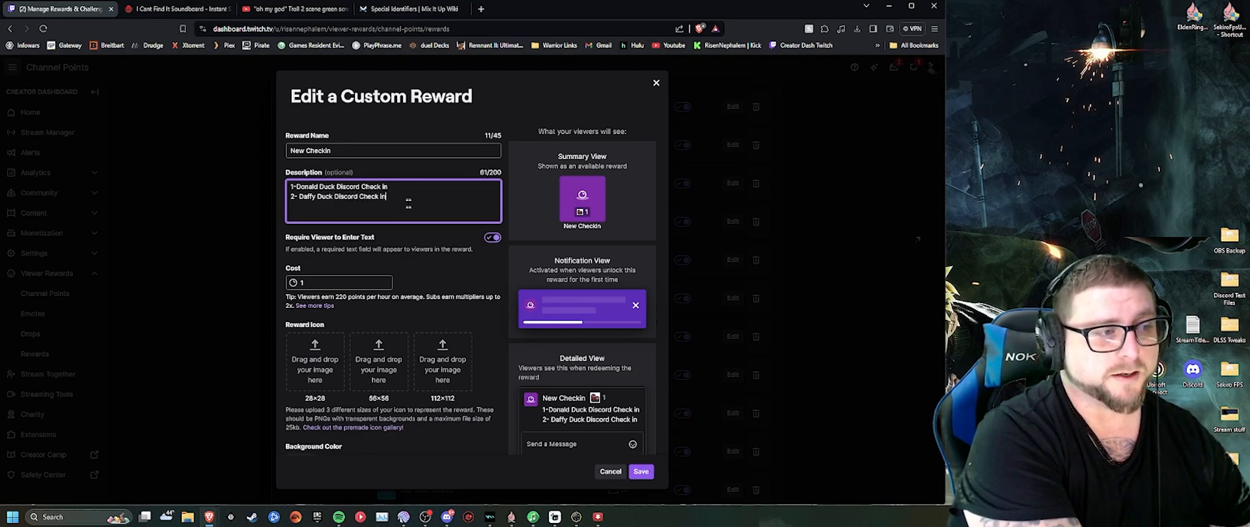
type("3-")
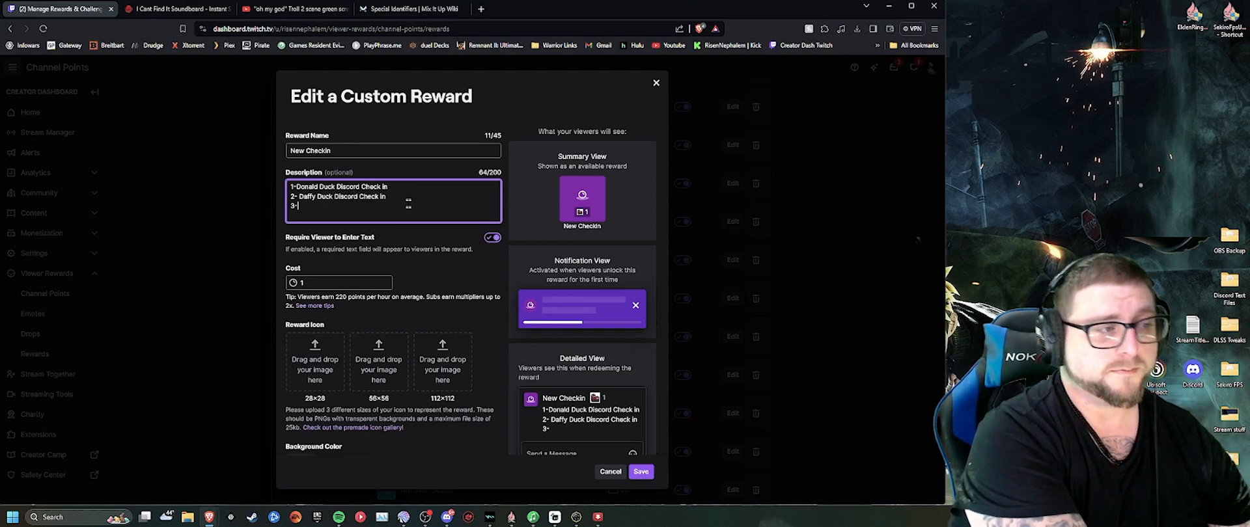
type("Daisy")
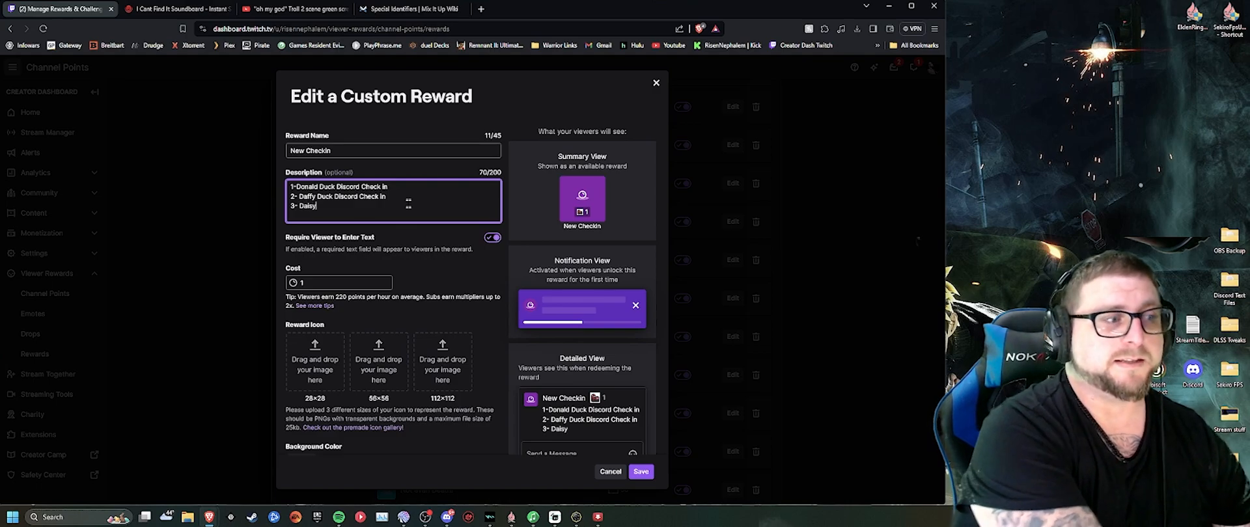
type("\" \"")
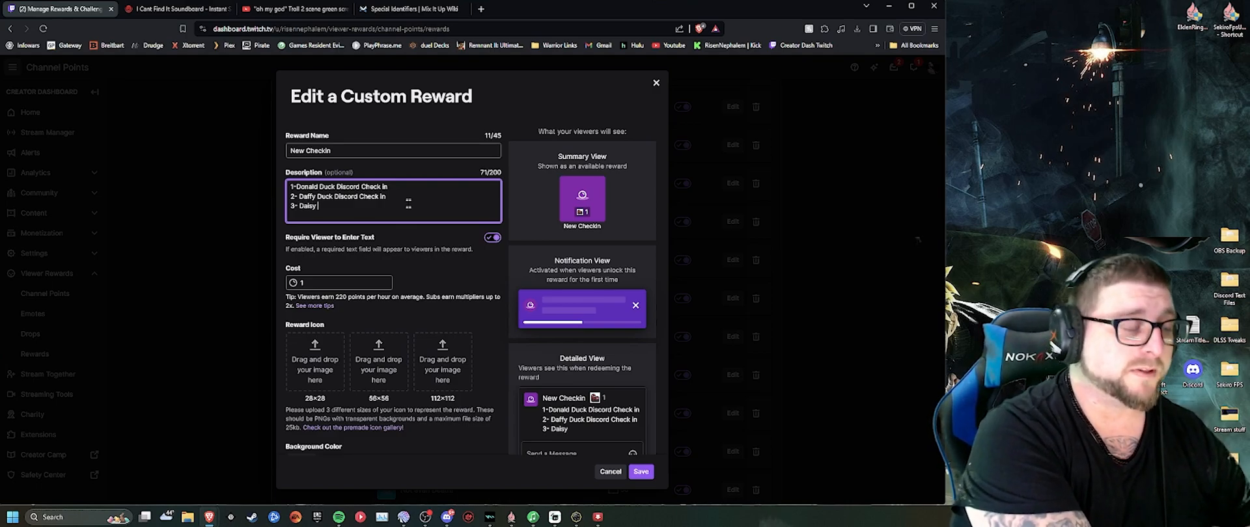
type("Duck discord check in")
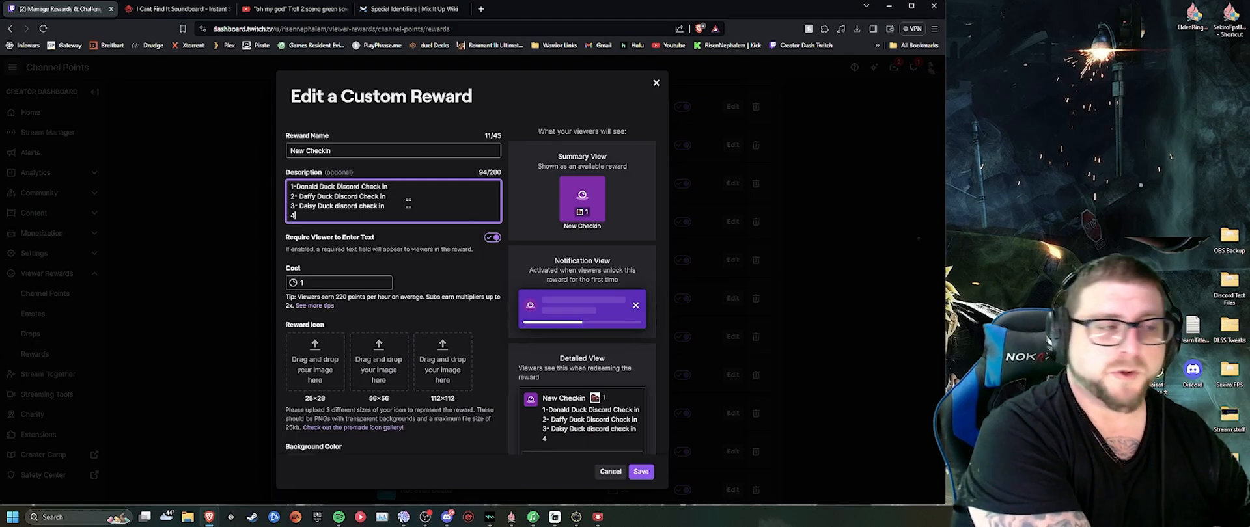
type("- Huey Duck Discord Check in")
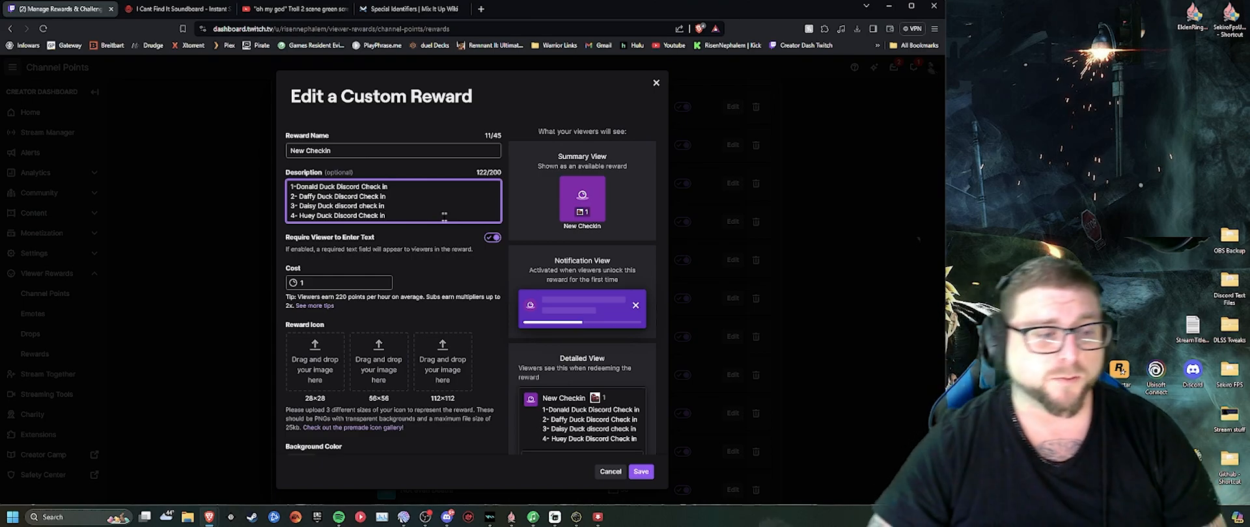
left_click(611, 472)
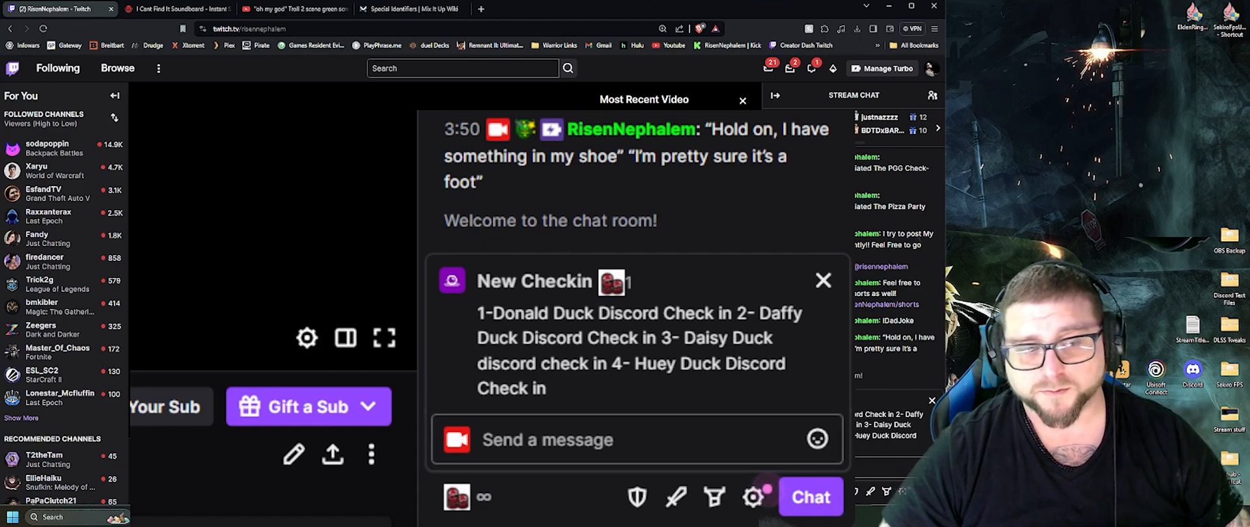
Step: Redeem New Checkin with message 1 to trigger the Donald Duck Discord check-in announcement
type("1")
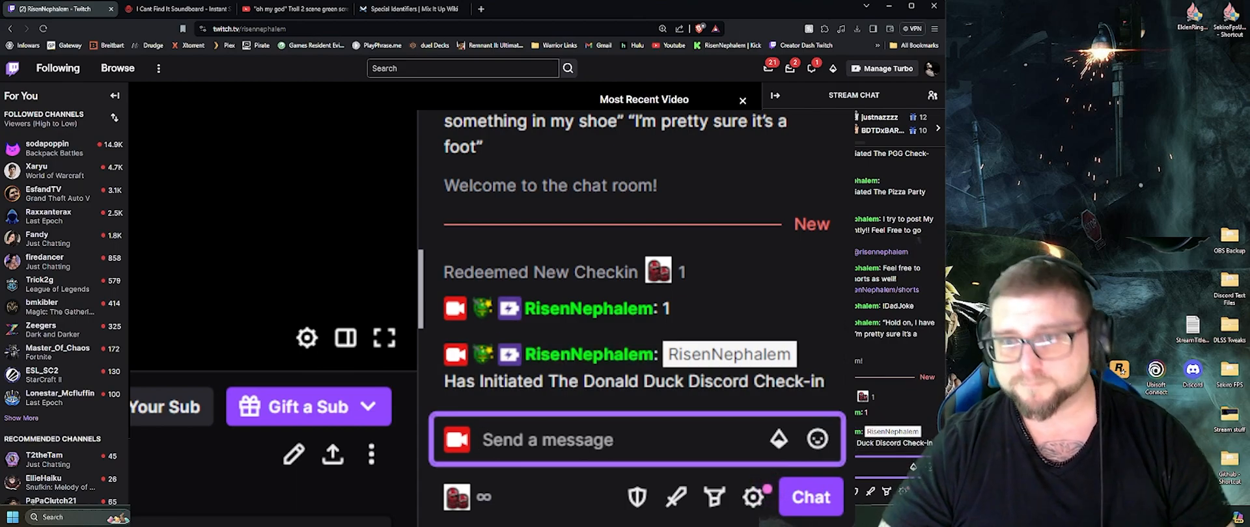
mouse_move(1139, 10)
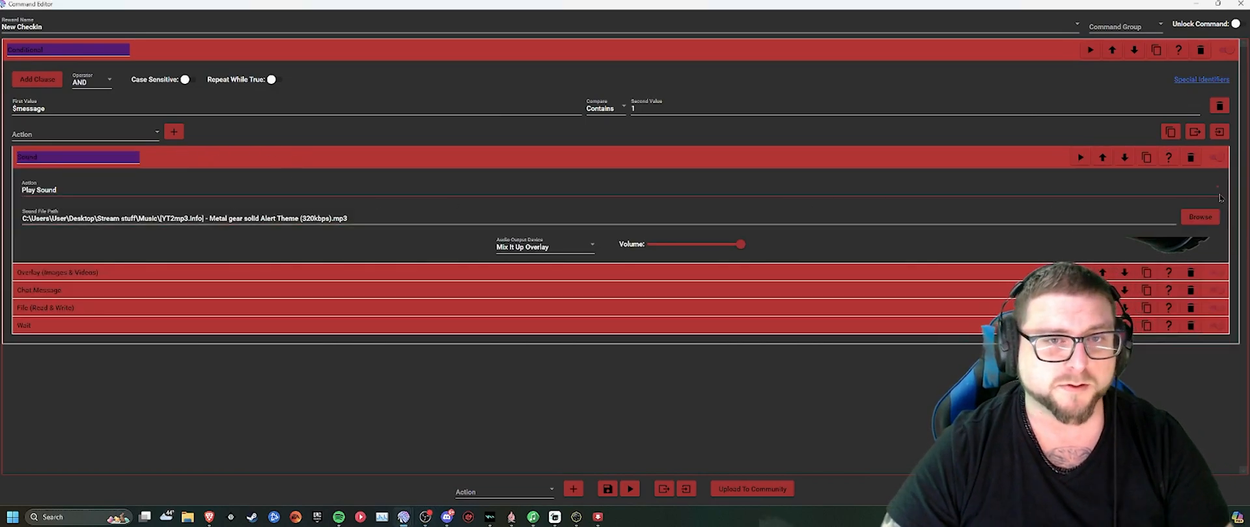
Step: Browse the sound files for 'discord' and choose Discord Sound.mp3 as the alert sound
left_click(1199, 216)
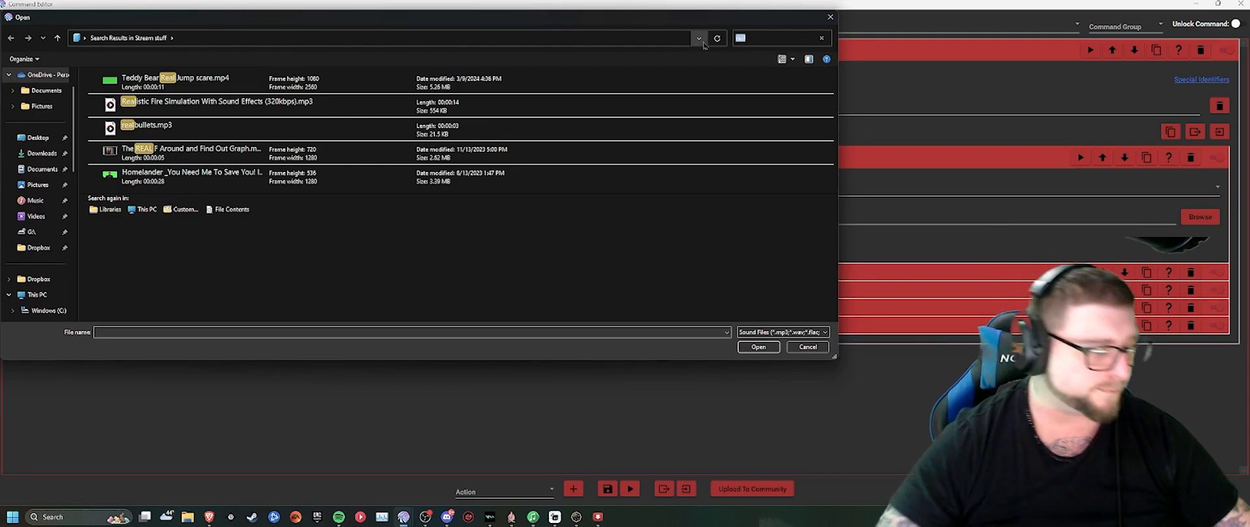
type("discord")
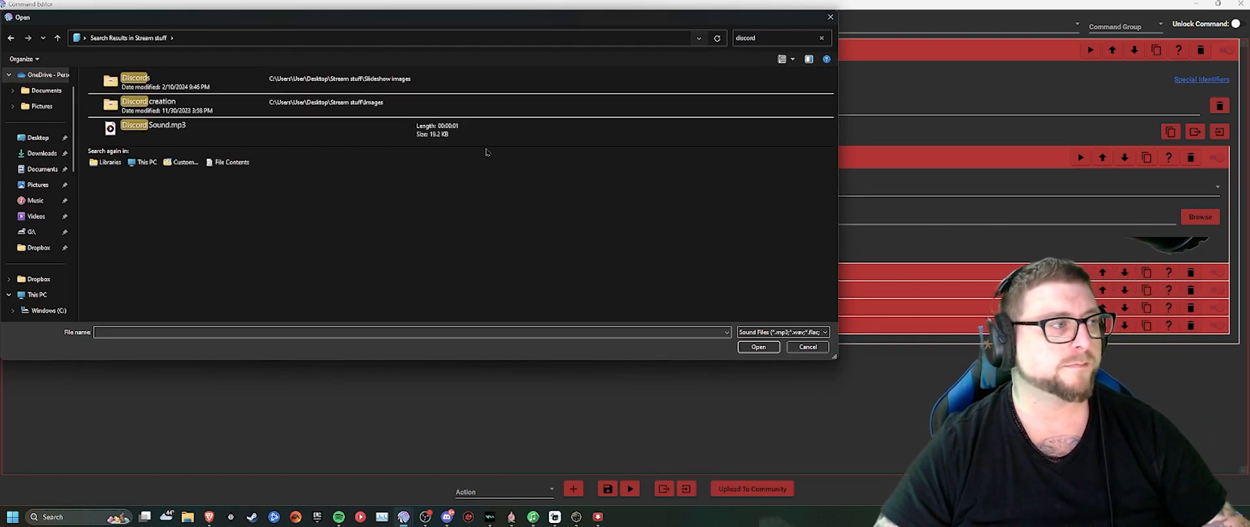
left_click(758, 346)
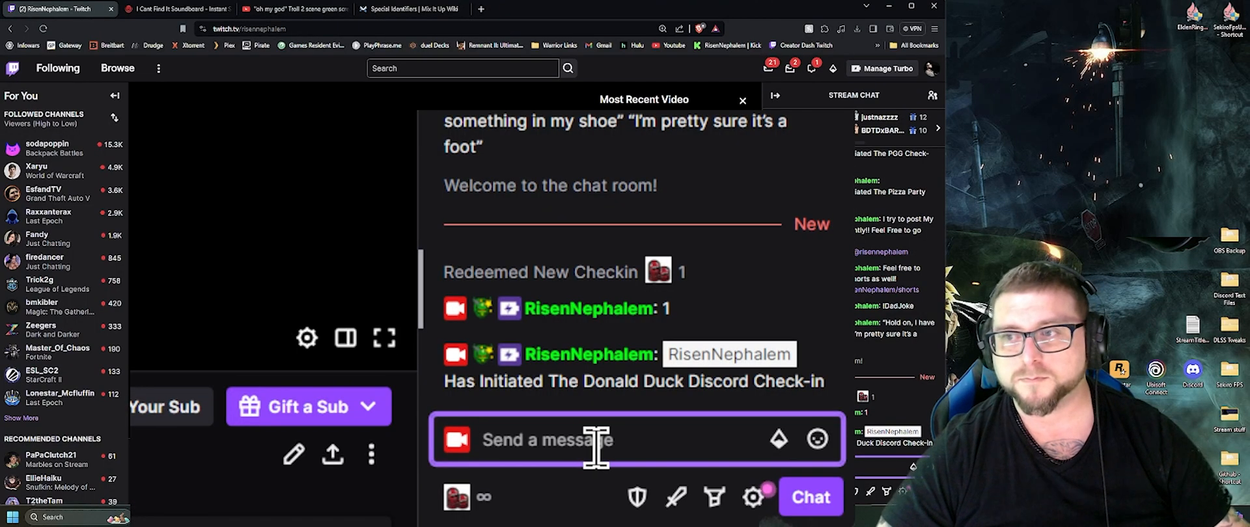
mouse_move(482, 498)
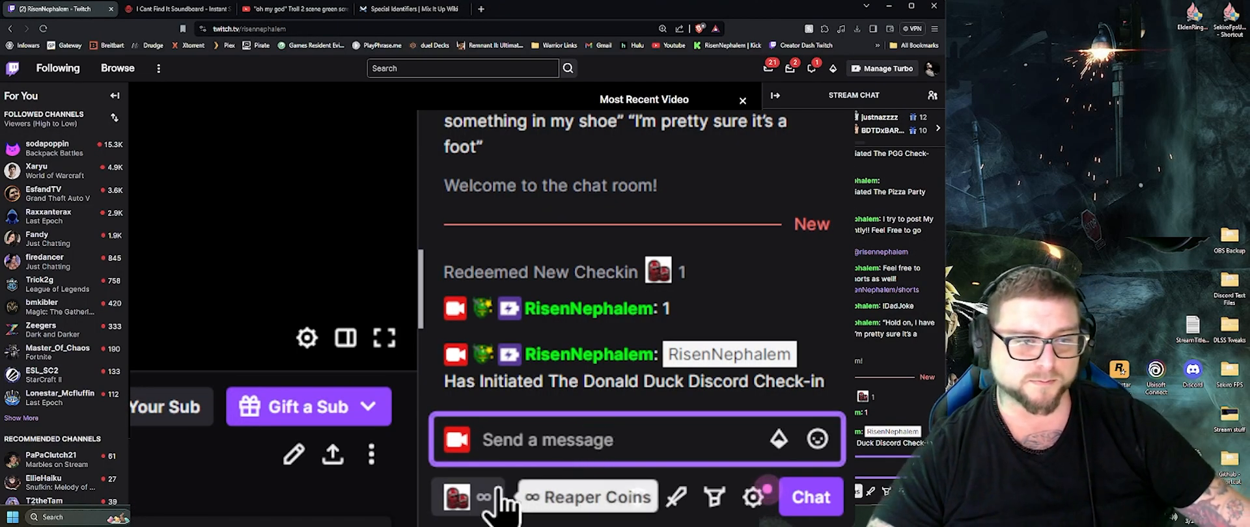
Step: Redeem New Checkin from channel points with message 1 to test the Donald Duck check-in
left_click(483, 497)
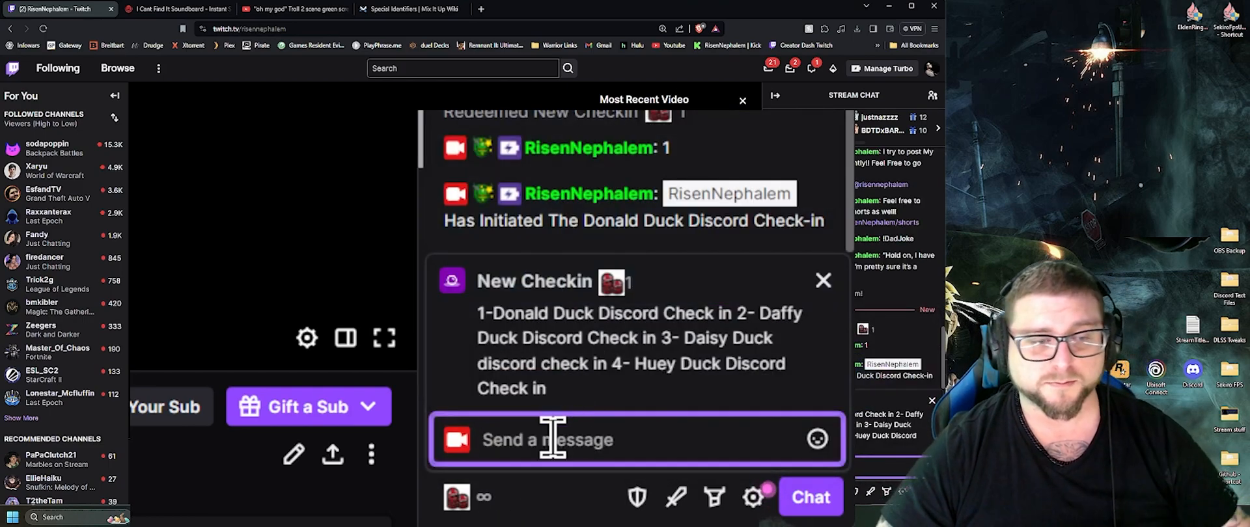
type("1")
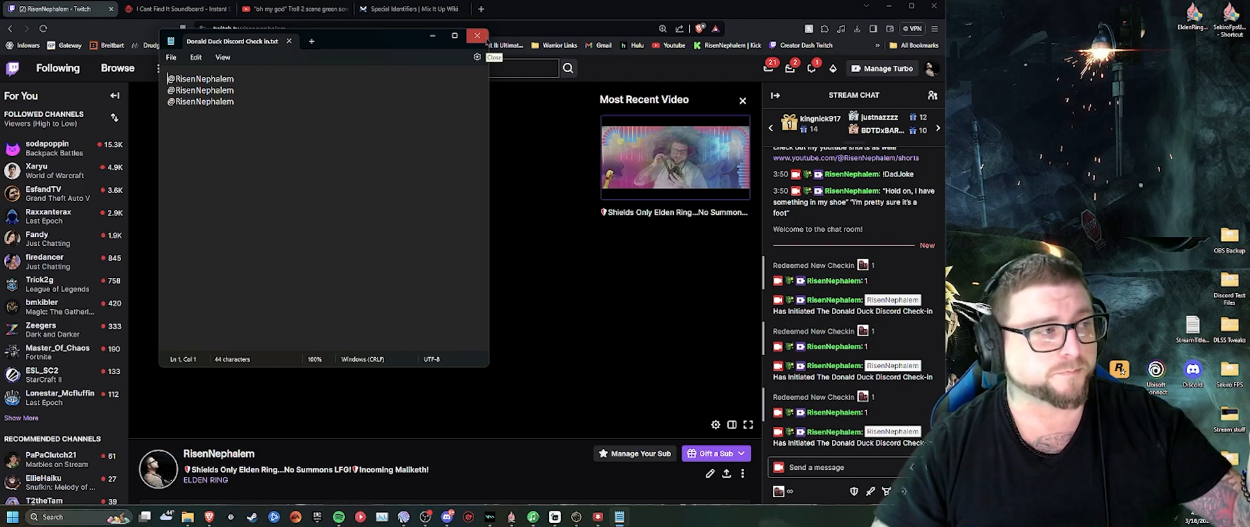
Step: Close Donald Duck Discord Check In.txt after confirming its three RisenNephalem lines
left_click(476, 37)
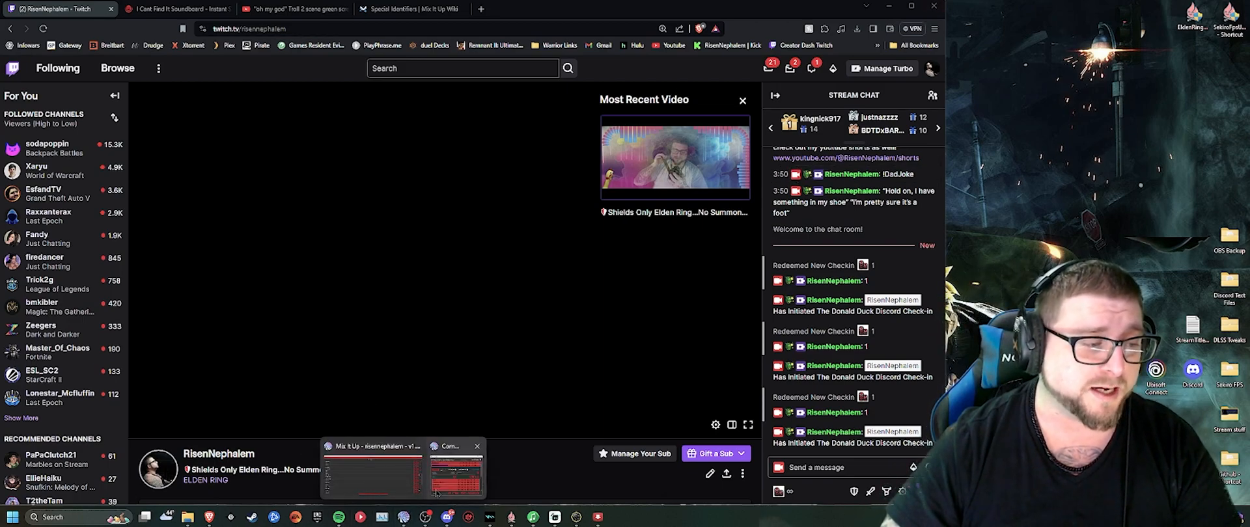
Step: Switch to Mix It Up and reopen the New Checkin command editor
left_click(372, 470)
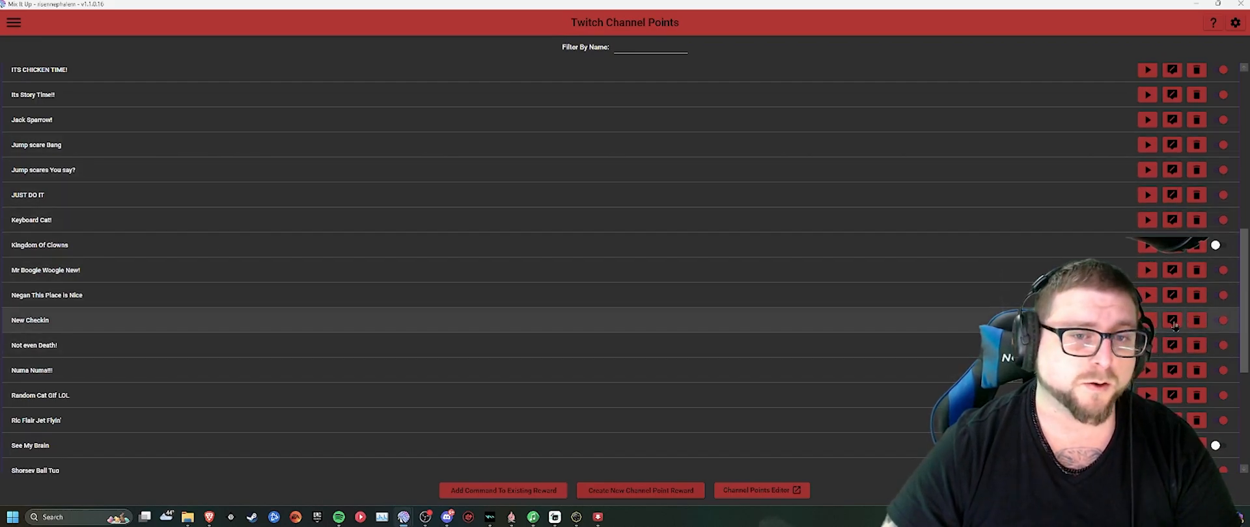
left_click(1172, 319)
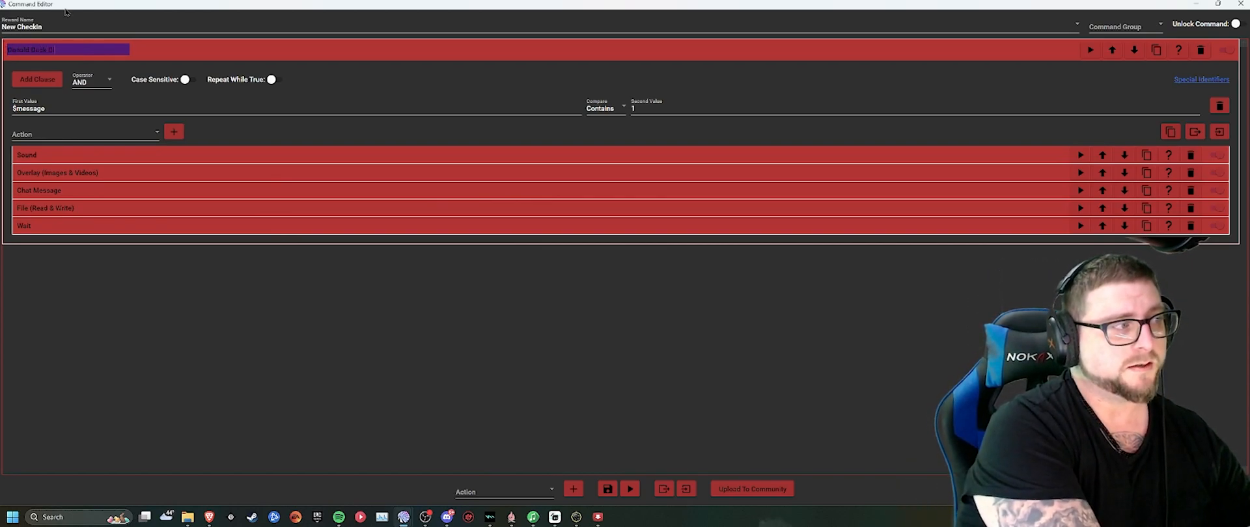
Step: Name the group Donald Duck Discord and duplicate it as Daffy Duck Discord
type("Discord")
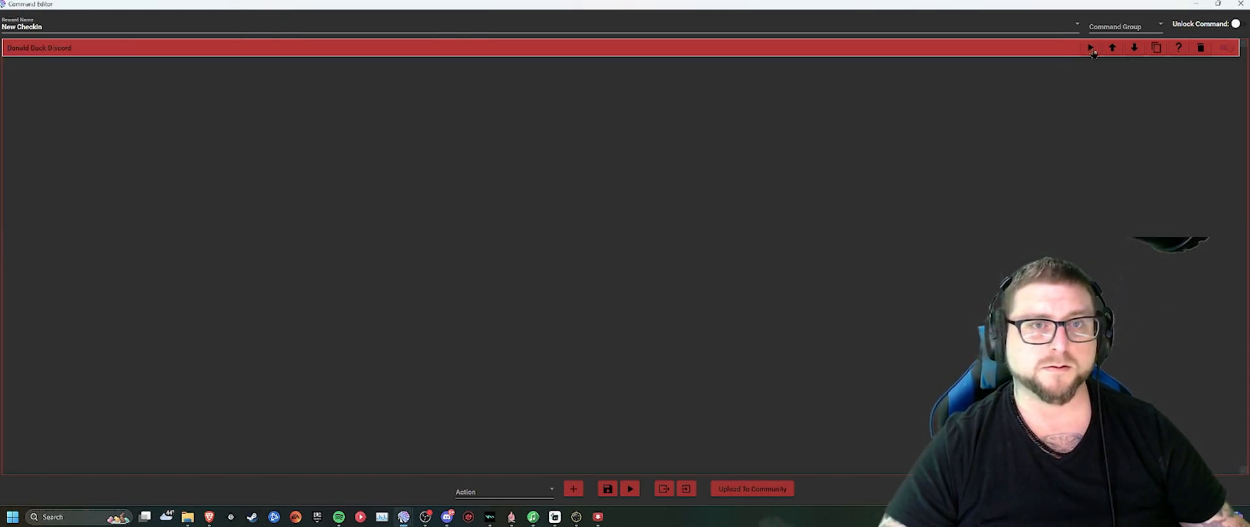
left_click(1156, 48)
type("Daffy Duck Discord")
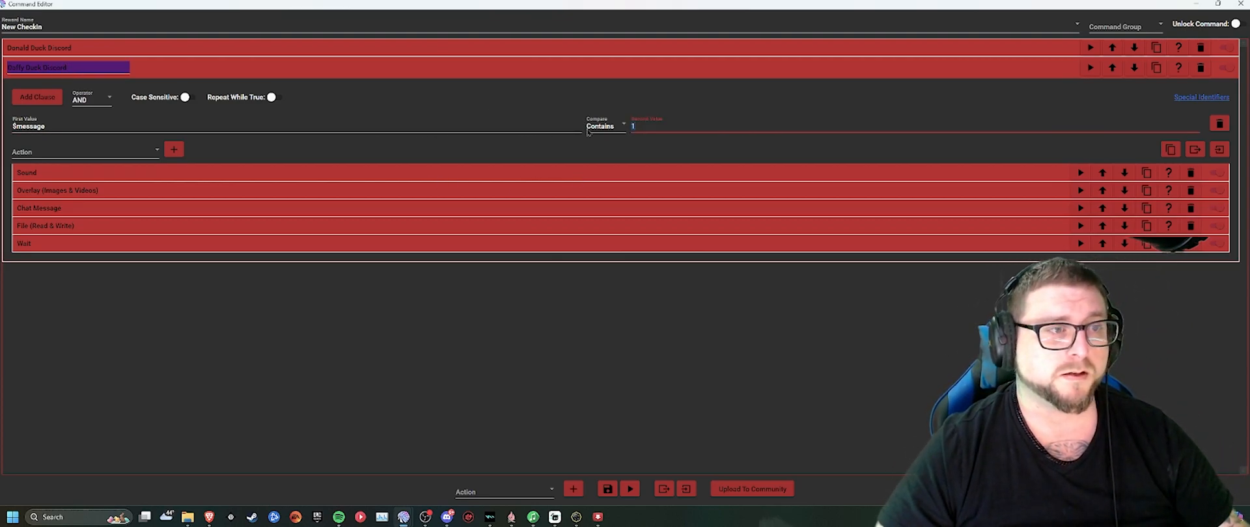
Step: Set Daffy Duck Discord to check for 2 and play Gameshow BUzzer.mp3
type("2")
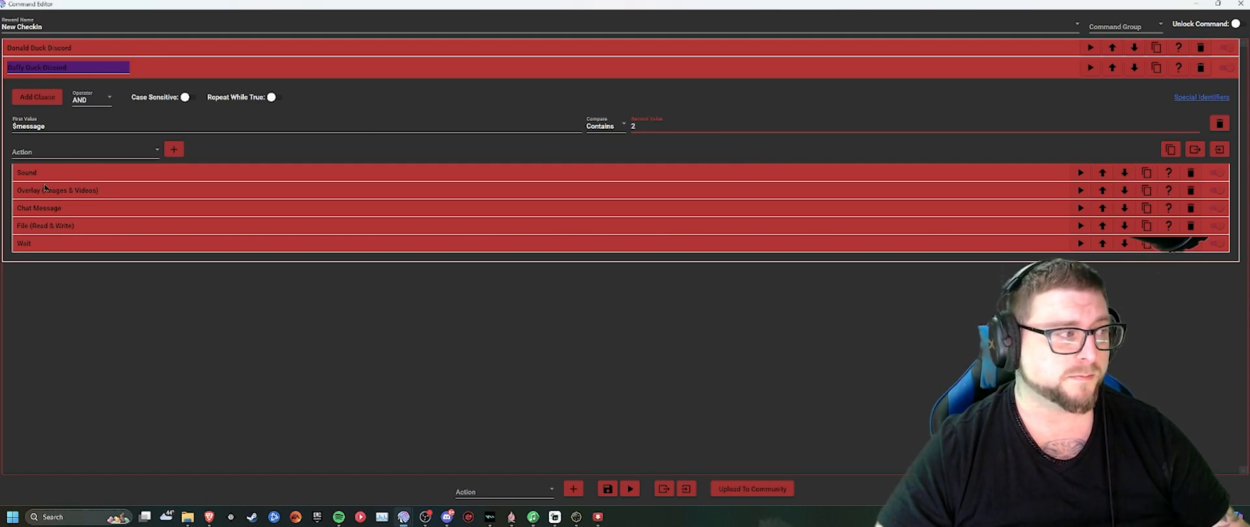
left_click(26, 172)
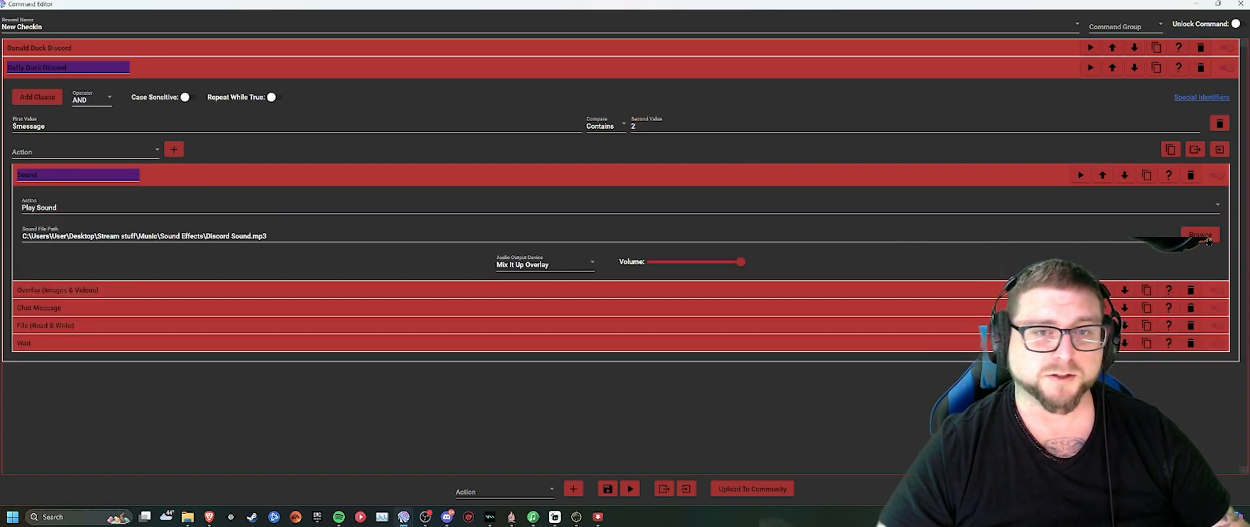
left_click(1199, 235)
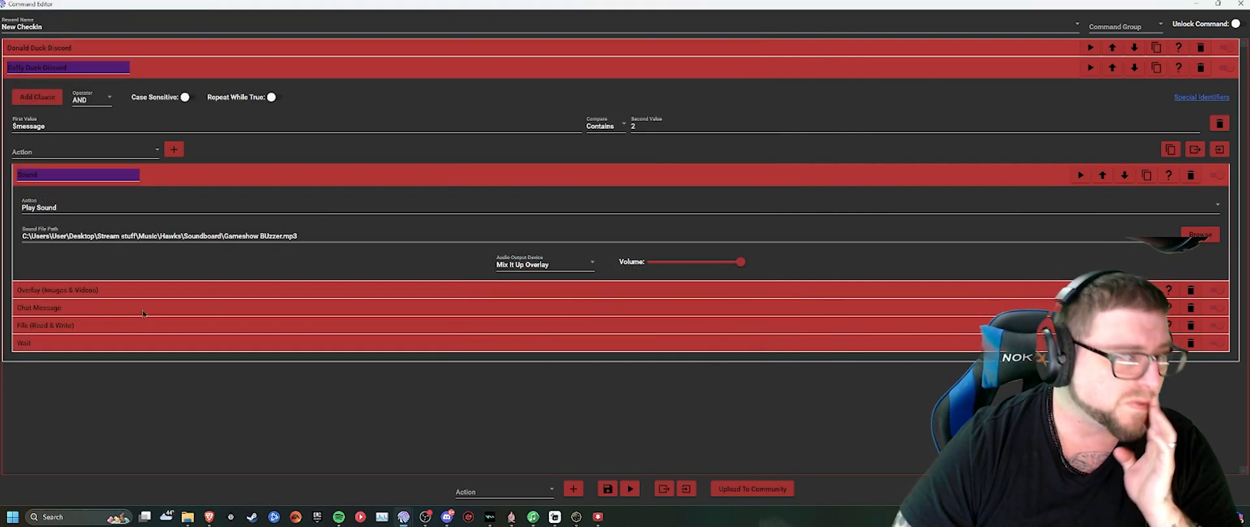
left_click(46, 327)
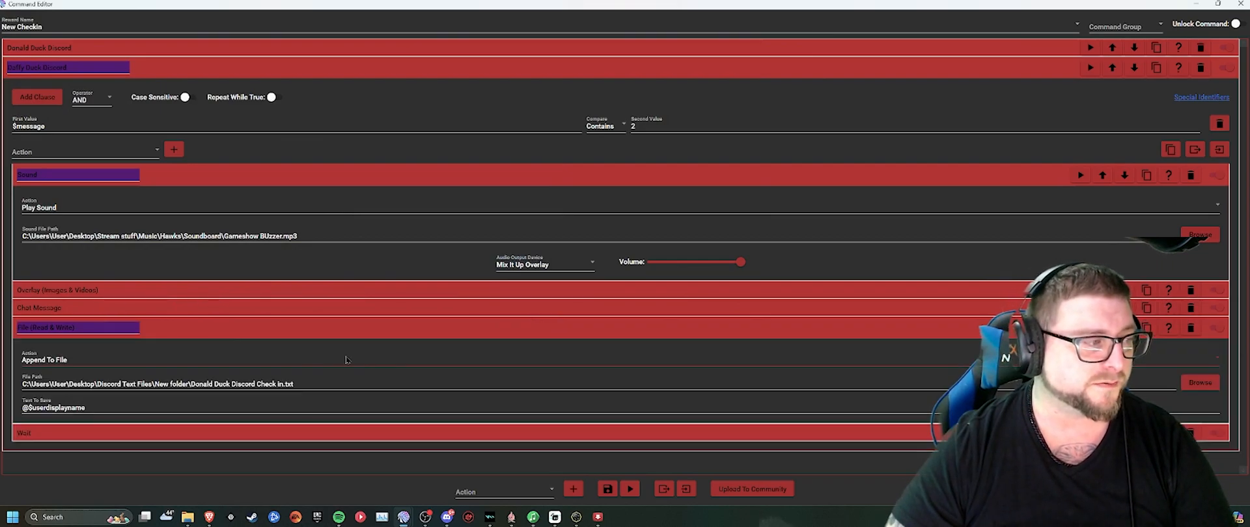
Step: From the File Path browse dialog, create new empty Daffy Duck and Daisy Duck text files in the folder
left_click(1199, 382)
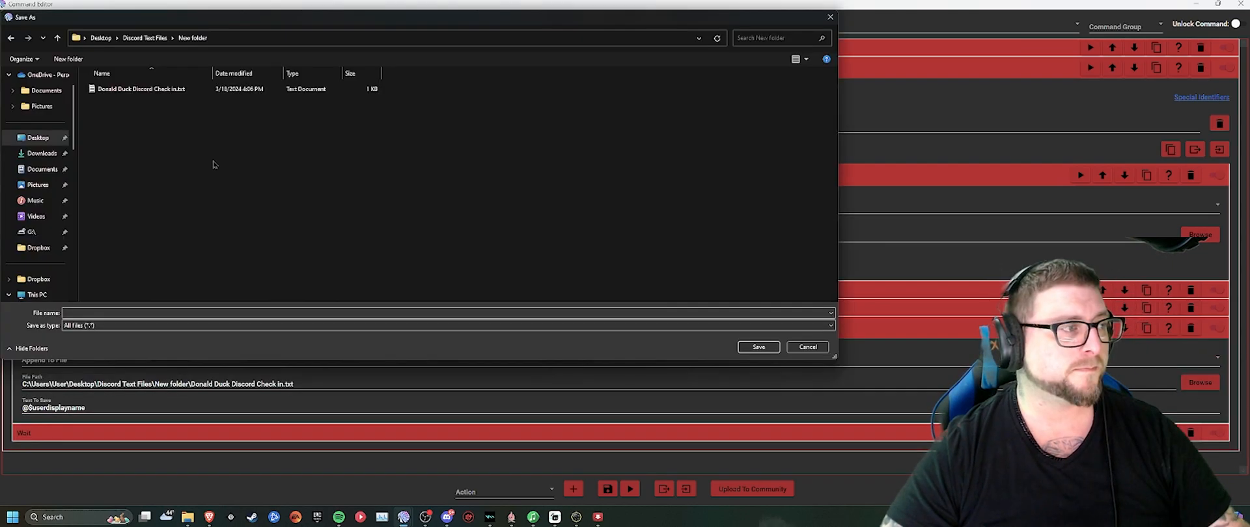
right_click(212, 165)
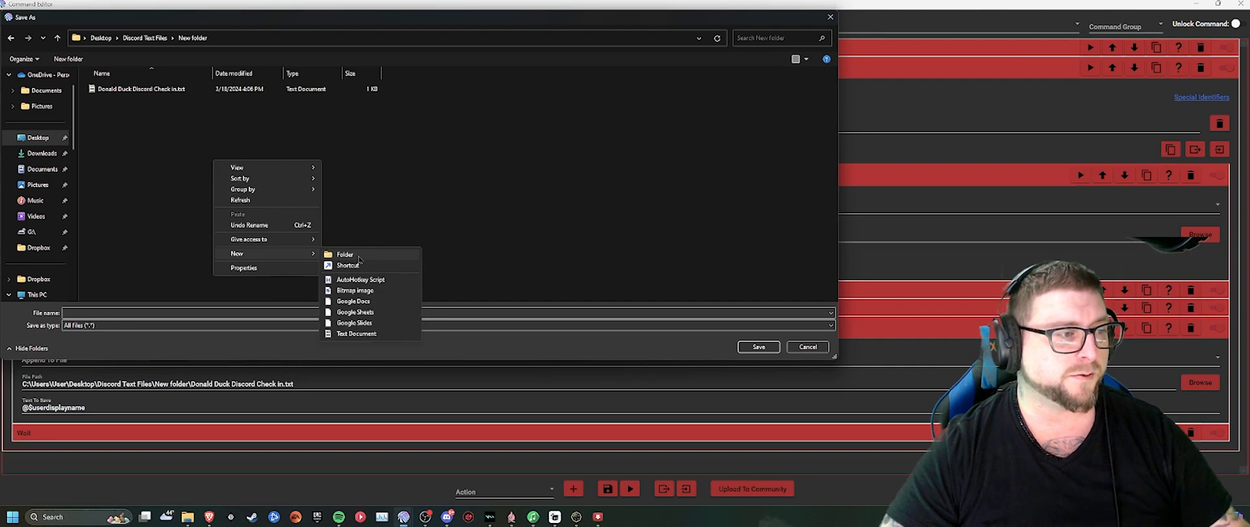
left_click(357, 333)
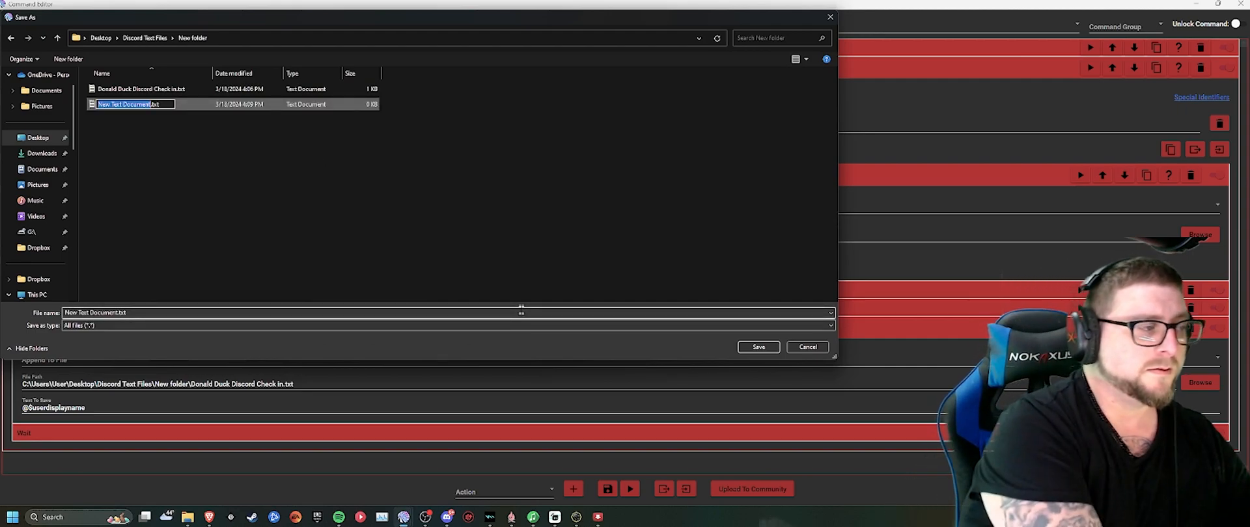
type("Daffy Duck Discord.txt")
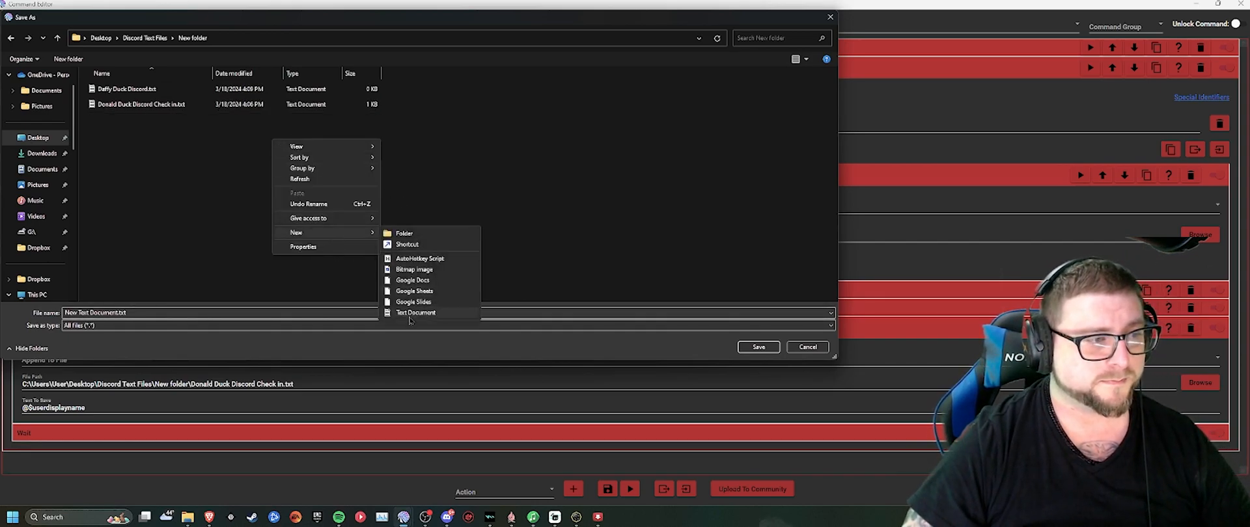
left_click(416, 313)
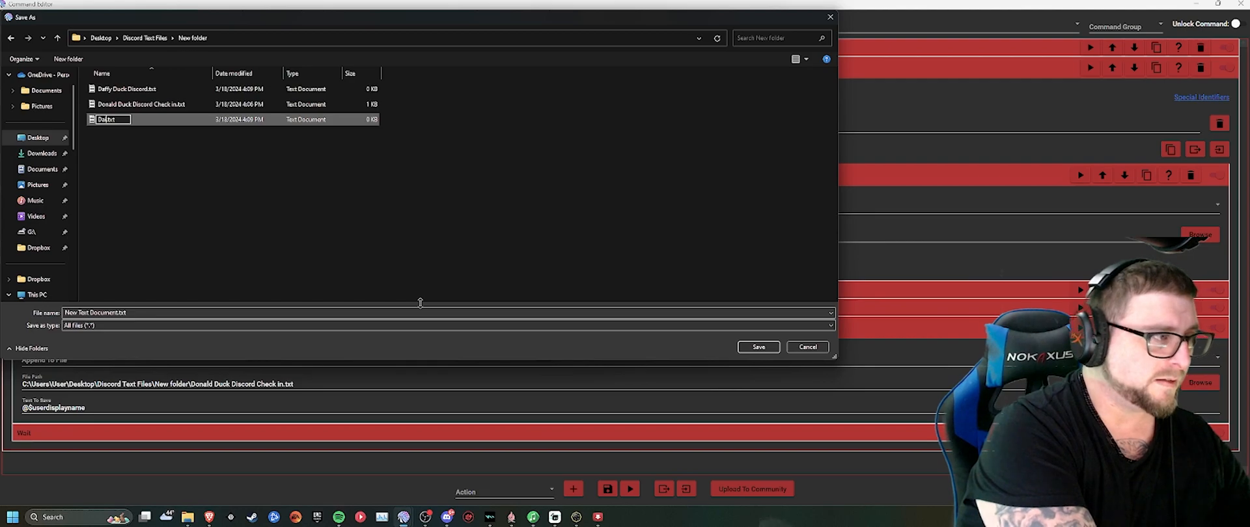
key("Return")
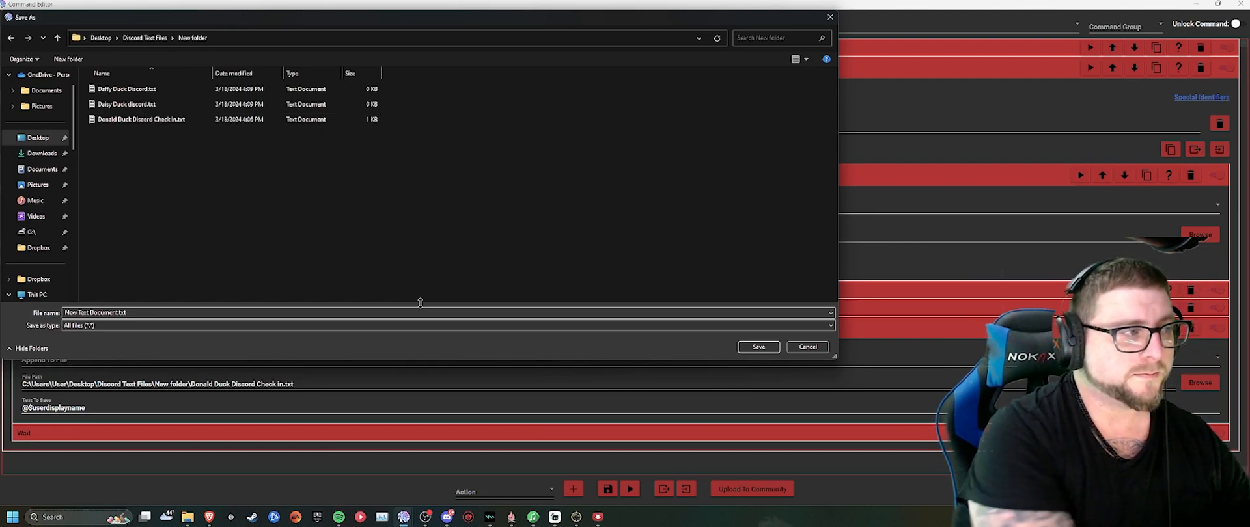
Step: Select Daffy Duck Discord.txt as the file the Daffy group appends usernames to
right_click(420, 303)
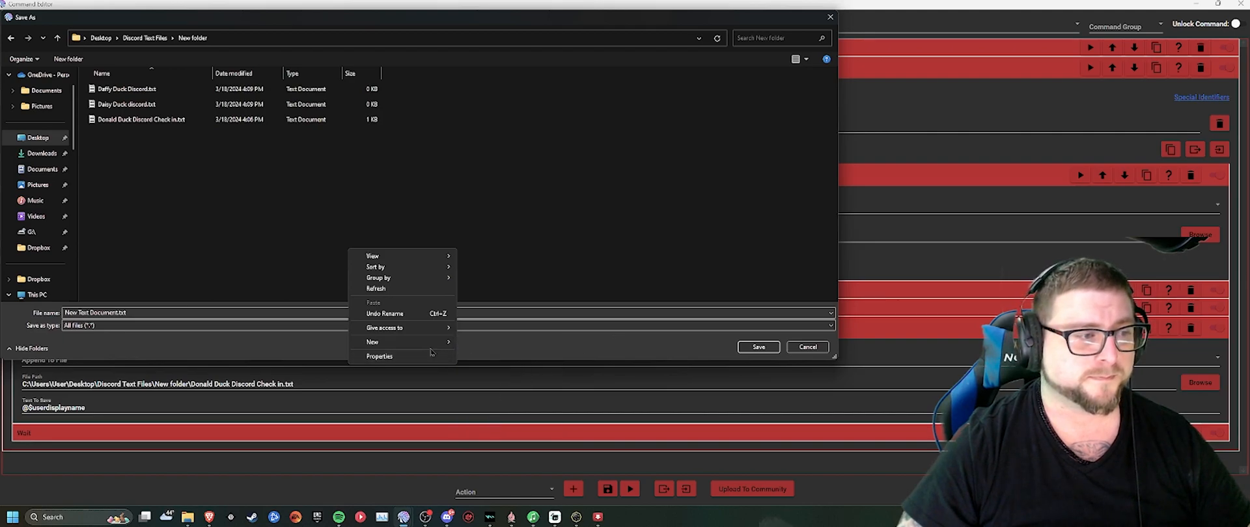
left_click(371, 341)
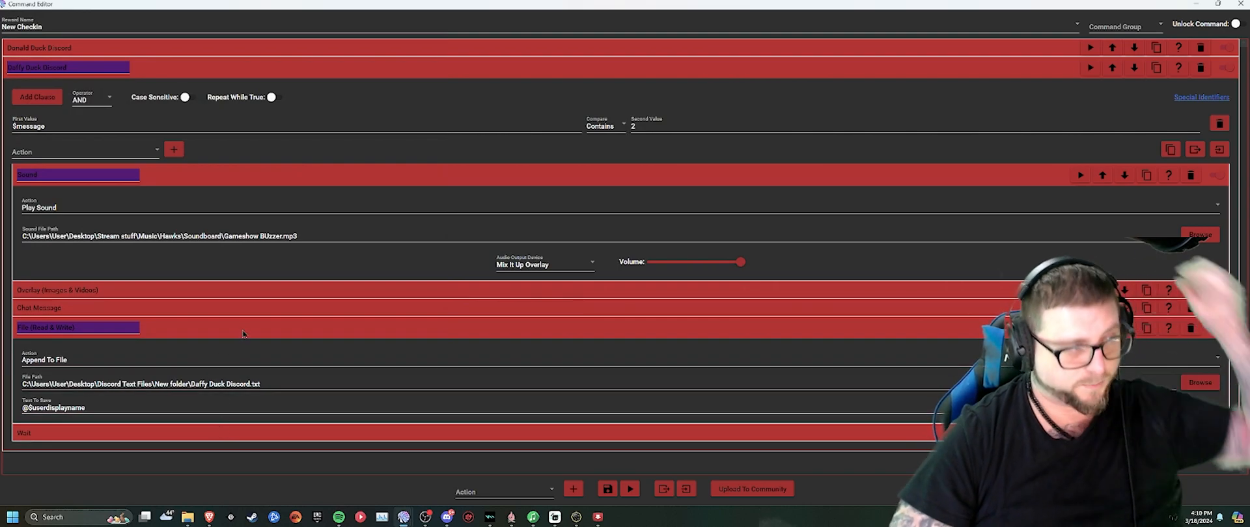
Step: Collapse the Daffy Duck Discord group's expanded Sound and File actions
left_click(38, 308)
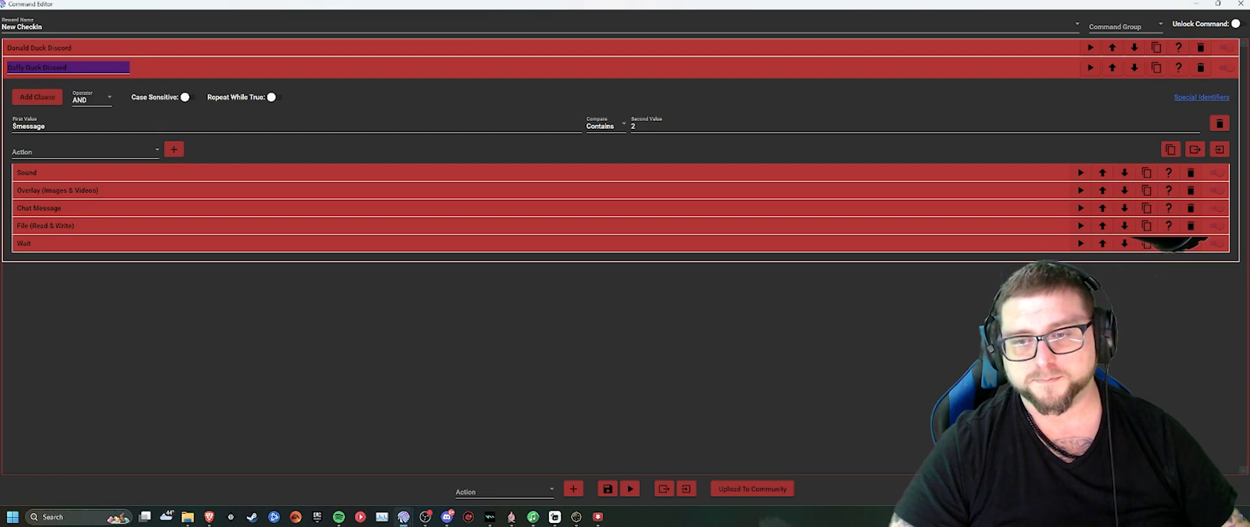
mouse_move(636, 334)
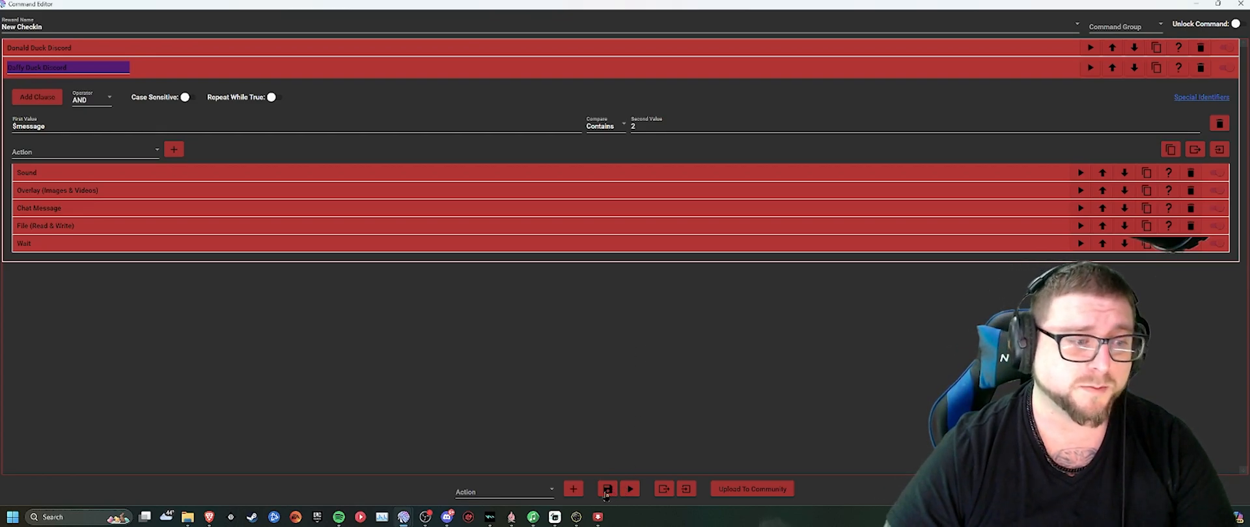
mouse_move(607, 489)
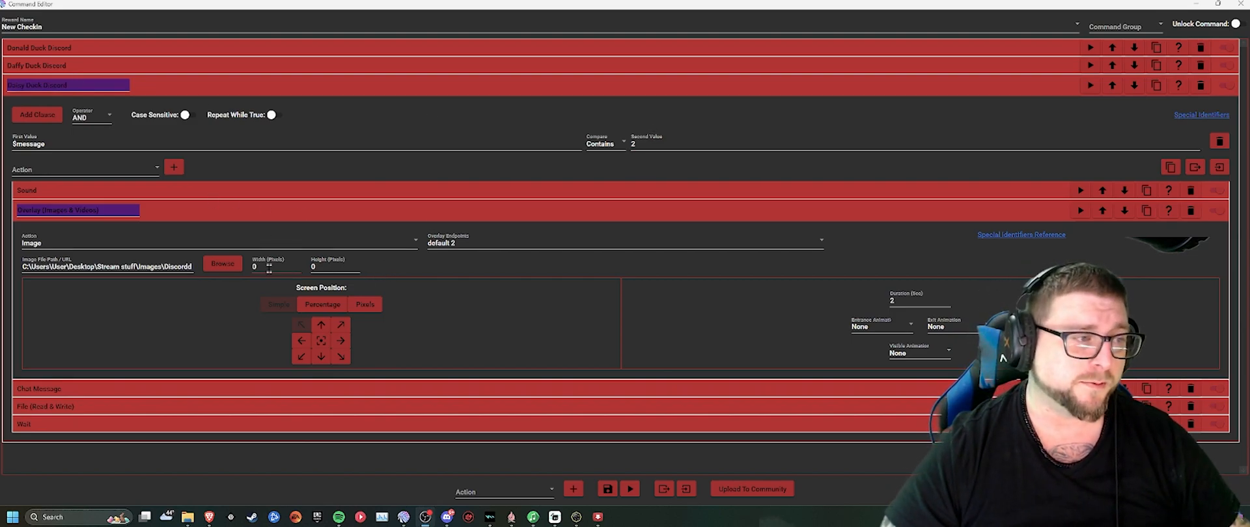
Step: Keep the overlay image and reword the Daisy Duck group's chat message to the Daisy Duck Check-in
left_click(223, 263)
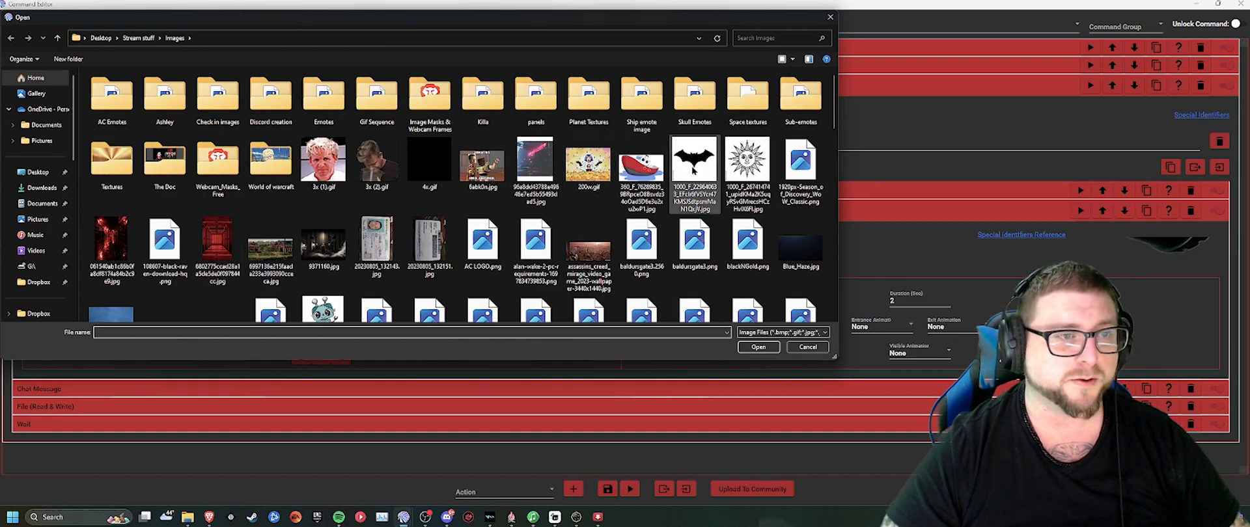
left_click(758, 346)
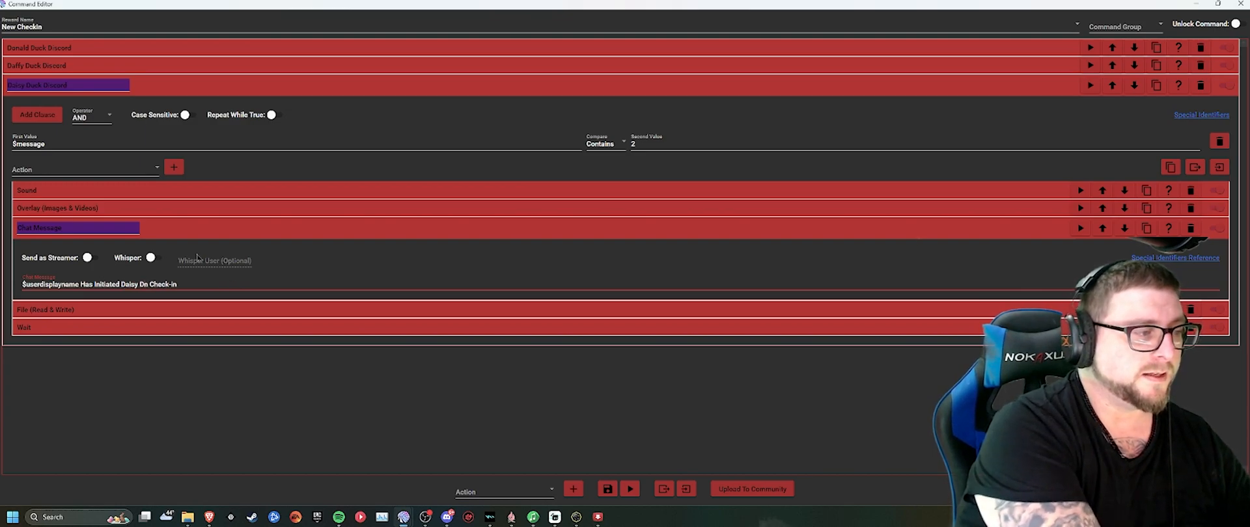
type("Duck Check in")
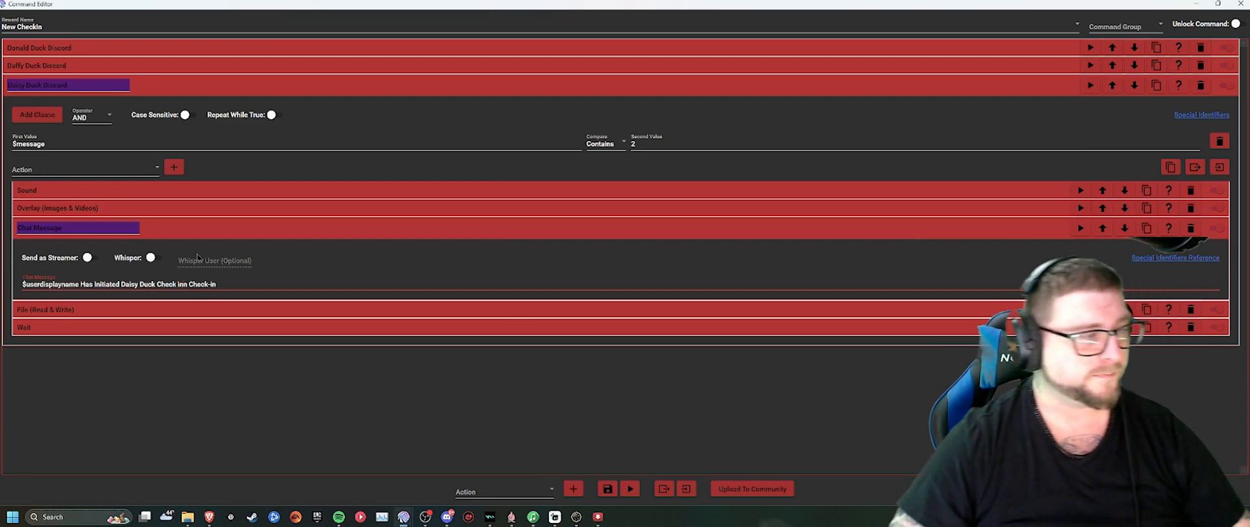
left_click(45, 310)
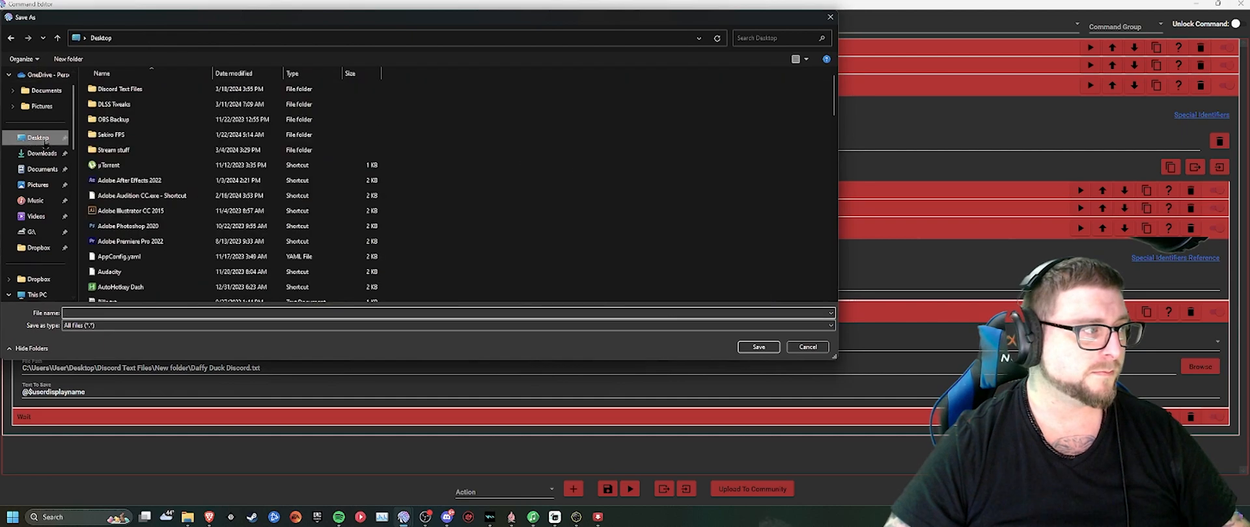
Step: Point the Daisy Duck group's file action at Daisy Duck discord.txt in the New folder
double_click(119, 89)
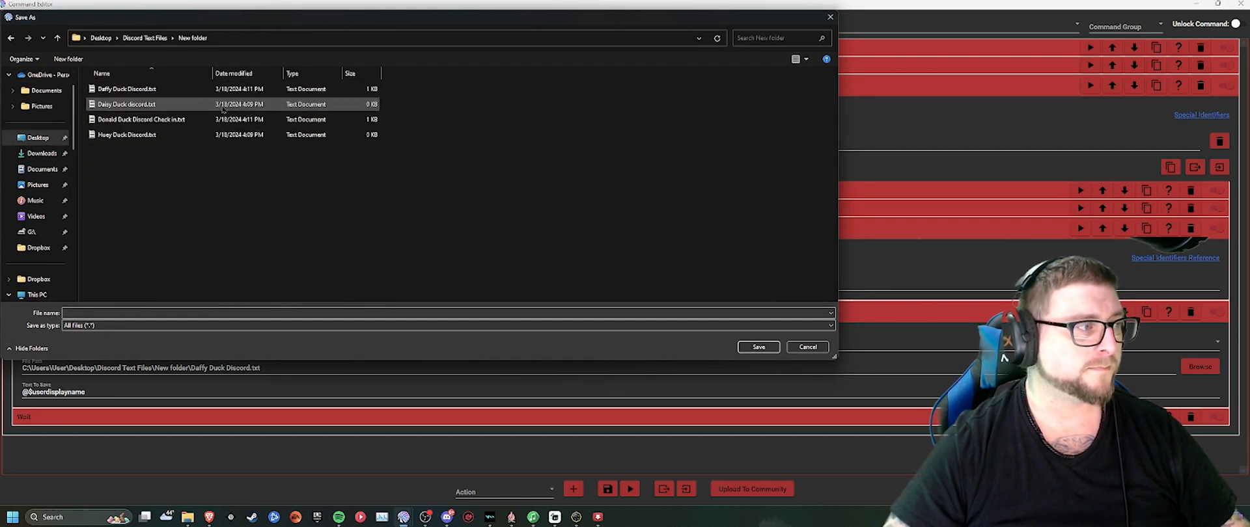
left_click(125, 104)
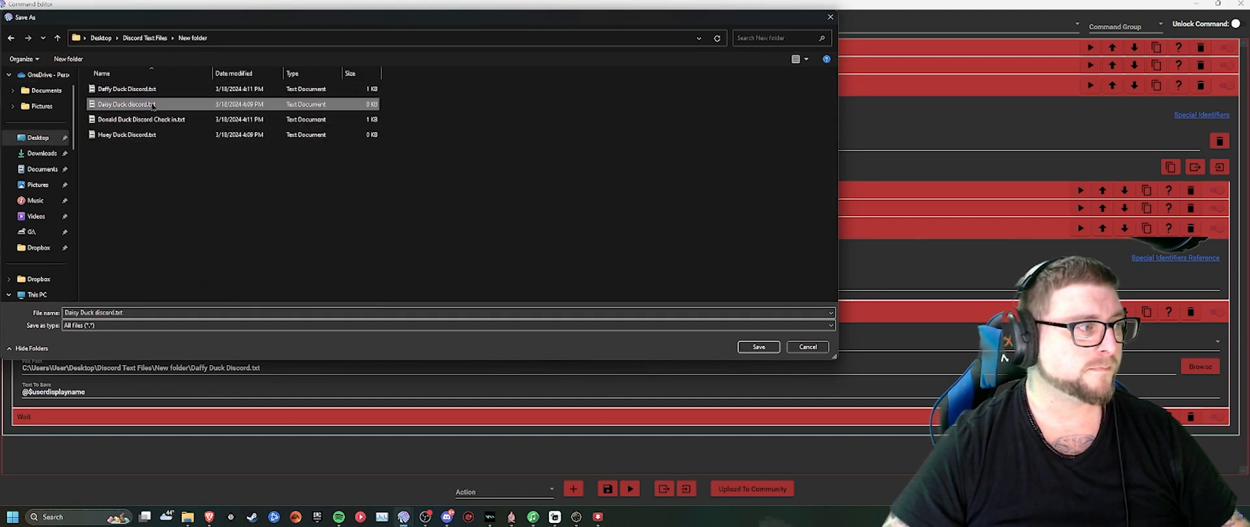
left_click(756, 346)
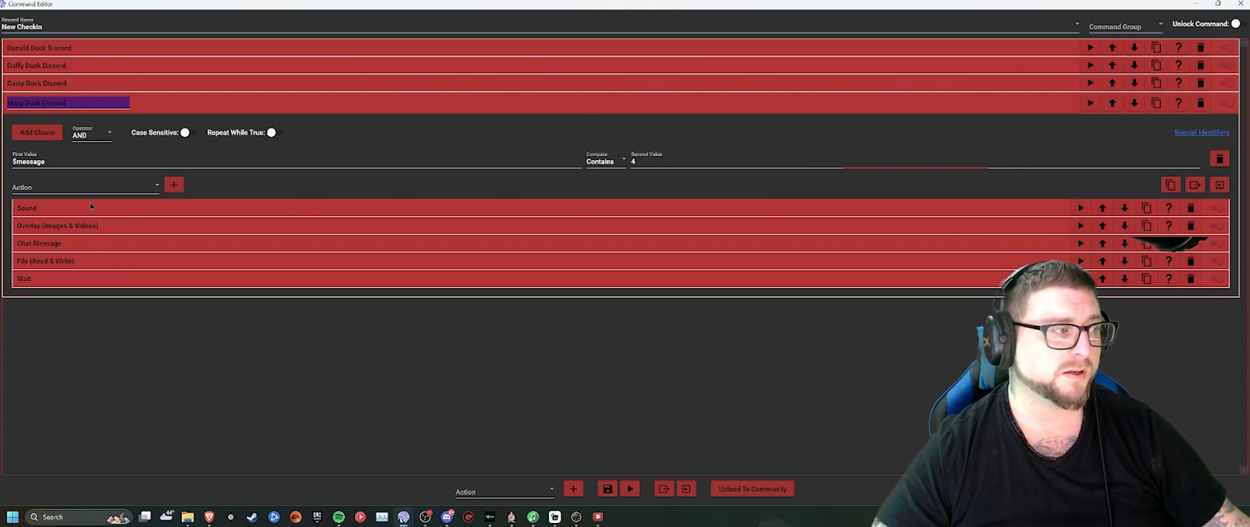
Step: Review the Huey Duck group's sound and overlay image, keeping both unchanged
left_click(1200, 269)
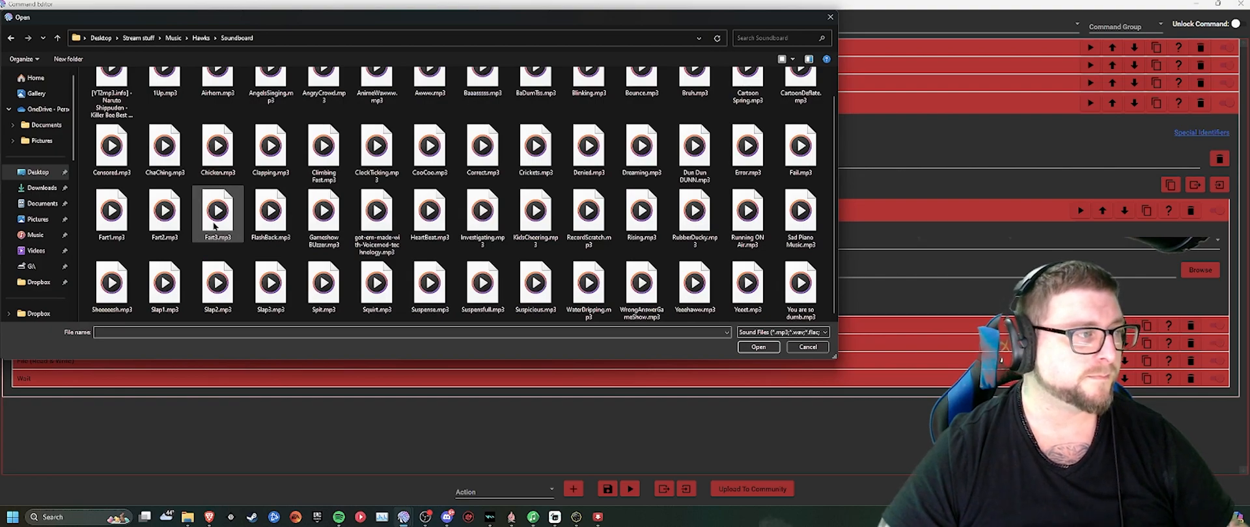
left_click(218, 211)
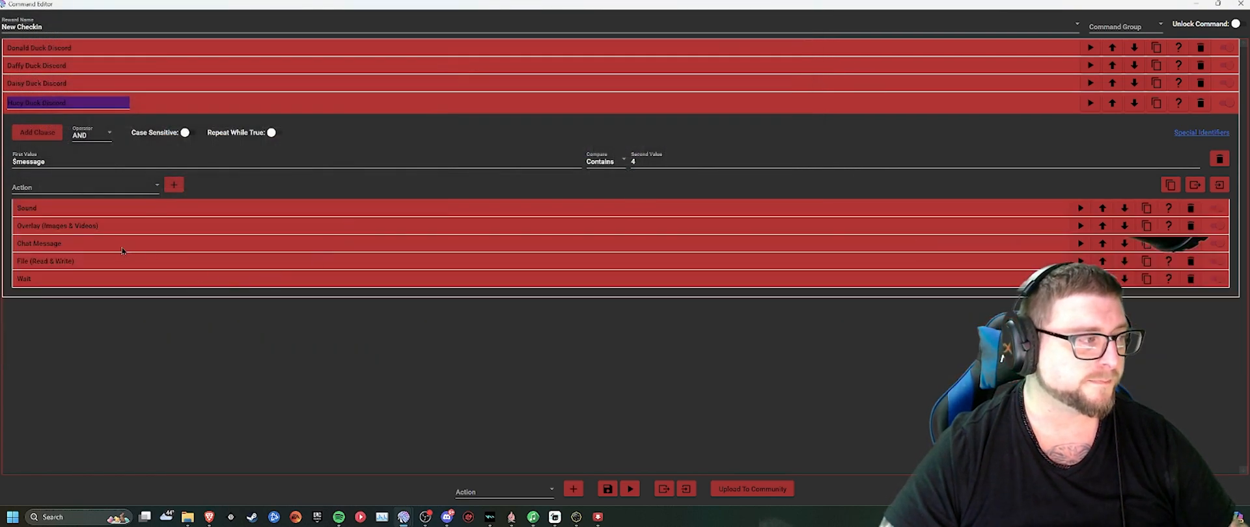
left_click(56, 225)
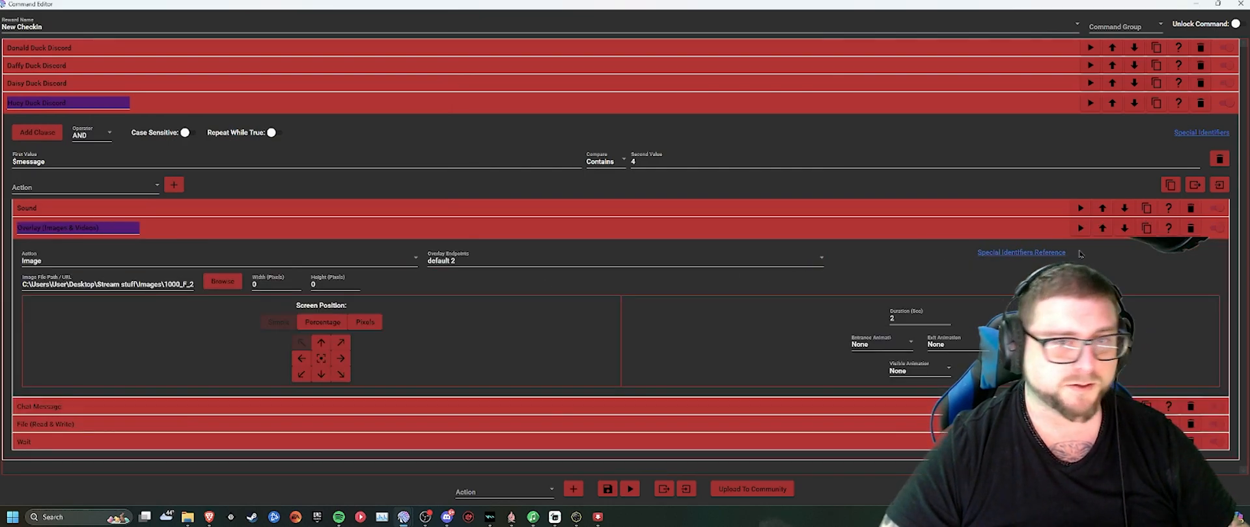
left_click(221, 281)
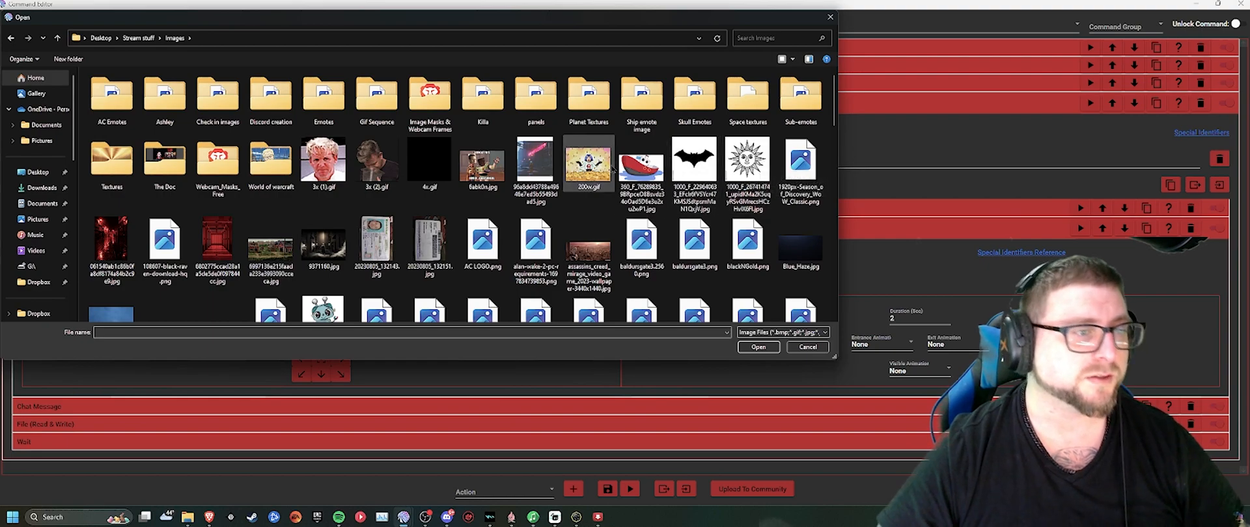
left_click(807, 348)
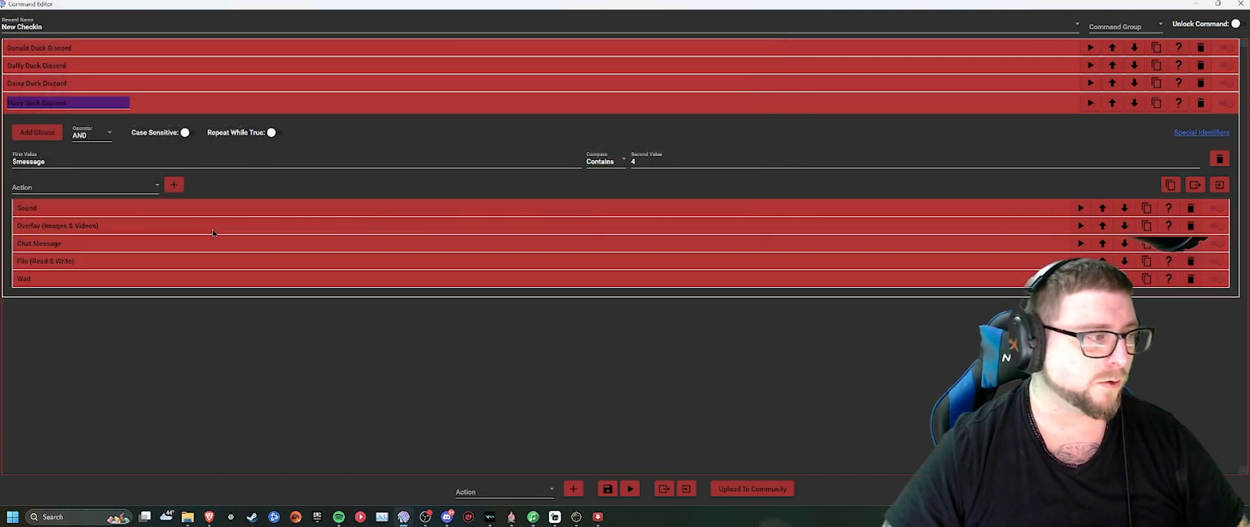
mouse_move(363, 201)
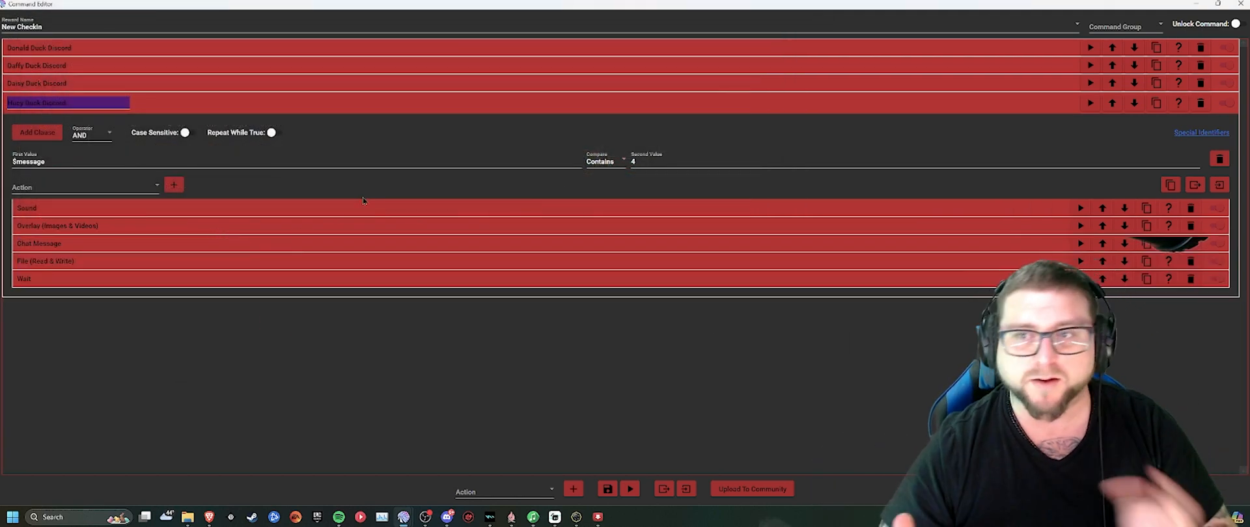
Step: Have the Huey Duck group append usernames to the existing Huey Duck Discord.txt
left_click(46, 260)
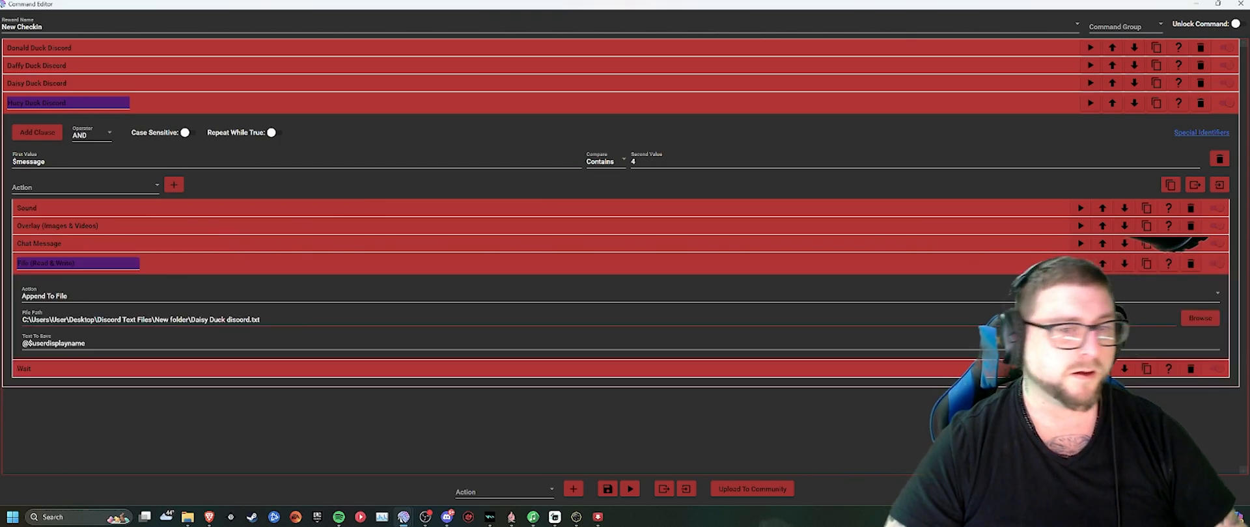
left_click(1199, 318)
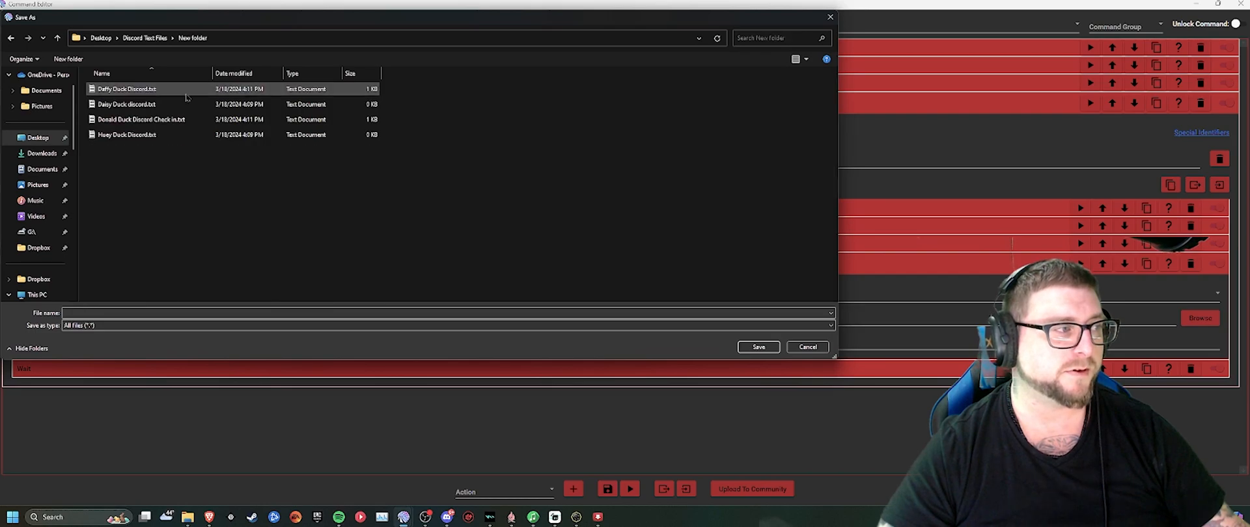
left_click(756, 347)
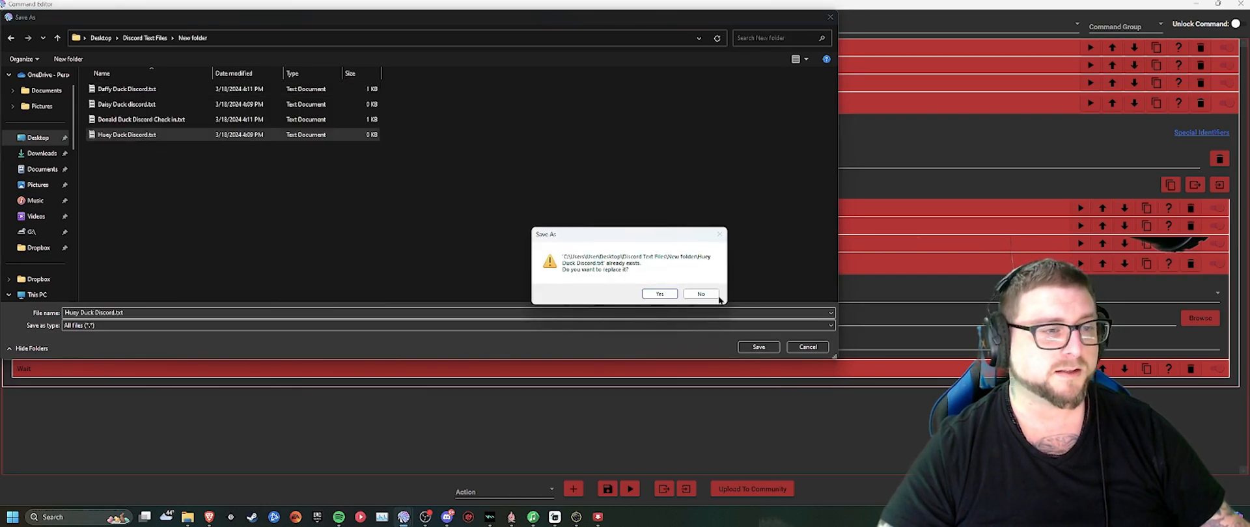
left_click(659, 294)
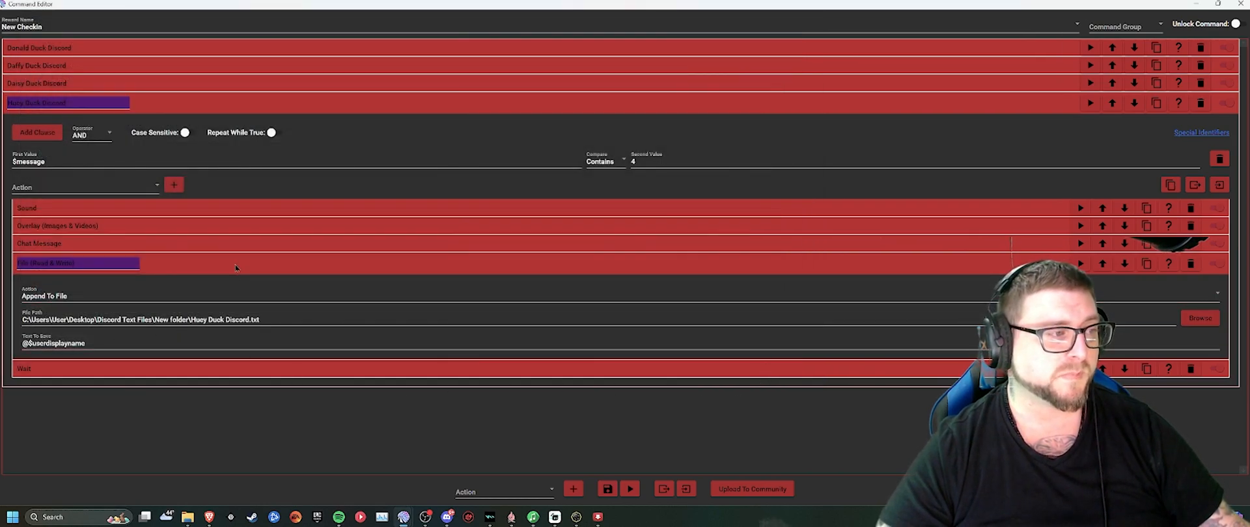
left_click(45, 263)
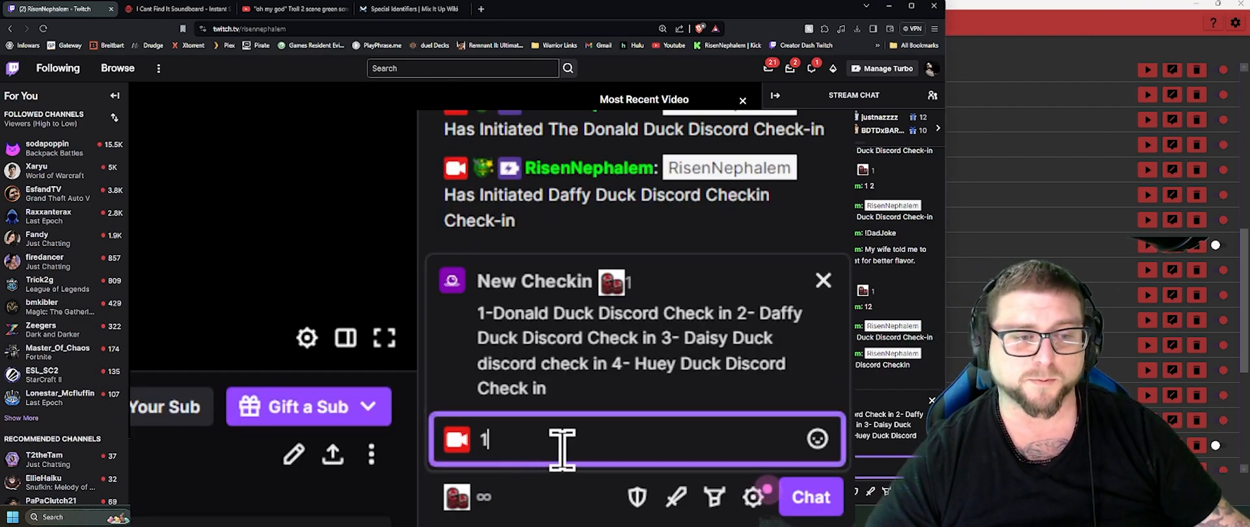
Step: Redeem New Checkin in Twitch chat with the message 1234 to trigger all four duck groups
type("234")
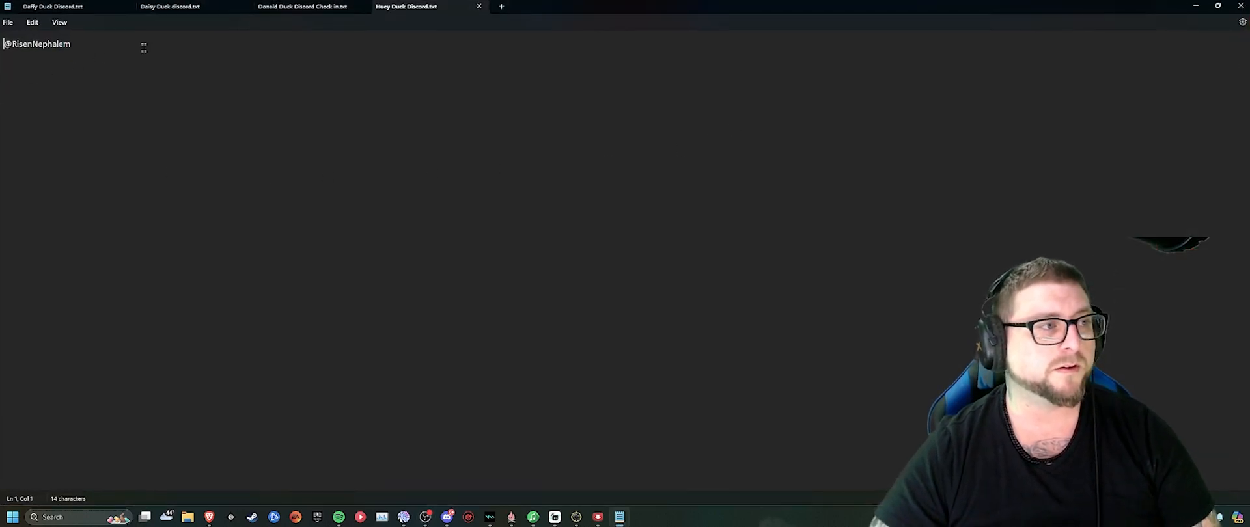
mouse_move(406, 7)
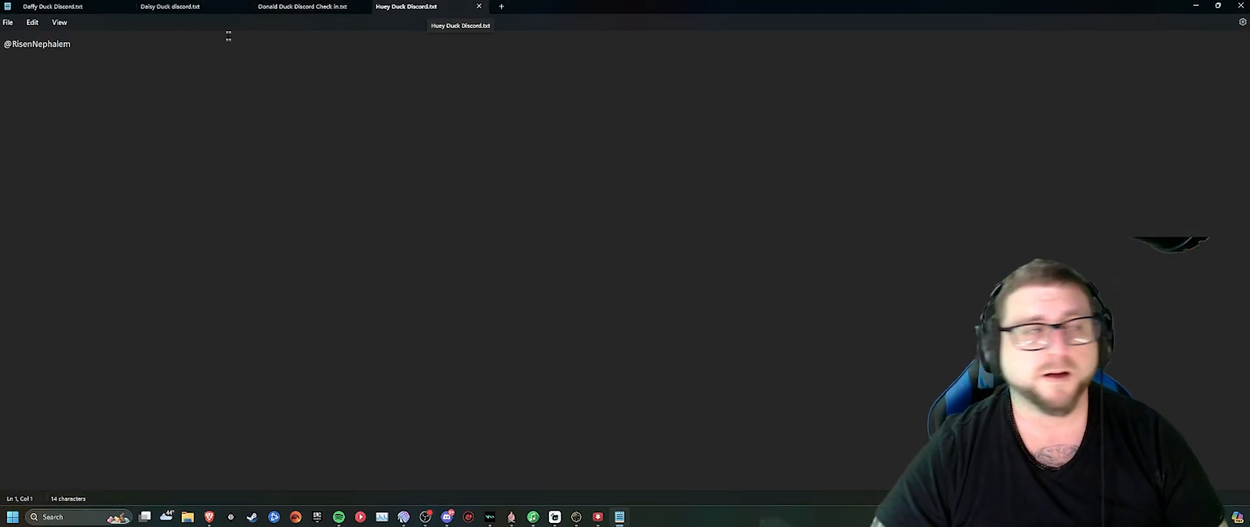
Step: Check the Donald Duck and Daffy Duck text files in Notepad for the appended username entries
left_click(300, 7)
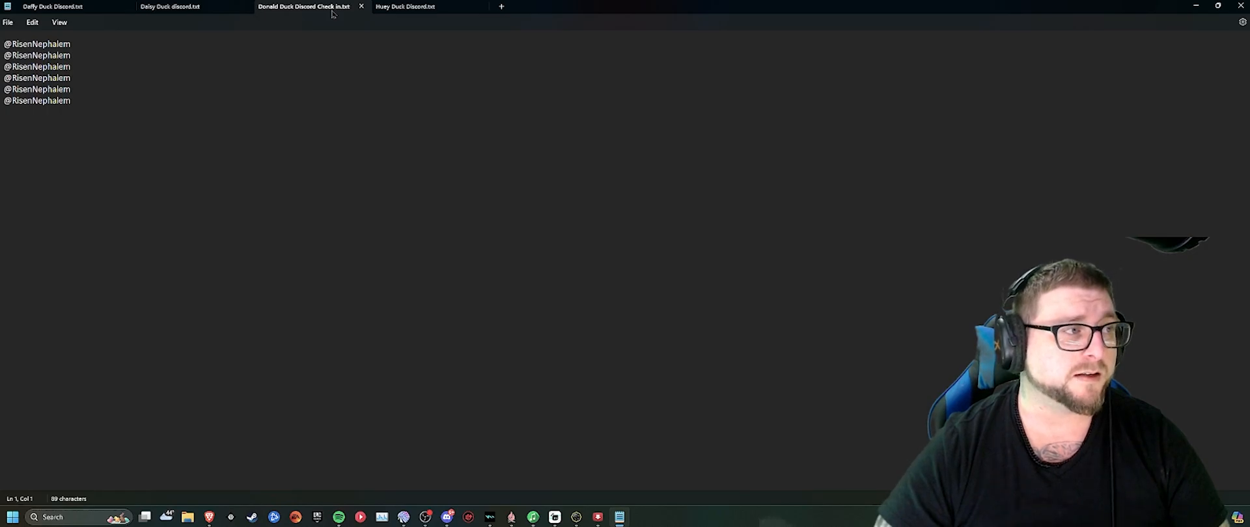
left_click(170, 6)
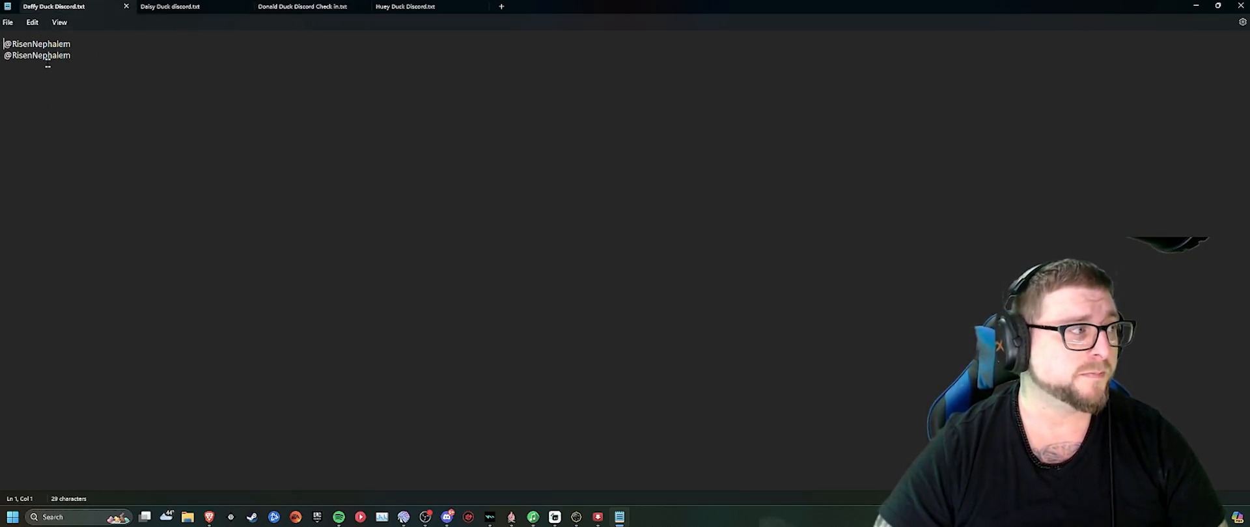
key("ctrl+a")
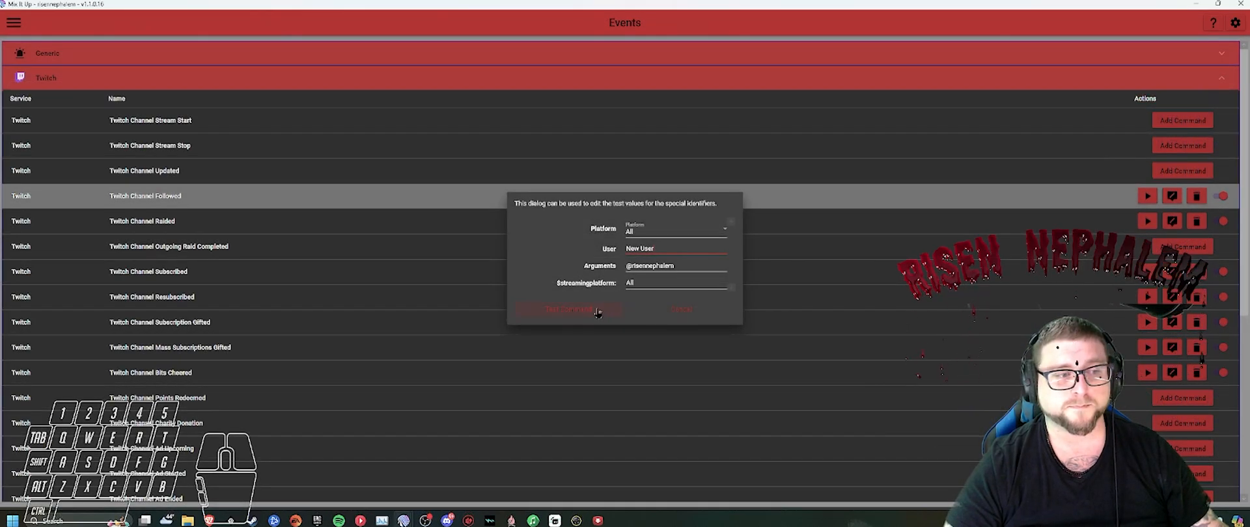
Step: Run the Twitch Channel Followed event test so the follow alert plays
left_click(569, 310)
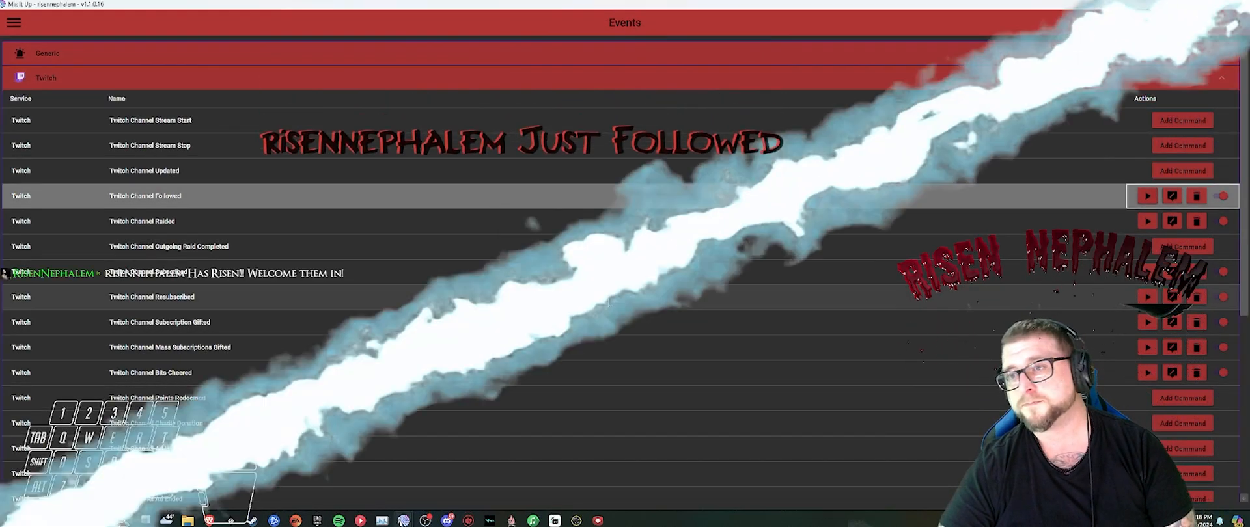